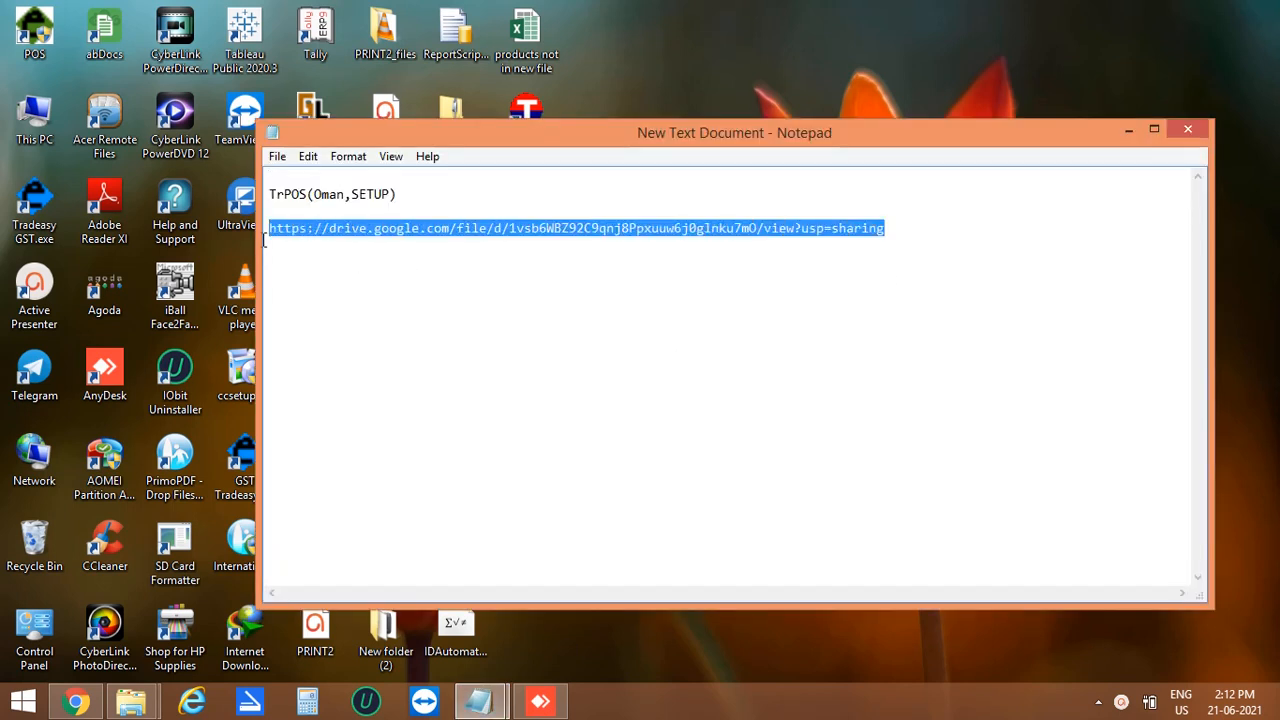
- Download OMAN TRPOS Setup.zip (15.08 MB) from the Google Drive link and put the installer on the desktop
{"action": "right_click", "coordinate": [400, 228]}
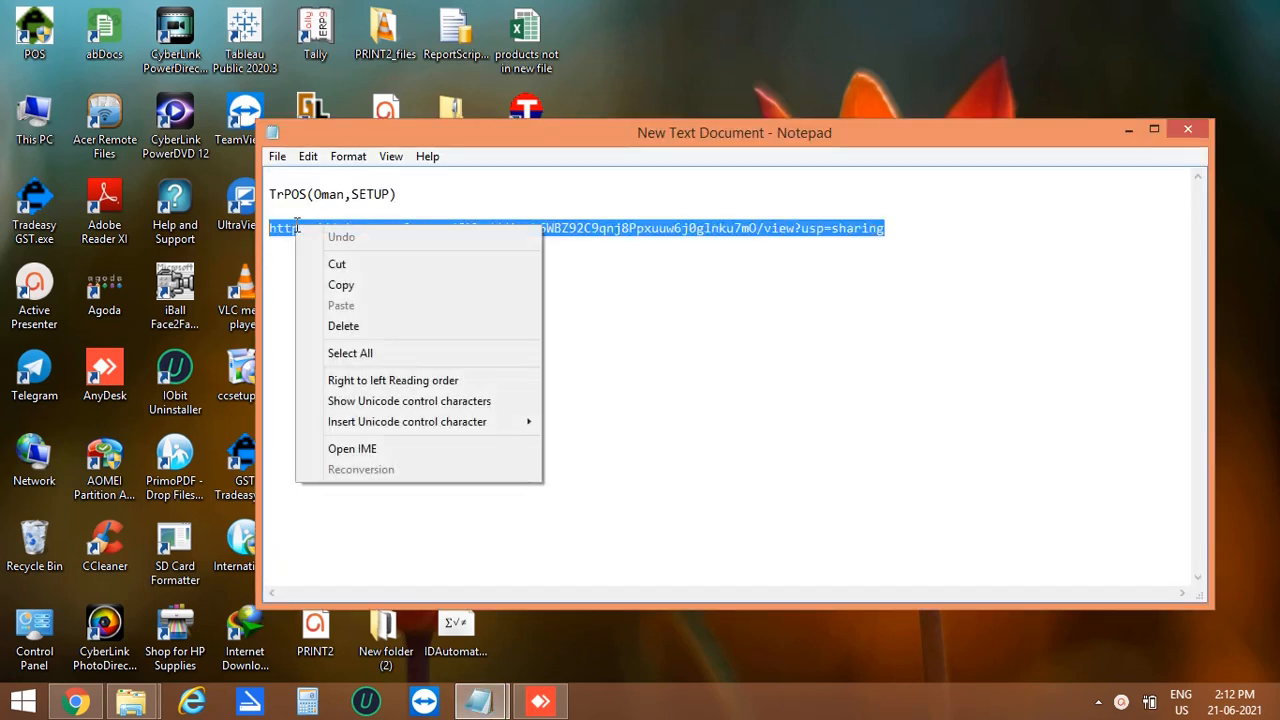
{"action": "mouse_move", "coordinate": [341, 284]}
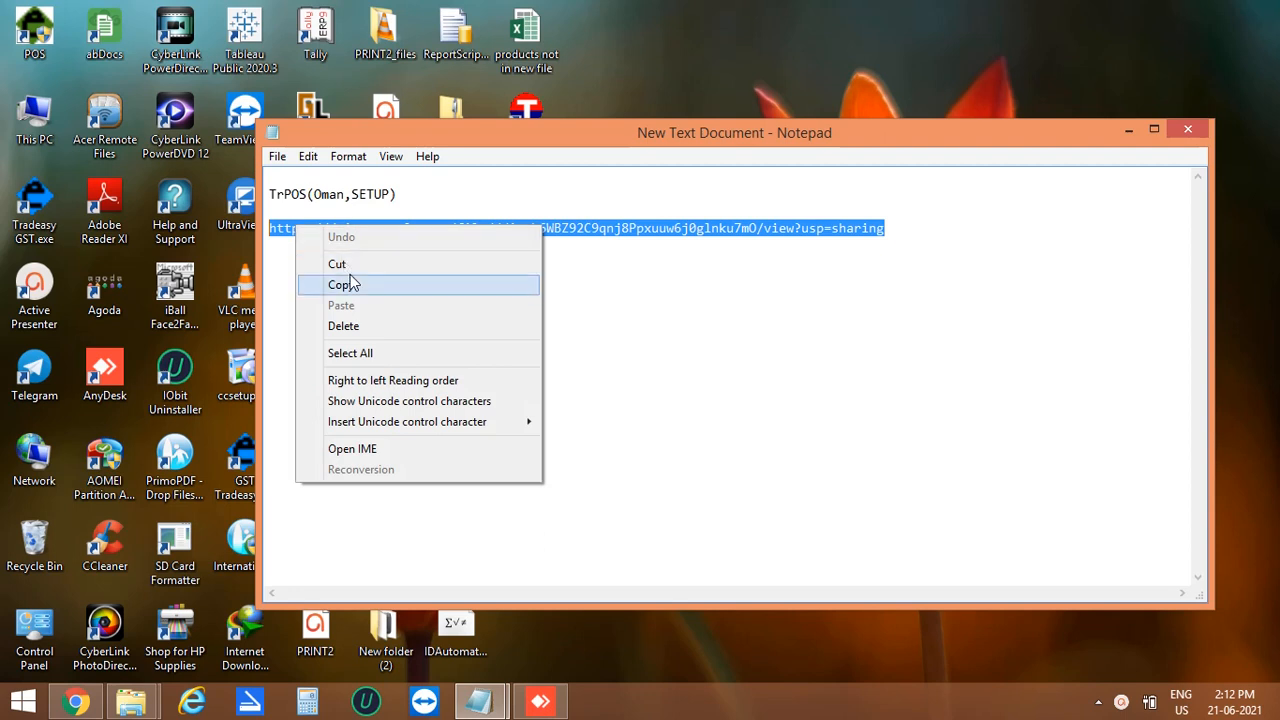
{"action": "left_click", "coordinate": [341, 284]}
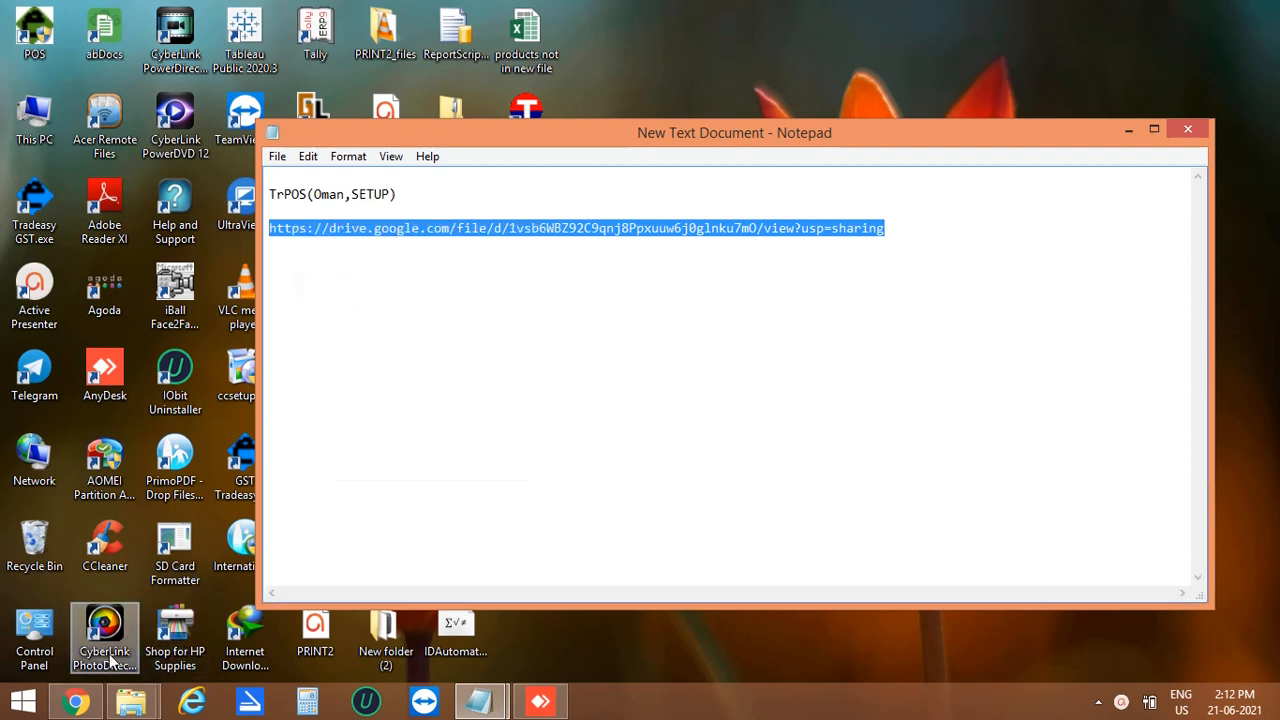
{"action": "left_click", "coordinate": [75, 700]}
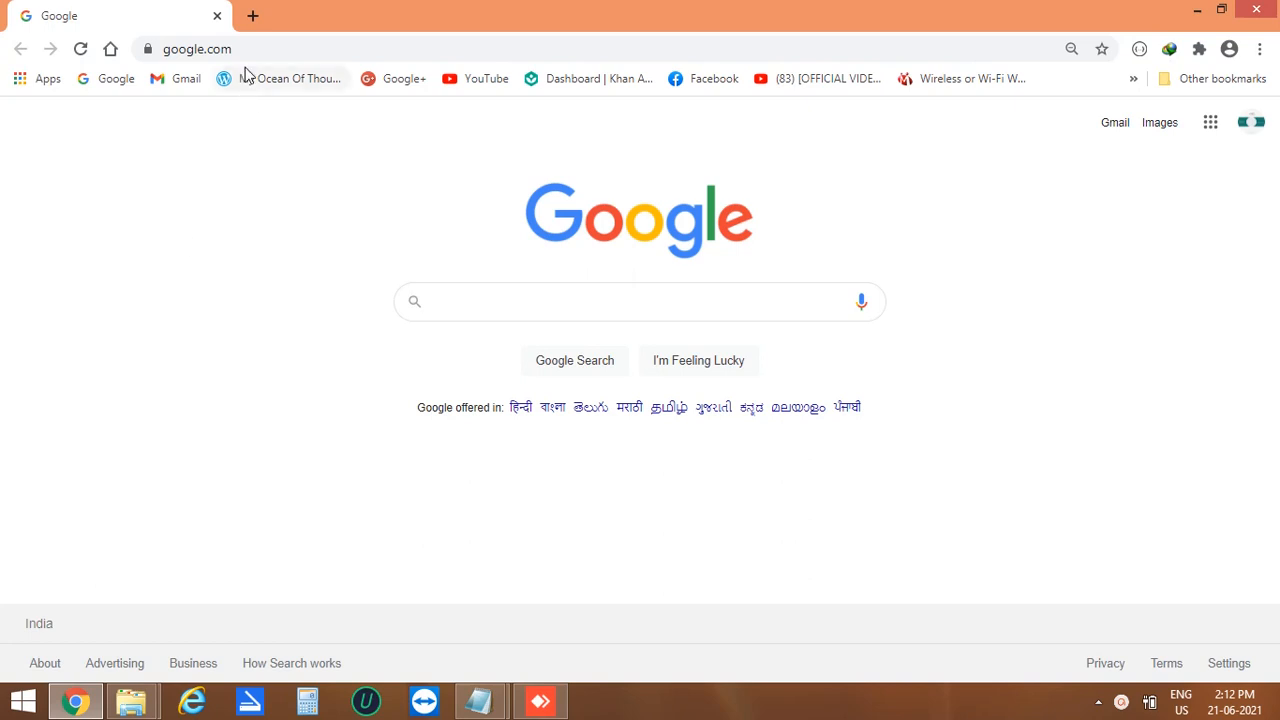
{"action": "left_click", "coordinate": [197, 48]}
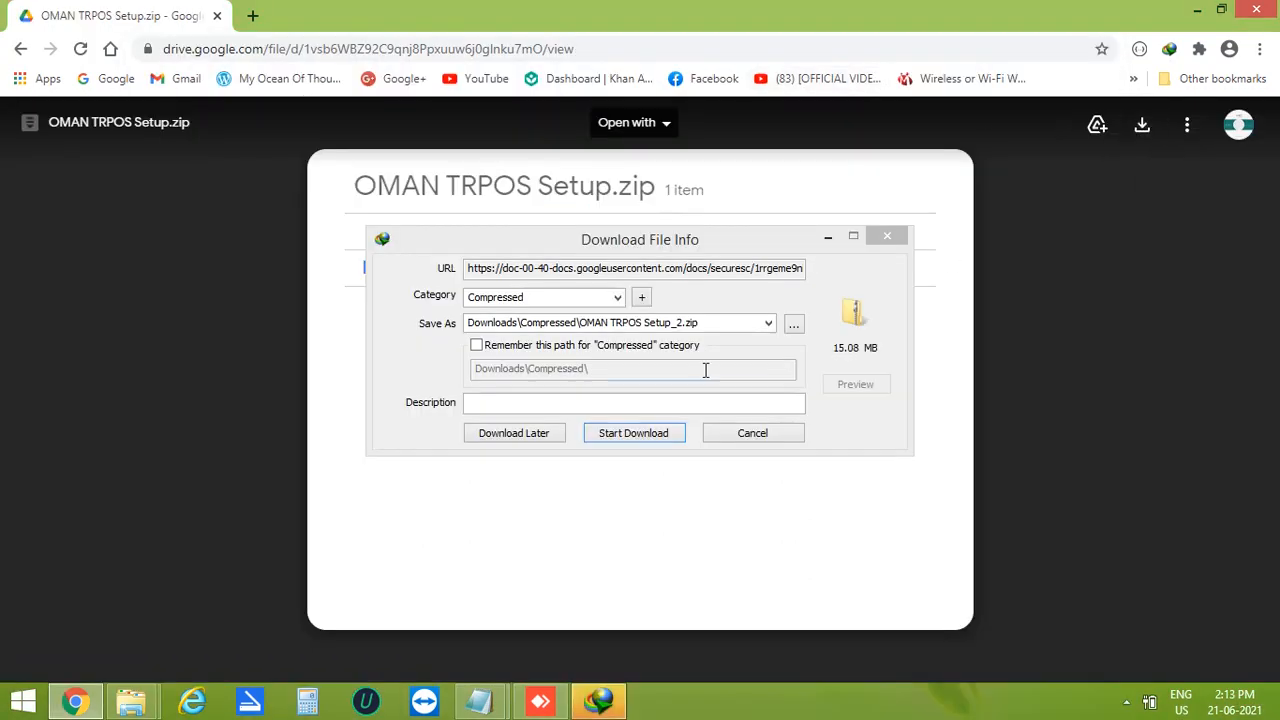
{"action": "left_click", "coordinate": [633, 432]}
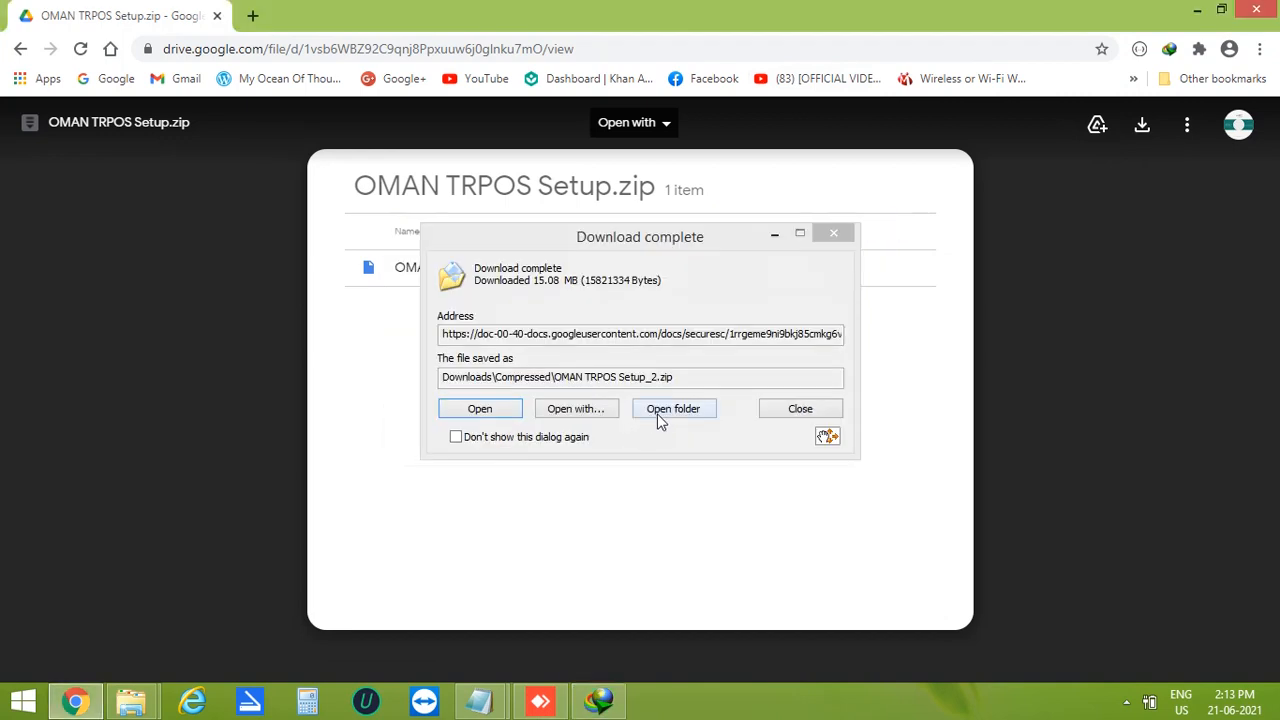
{"action": "mouse_move", "coordinate": [673, 410]}
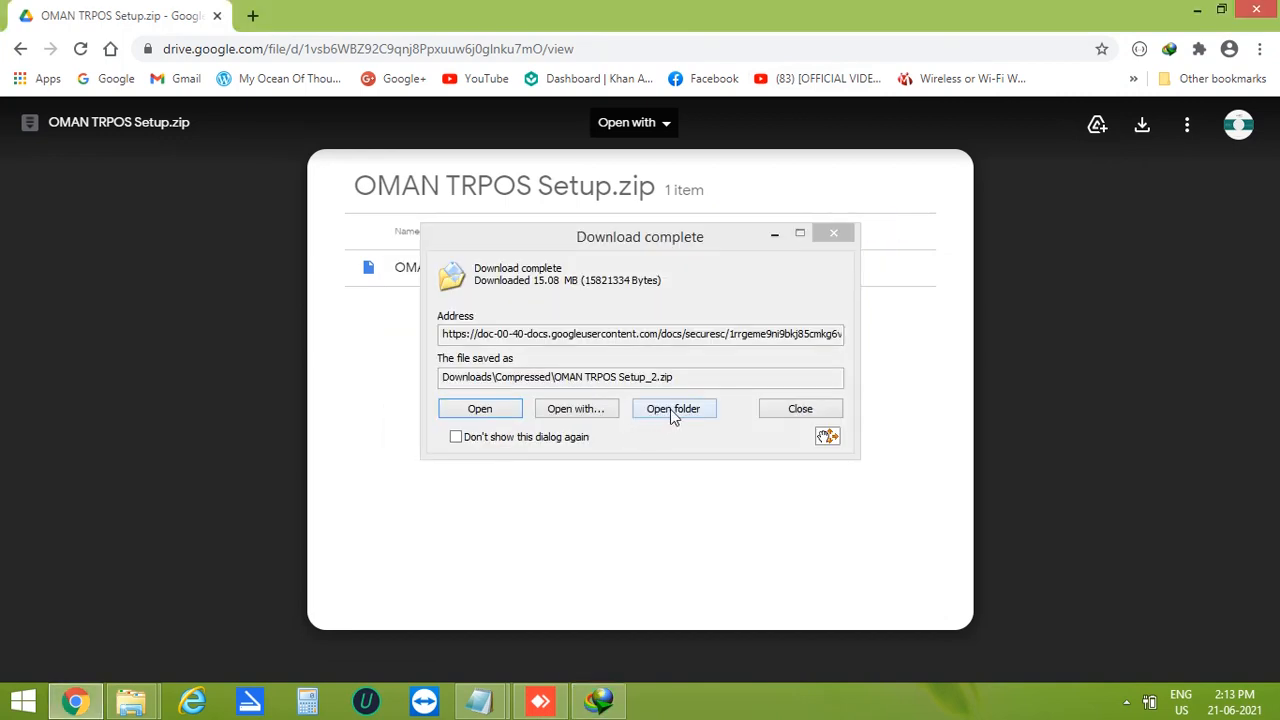
{"action": "right_click", "coordinate": [525, 650]}
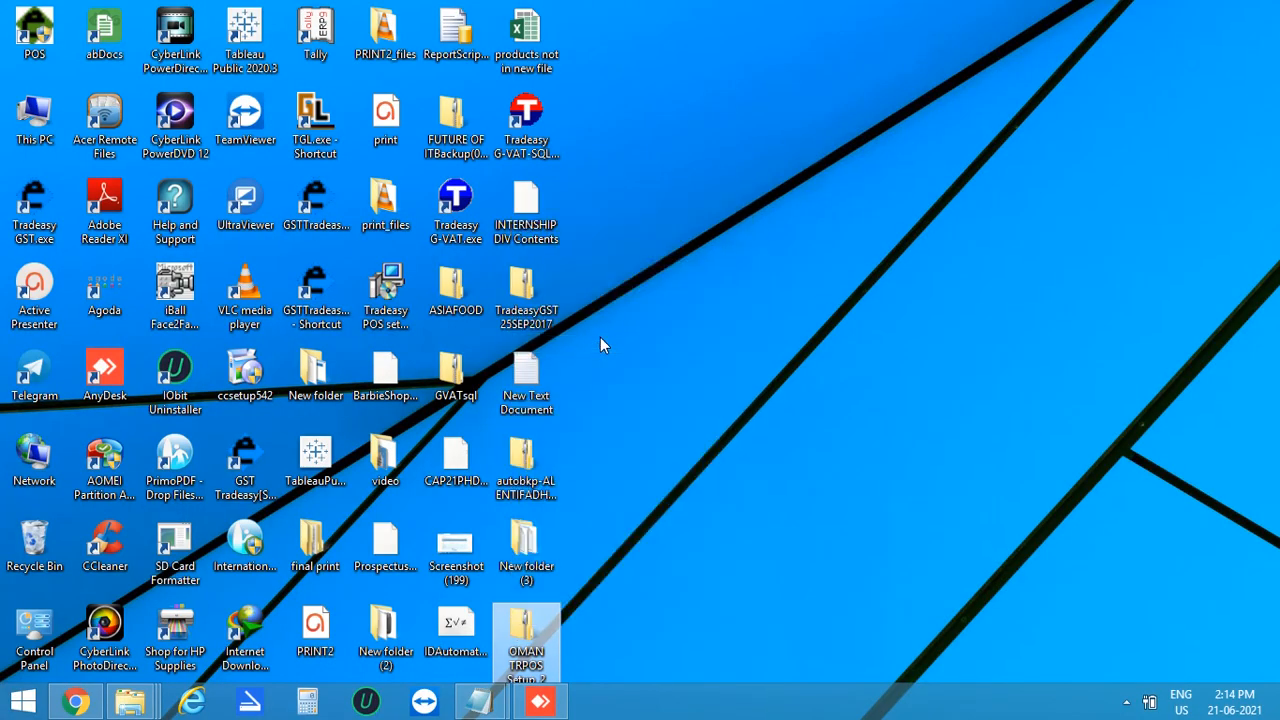
{"action": "left_click_drag", "start_coordinate": [525, 640], "coordinate": [597, 40]}
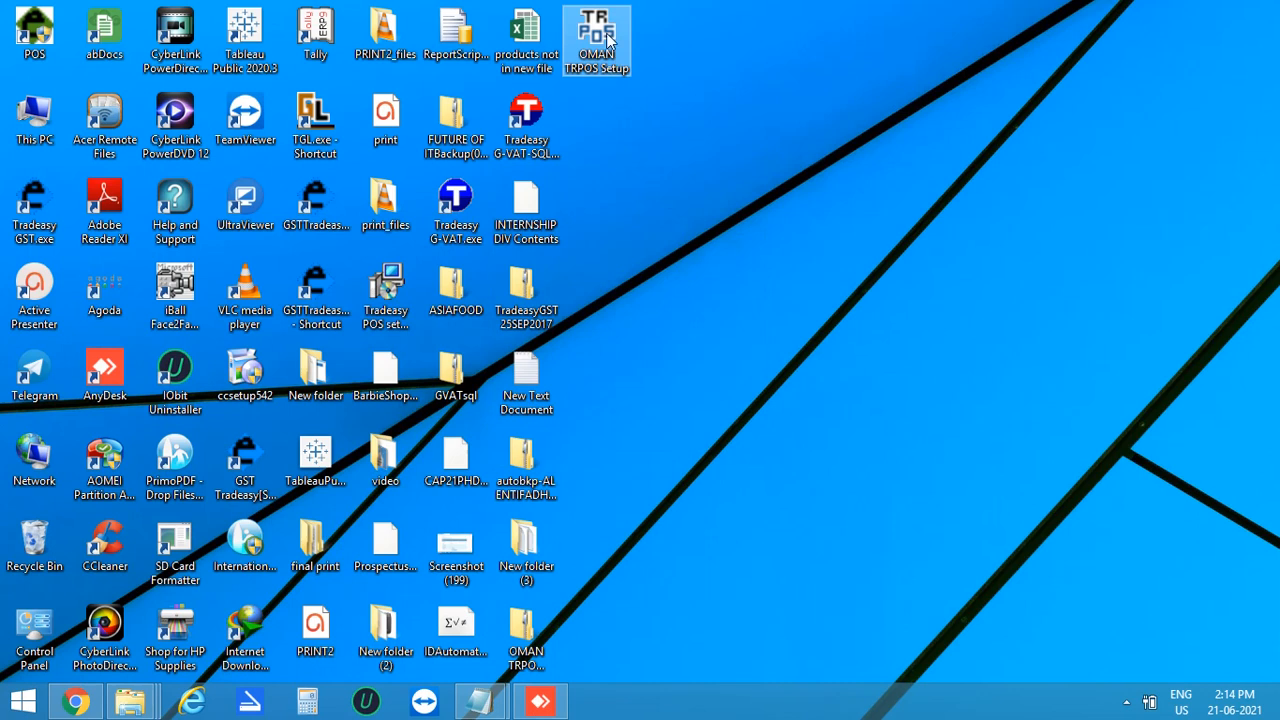
- Lower User Account Control to Never notify through the uac search result and confirm
{"action": "key", "text": "super+s"}
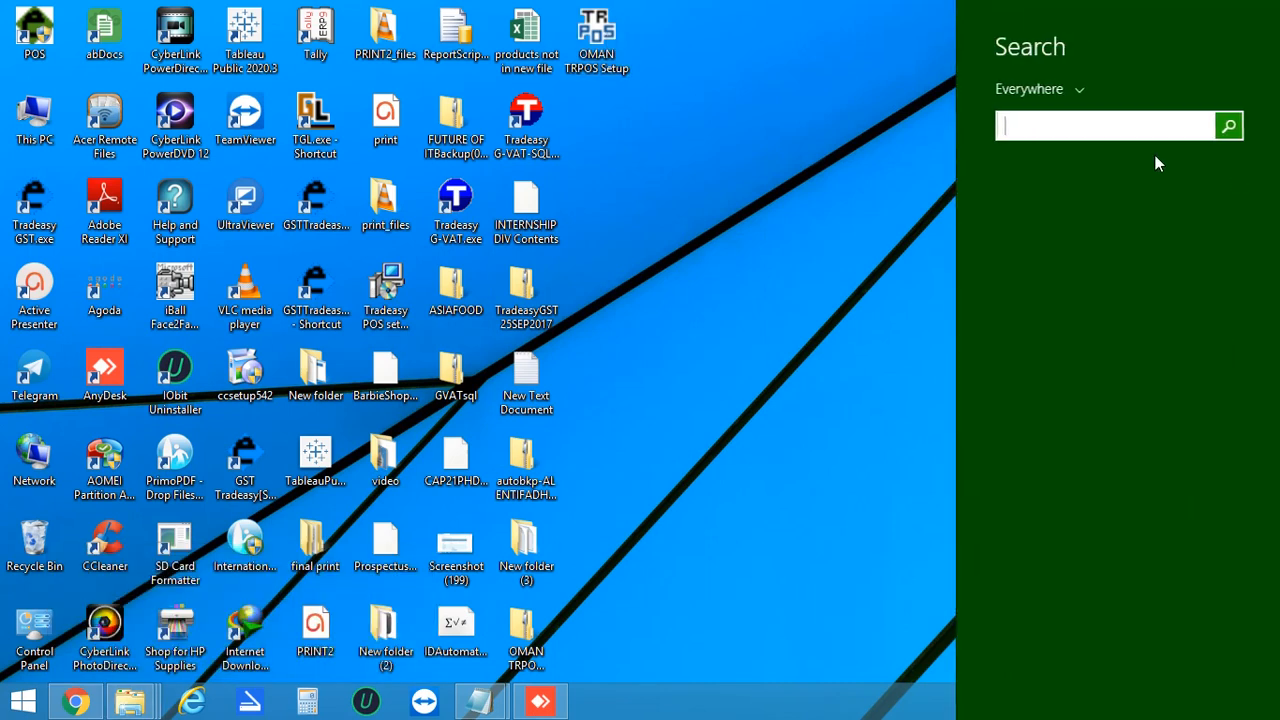
{"action": "type", "text": "uac"}
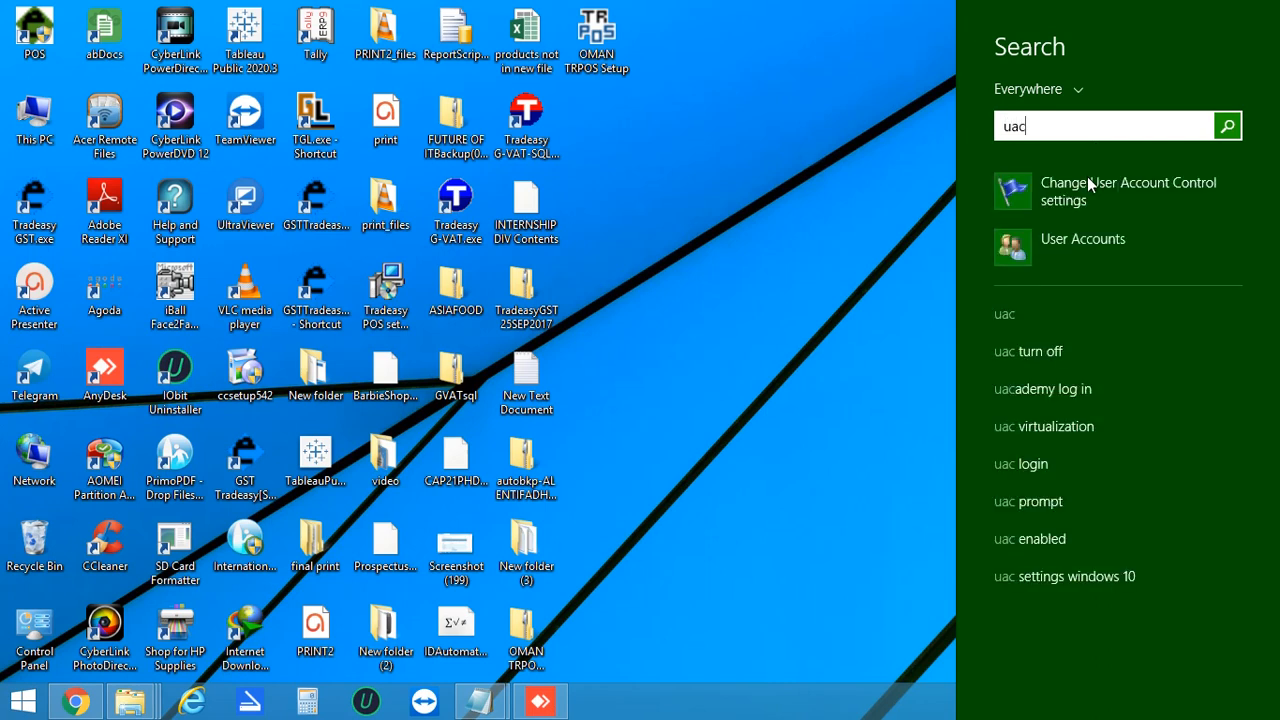
{"action": "mouse_move", "coordinate": [1090, 191]}
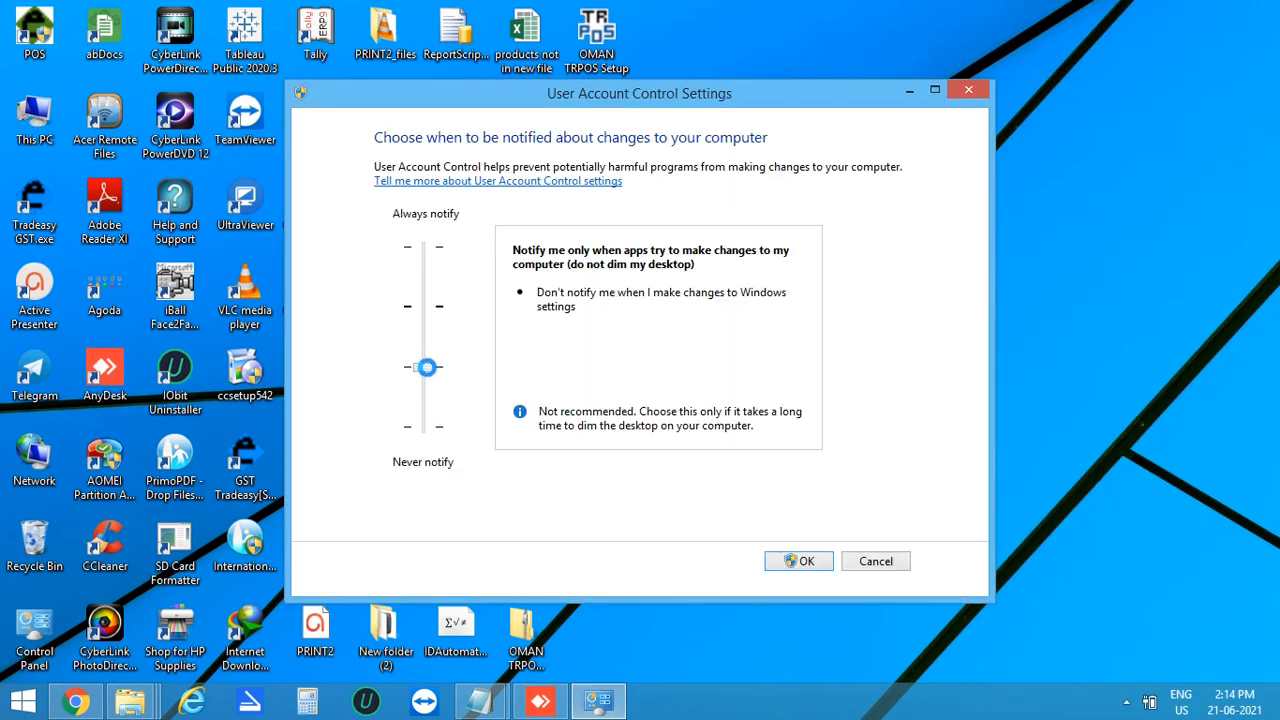
{"action": "left_click_drag", "start_coordinate": [425, 366], "coordinate": [425, 426]}
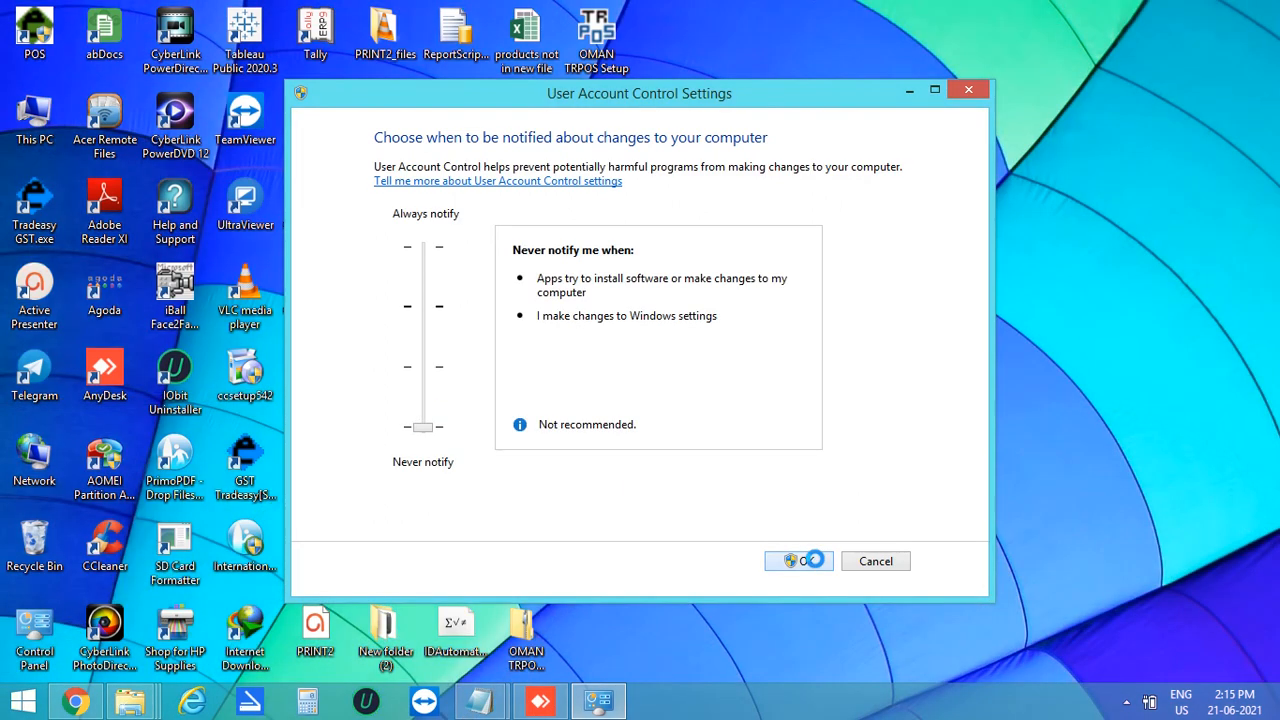
{"action": "left_click", "coordinate": [798, 560]}
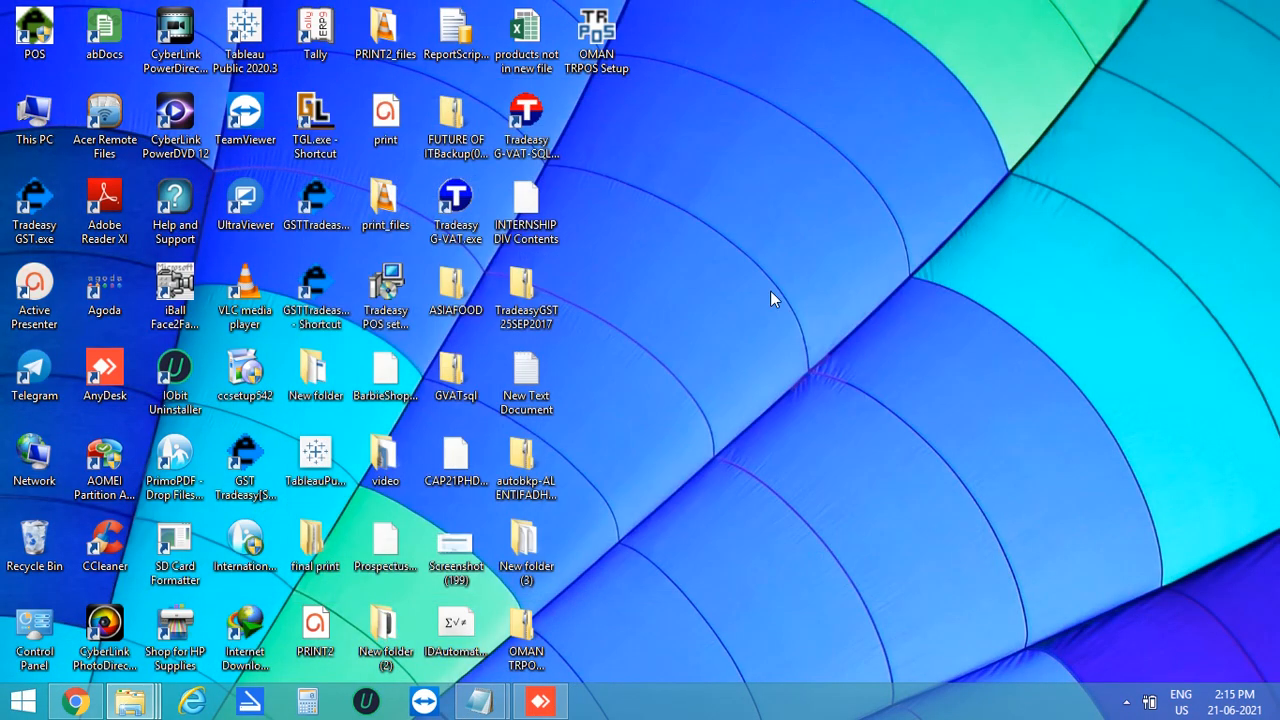
- Install Tr-POS from OMAN TRPOS Setup with the default folder and a desktop icon
{"action": "left_click", "coordinate": [596, 35]}
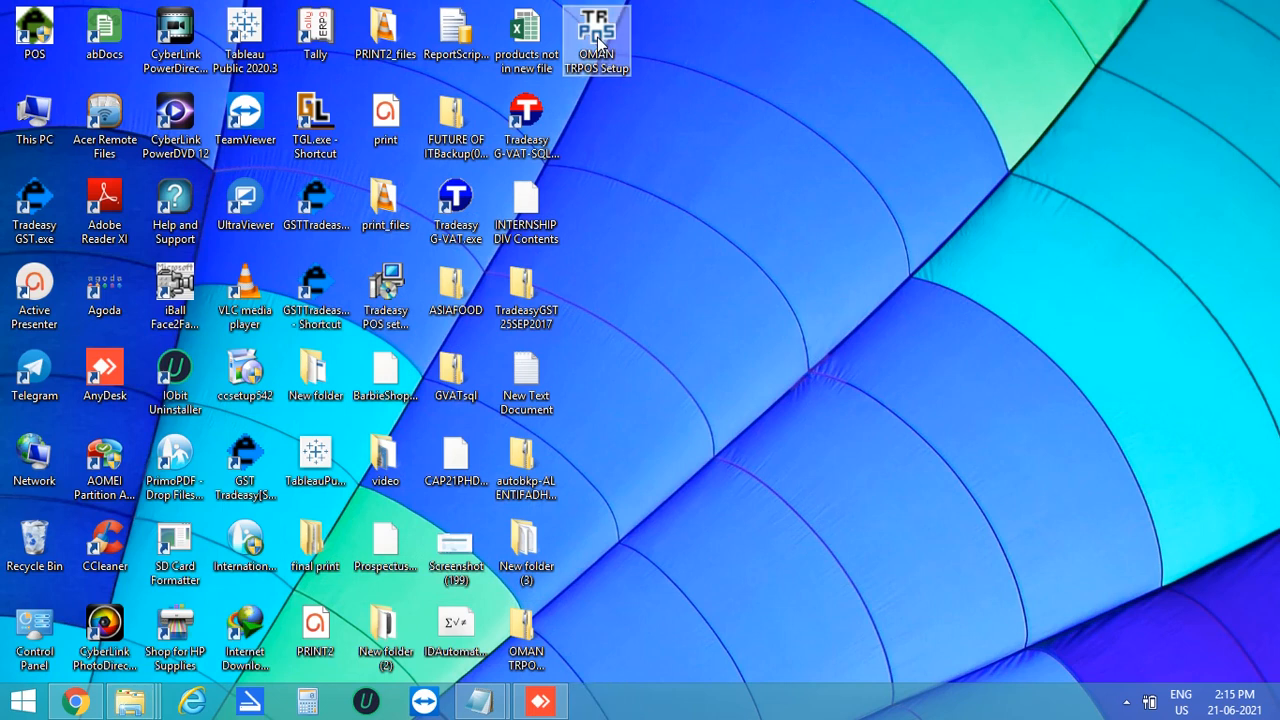
{"action": "double_click", "coordinate": [596, 35]}
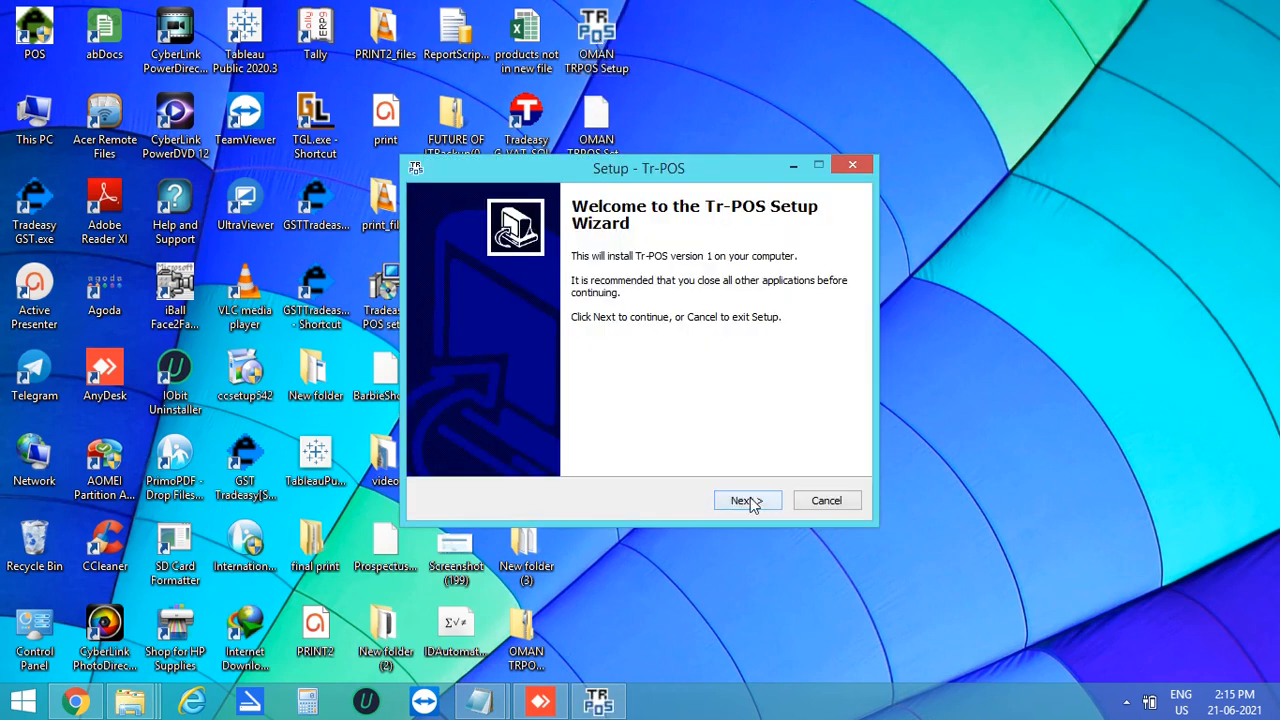
{"action": "left_click", "coordinate": [742, 500]}
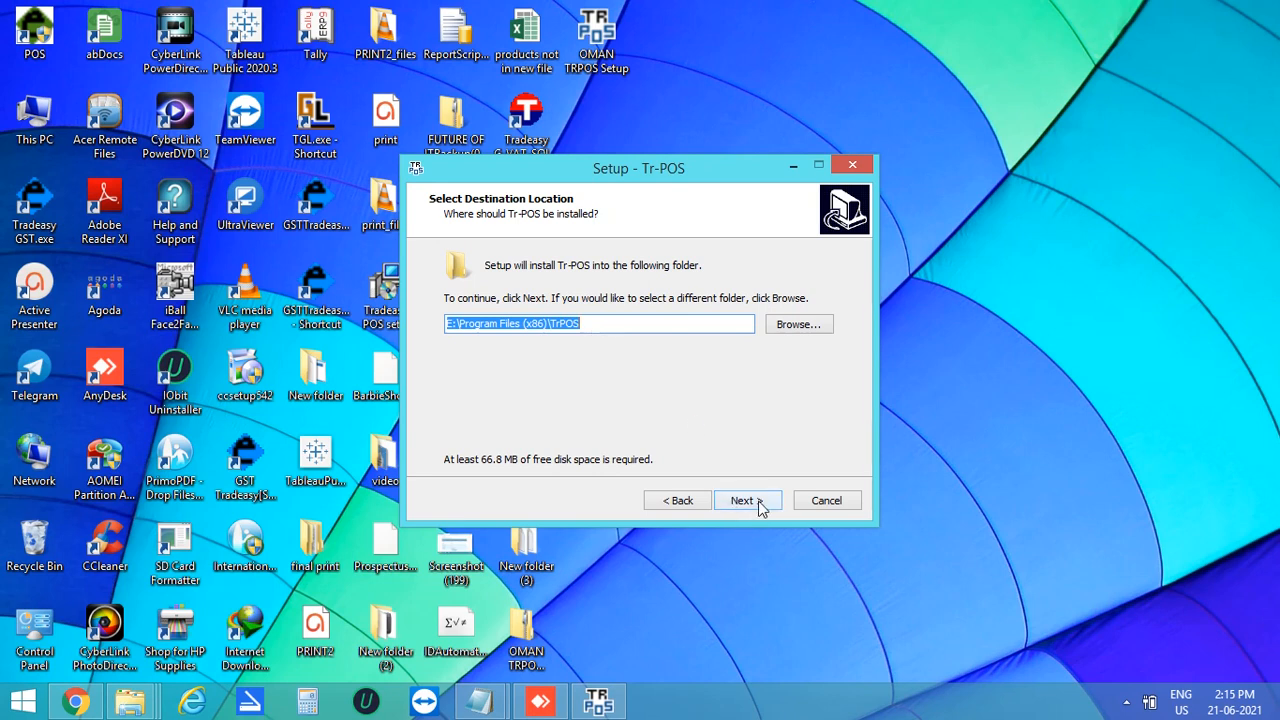
{"action": "left_click", "coordinate": [747, 500]}
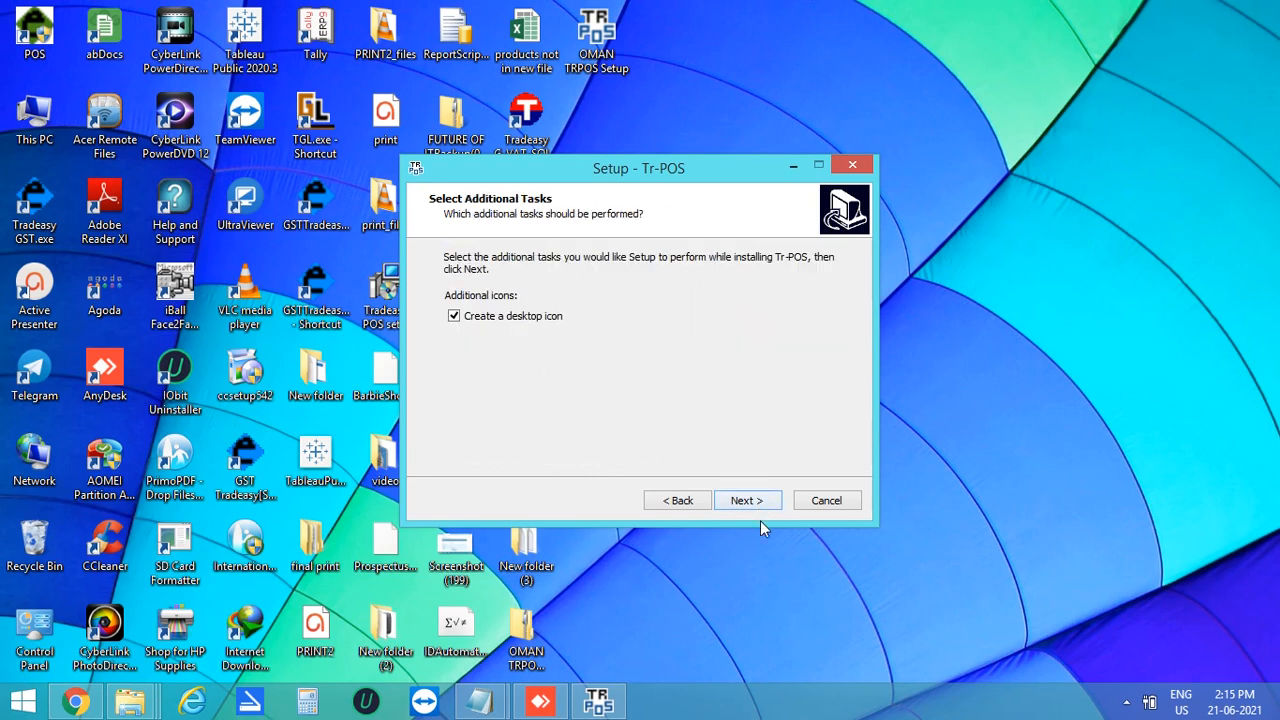
{"action": "left_click", "coordinate": [746, 500]}
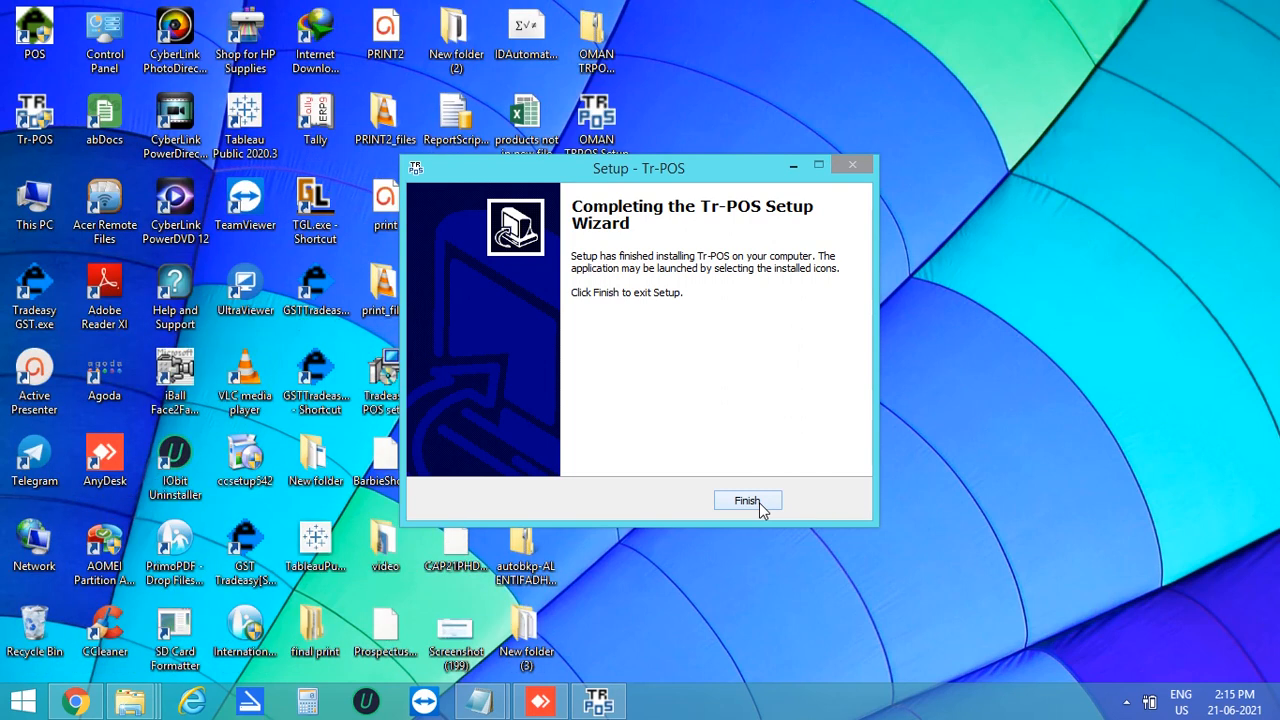
{"action": "left_click", "coordinate": [747, 500]}
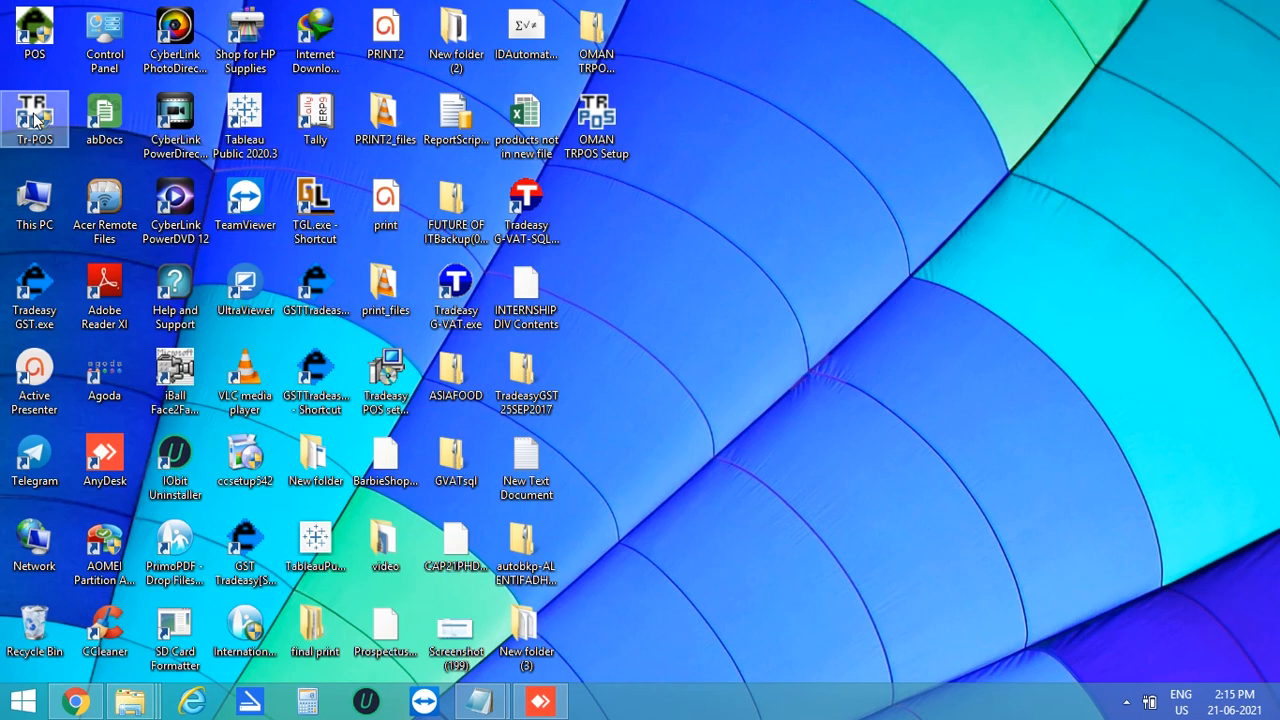
{"action": "double_click", "coordinate": [34, 120]}
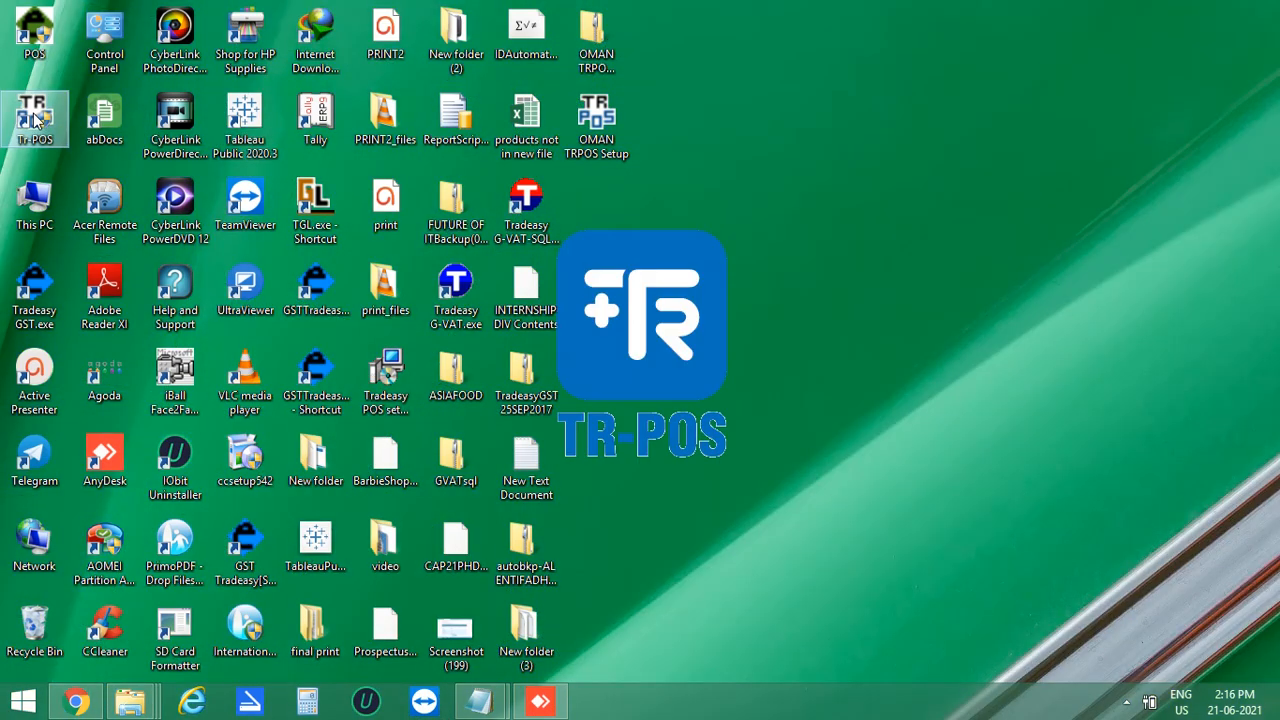
{"action": "double_click", "coordinate": [34, 118]}
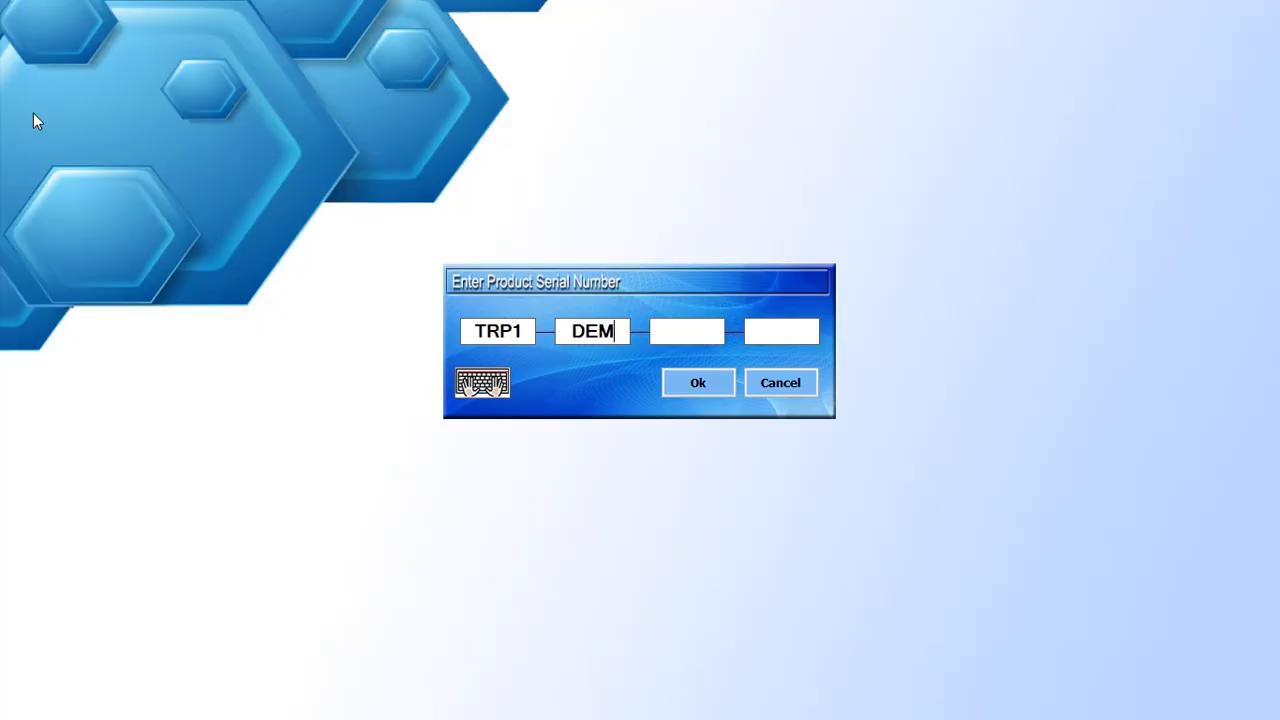
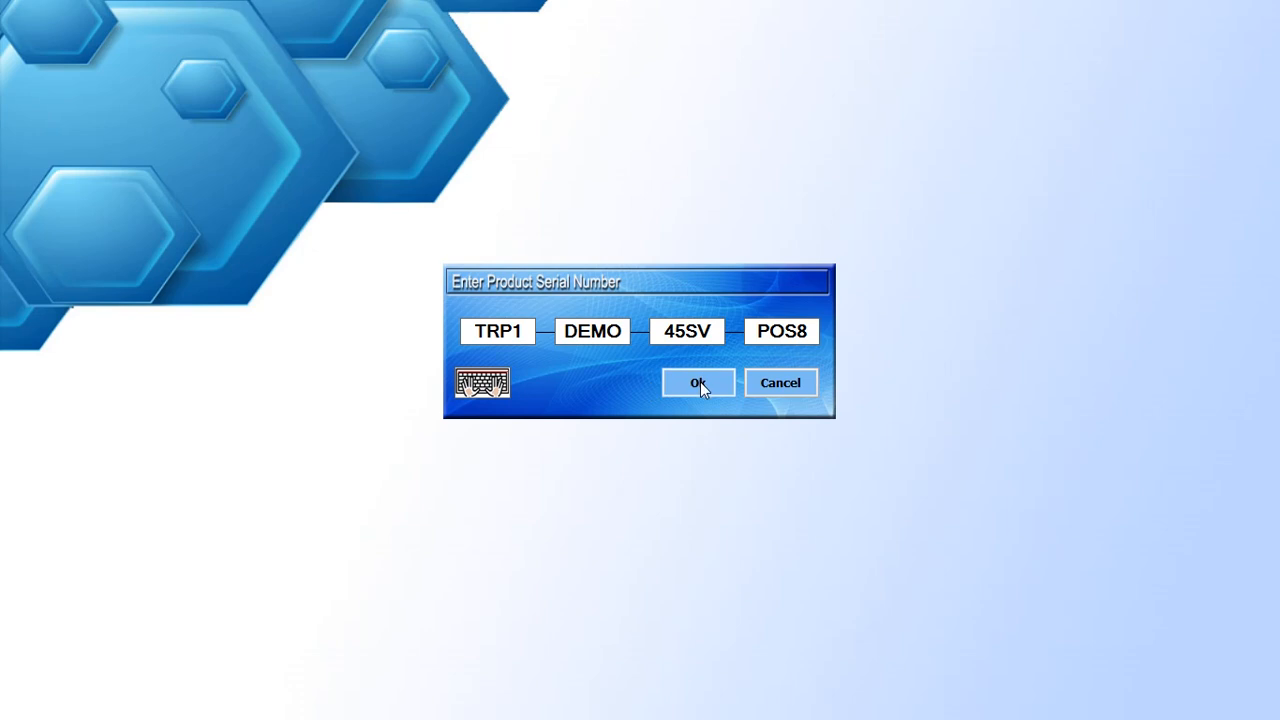
{"action": "left_click", "coordinate": [698, 382]}
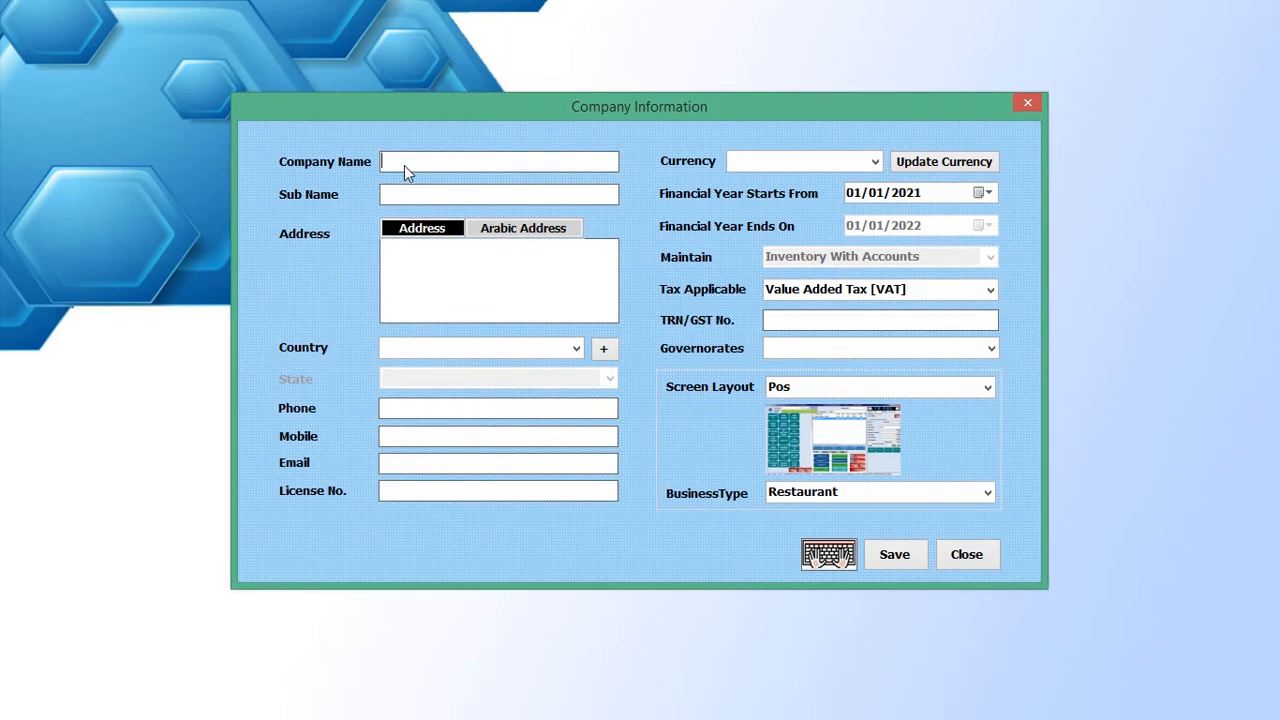
- Enter company name TRADEASY DEMO, mobile 9876543 and email tradeasyteam
{"action": "type", "text": "TRA"}
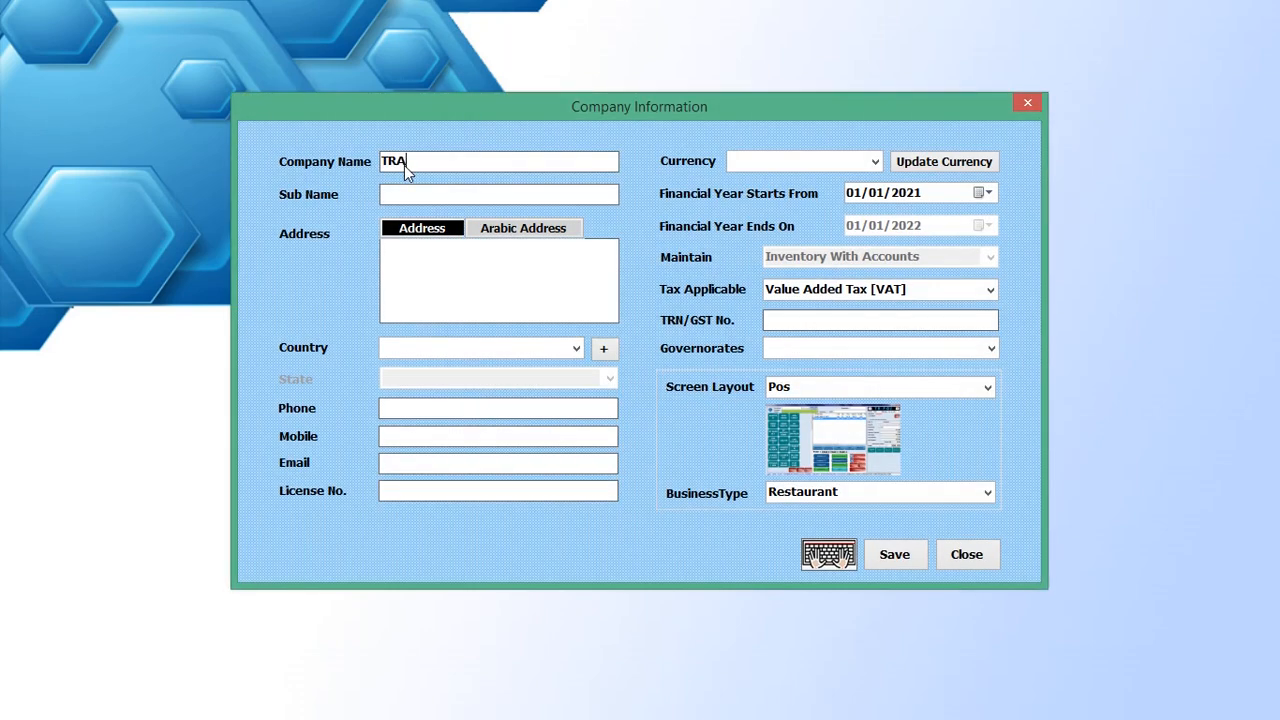
{"action": "type", "text": "DEASY"}
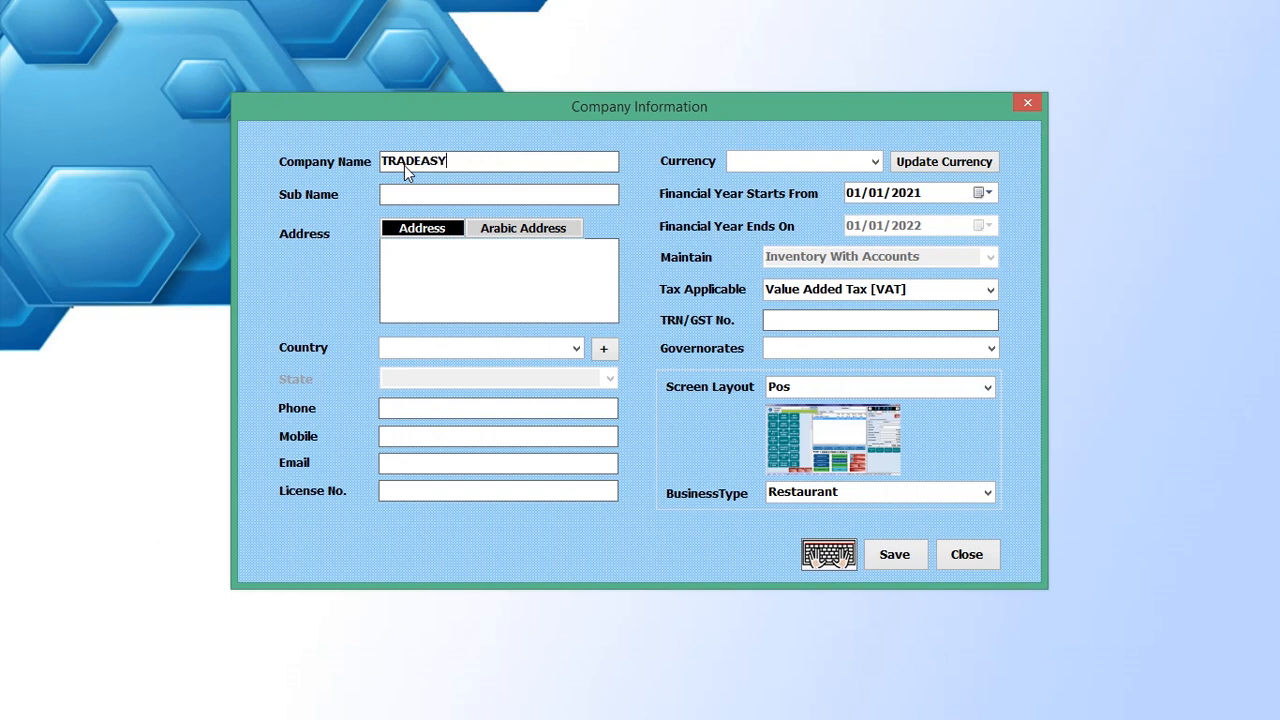
{"action": "type", "text": "DEMO"}
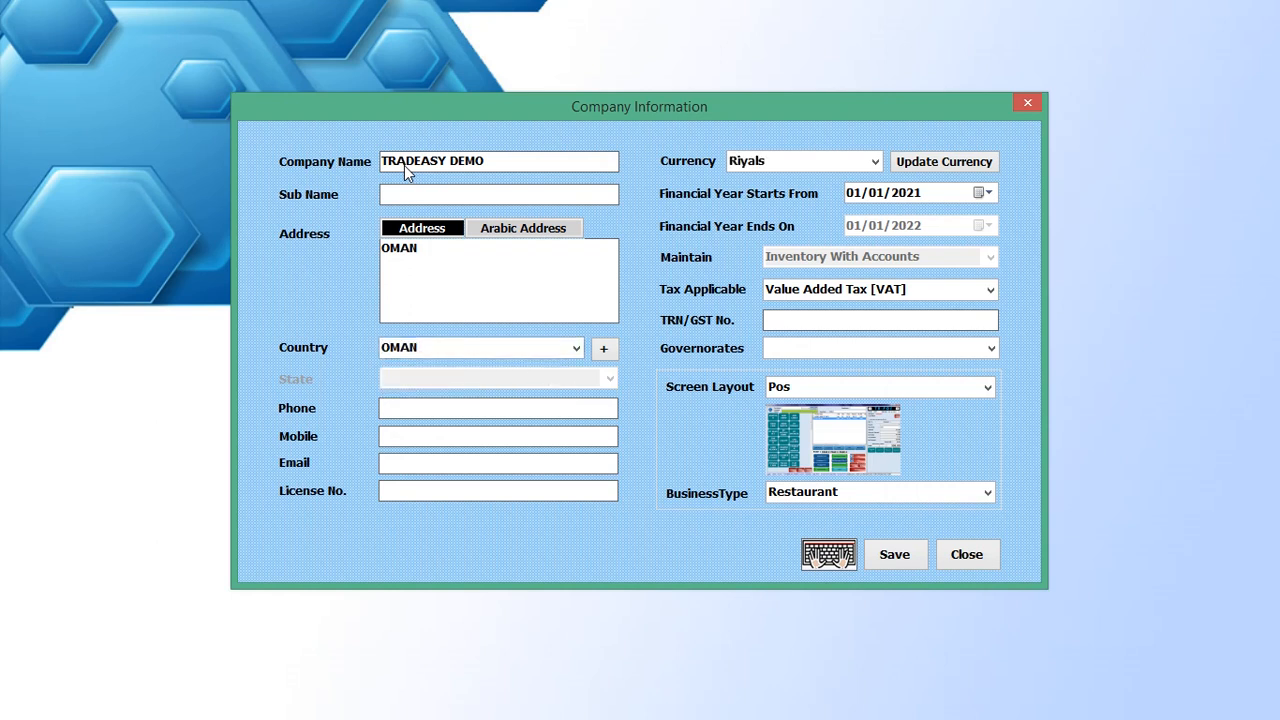
{"action": "type", "text": "9876543"}
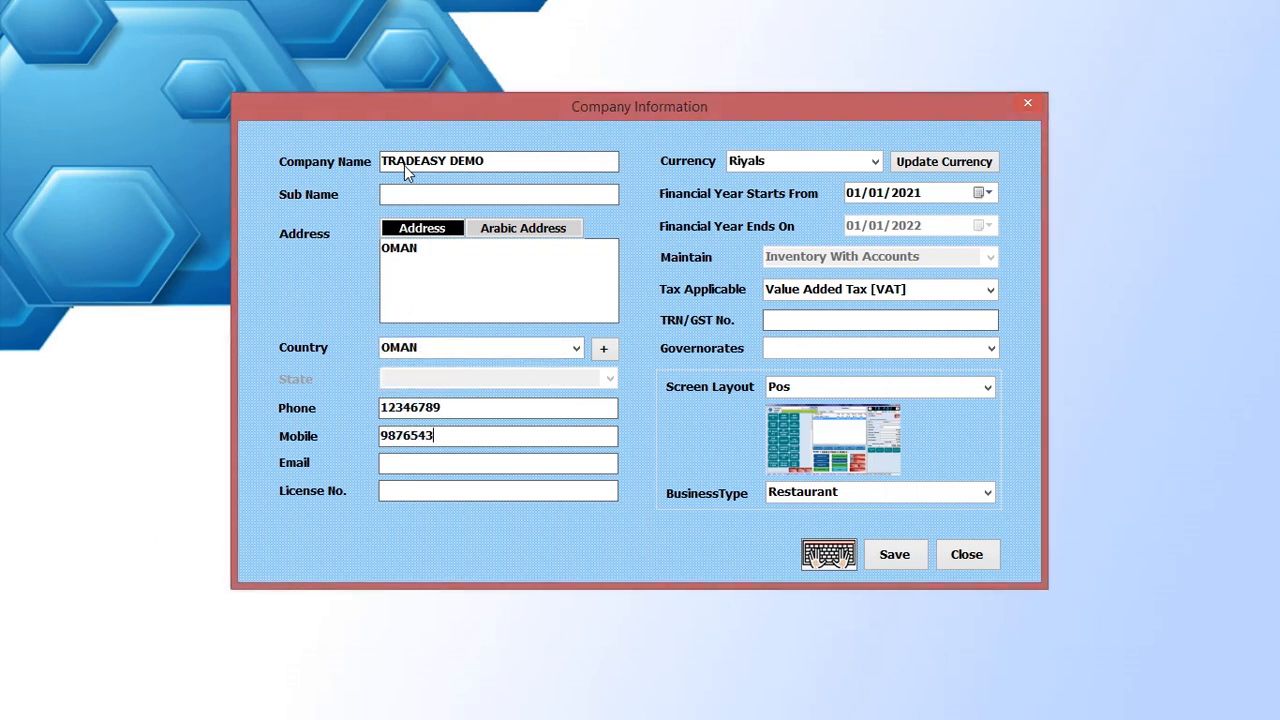
{"action": "type", "text": "tradeasyteam"}
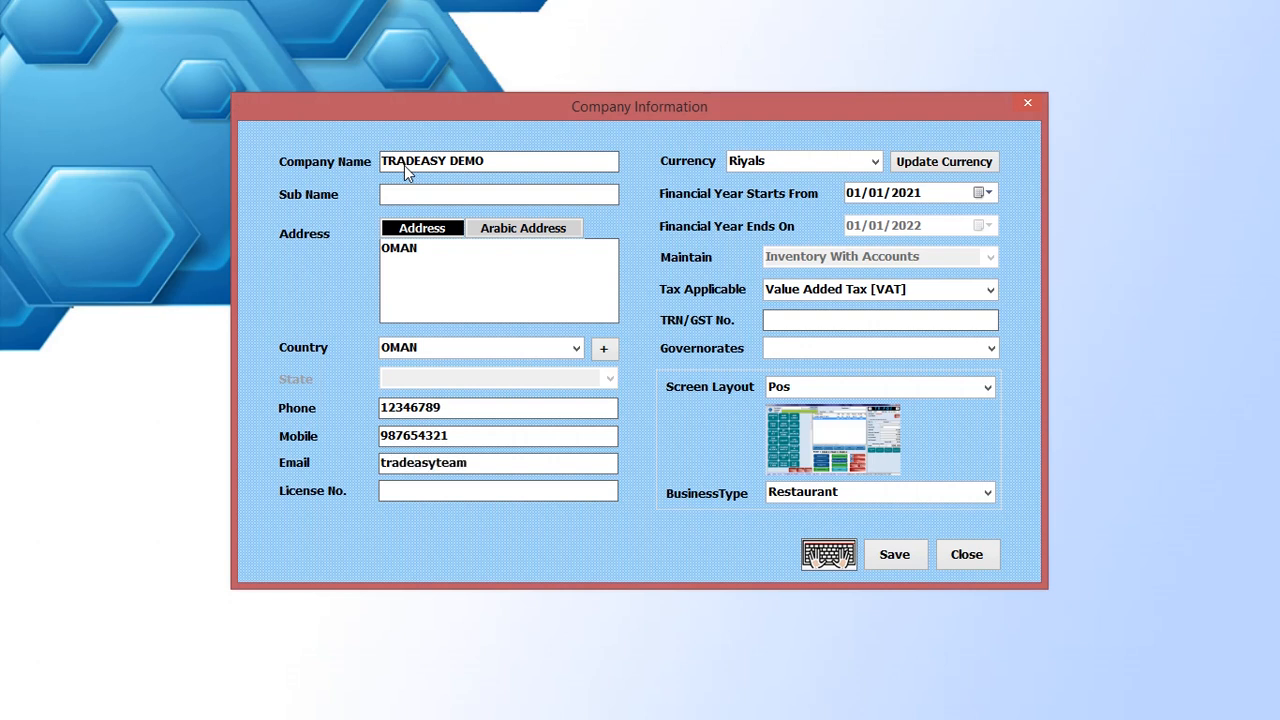
{"action": "left_click", "coordinate": [874, 161]}
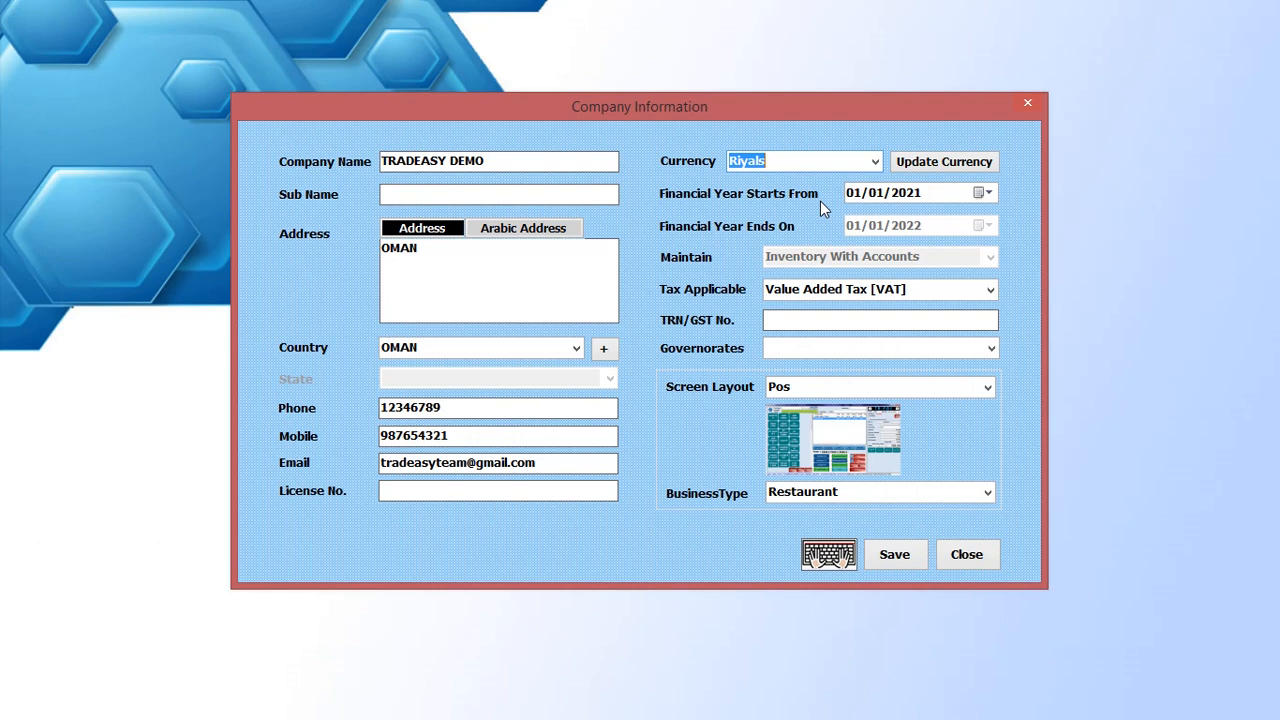
- Set governorate MUSCAT and business type Restaurant, then save the company
{"action": "left_click", "coordinate": [990, 347]}
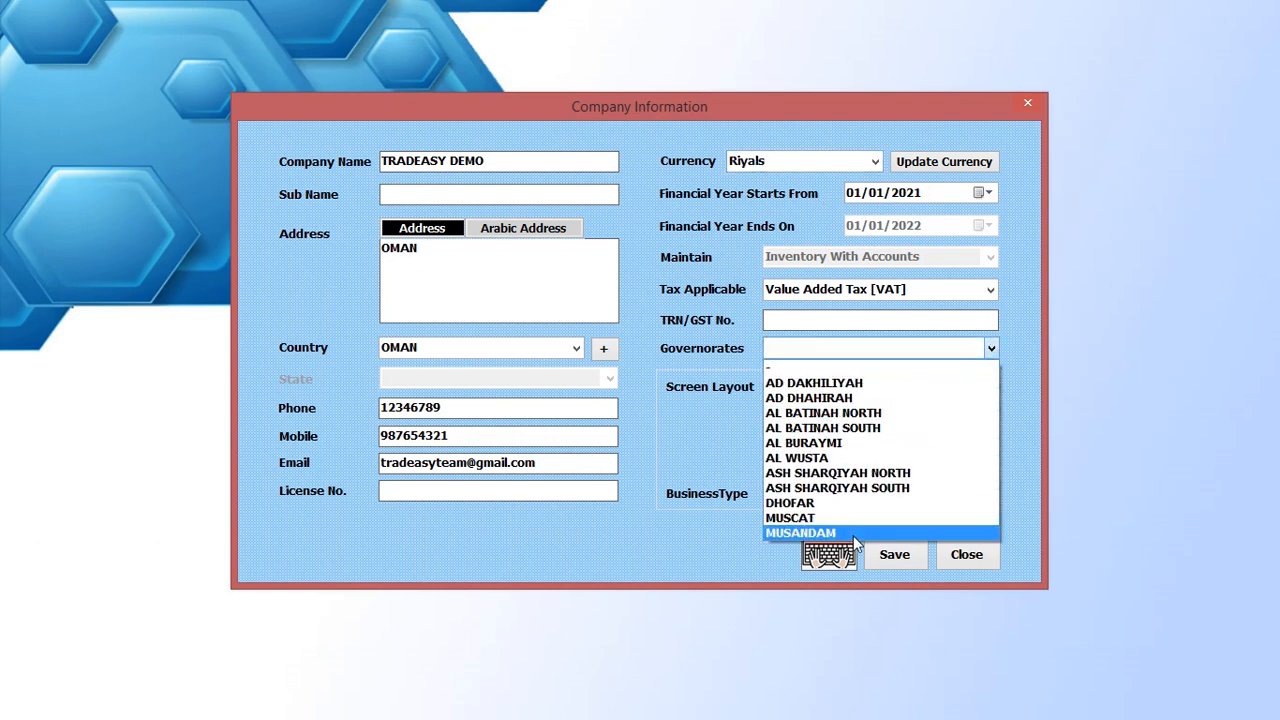
{"action": "left_click", "coordinate": [789, 517]}
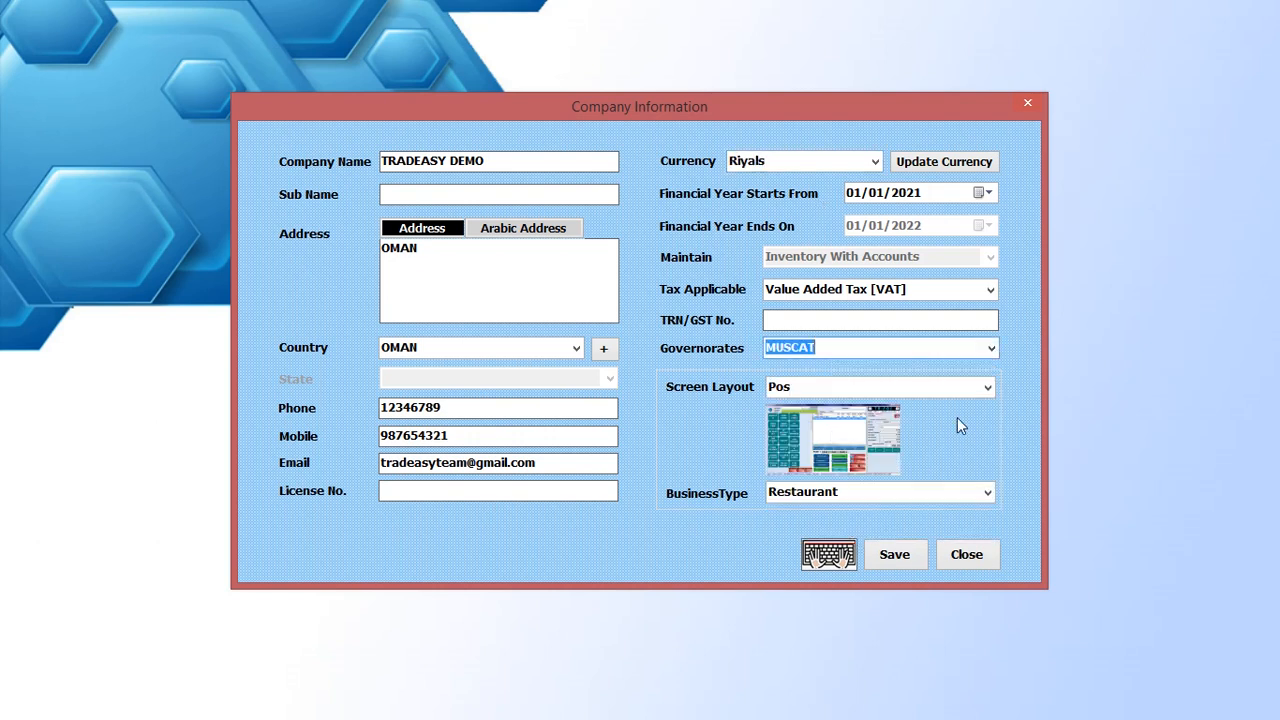
{"action": "left_click", "coordinate": [986, 387]}
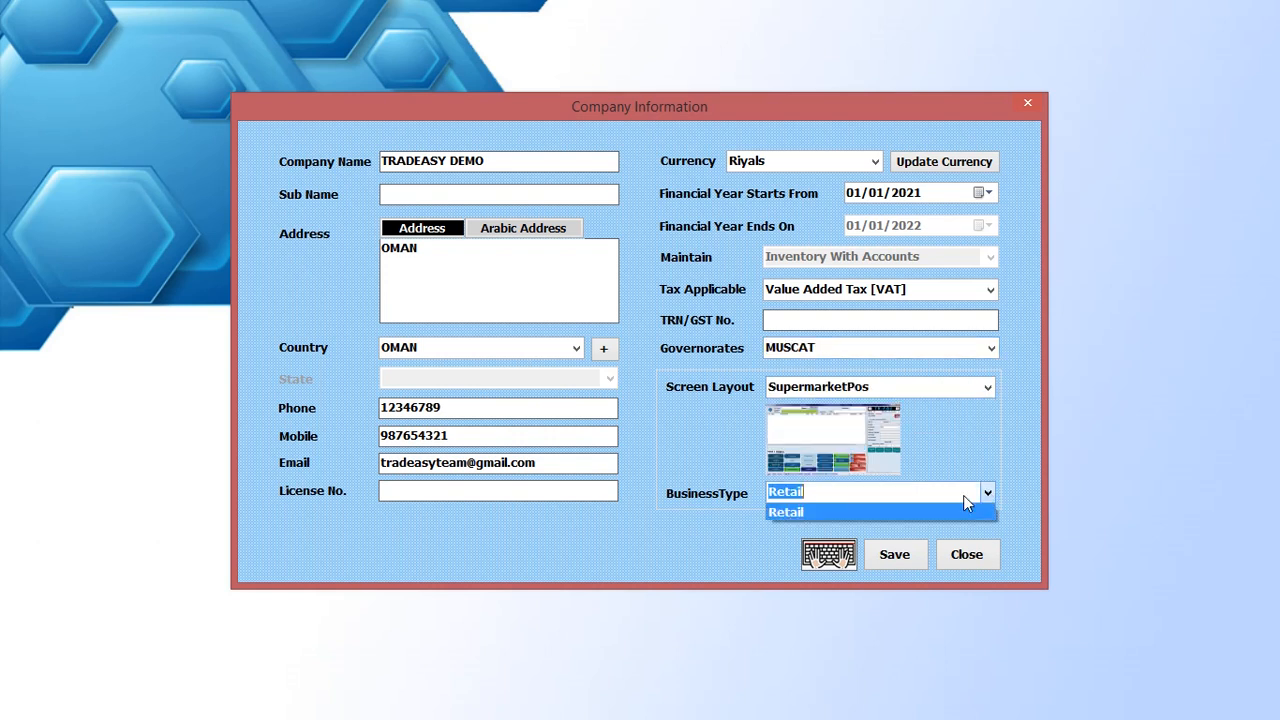
{"action": "left_click", "coordinate": [988, 387]}
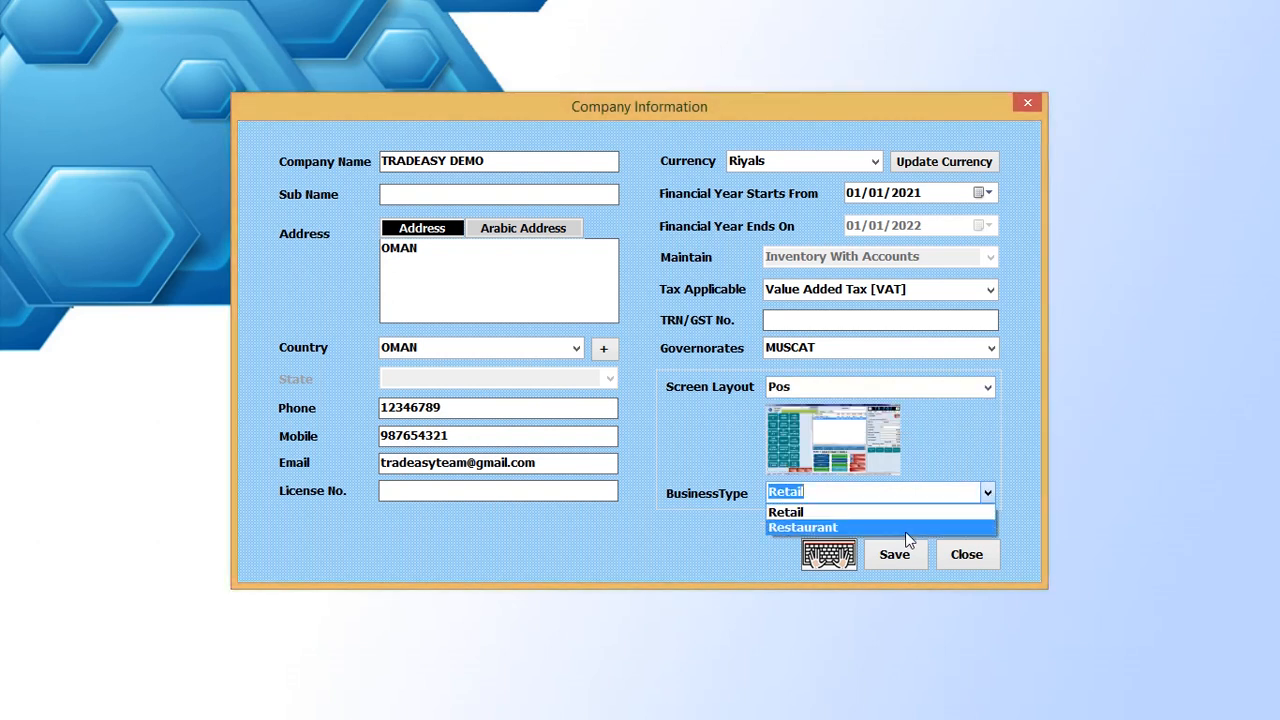
{"action": "left_click", "coordinate": [803, 527]}
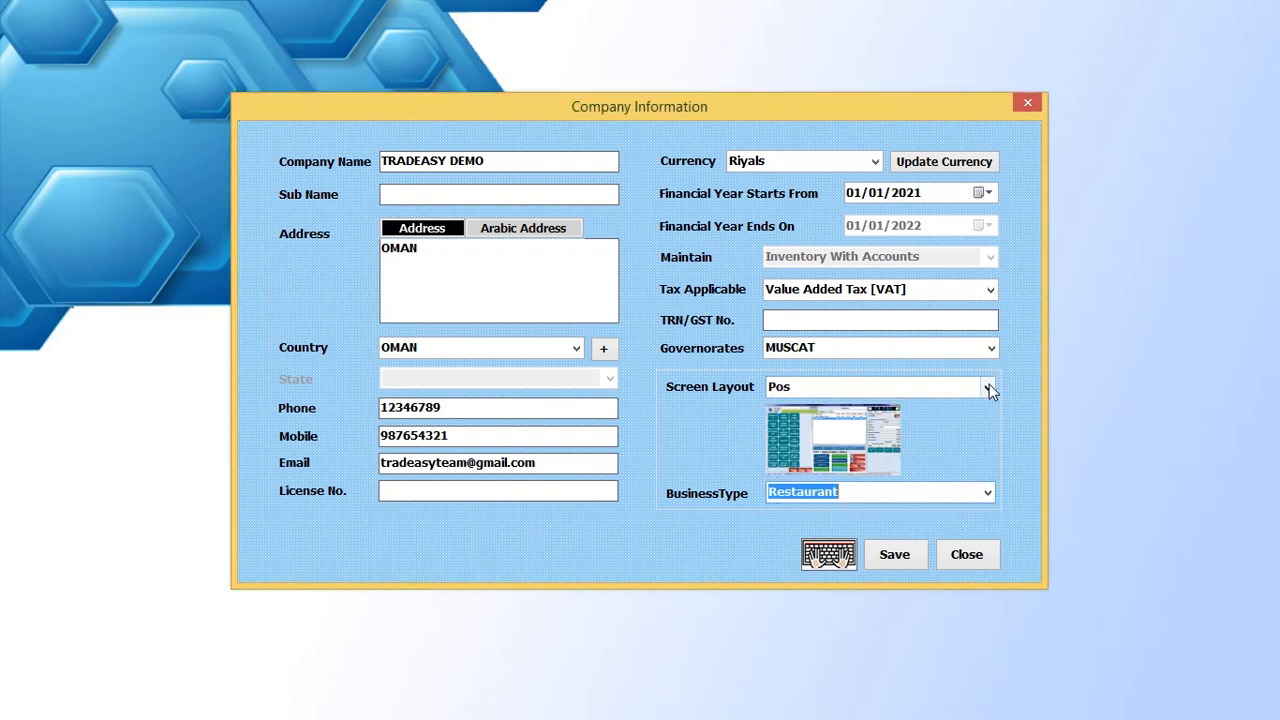
{"action": "left_click", "coordinate": [894, 554]}
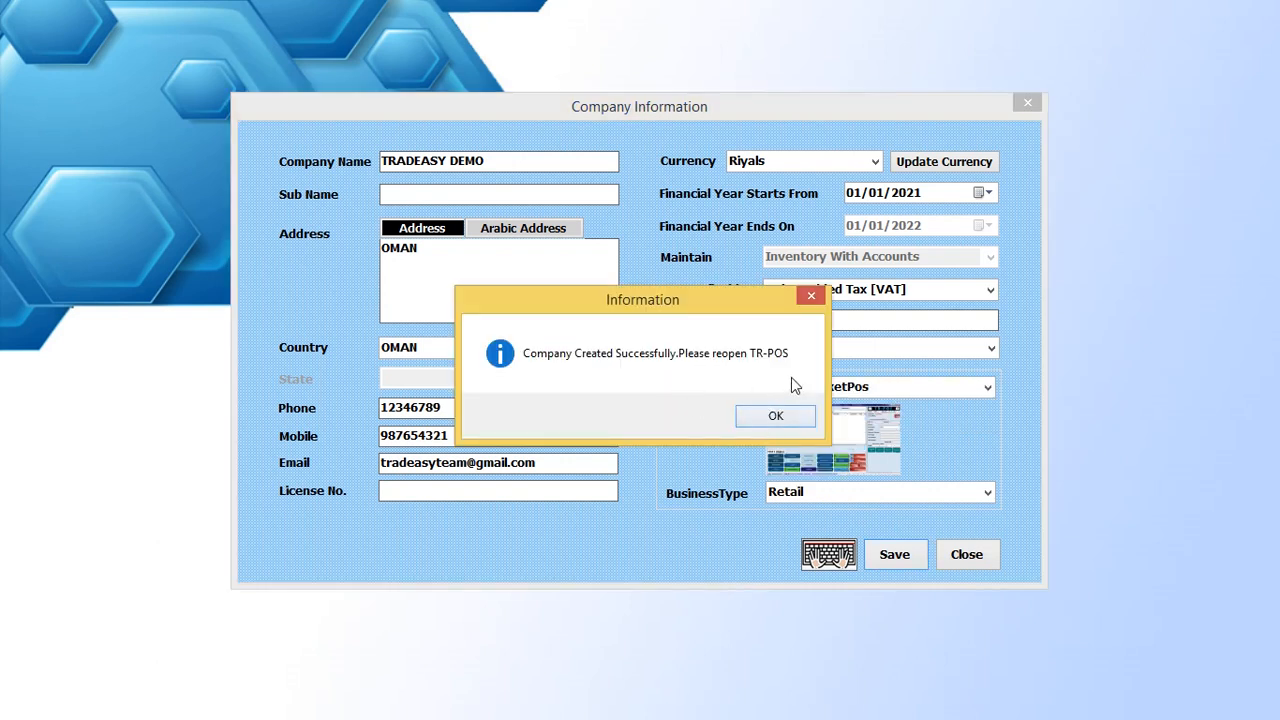
{"action": "left_click", "coordinate": [775, 415]}
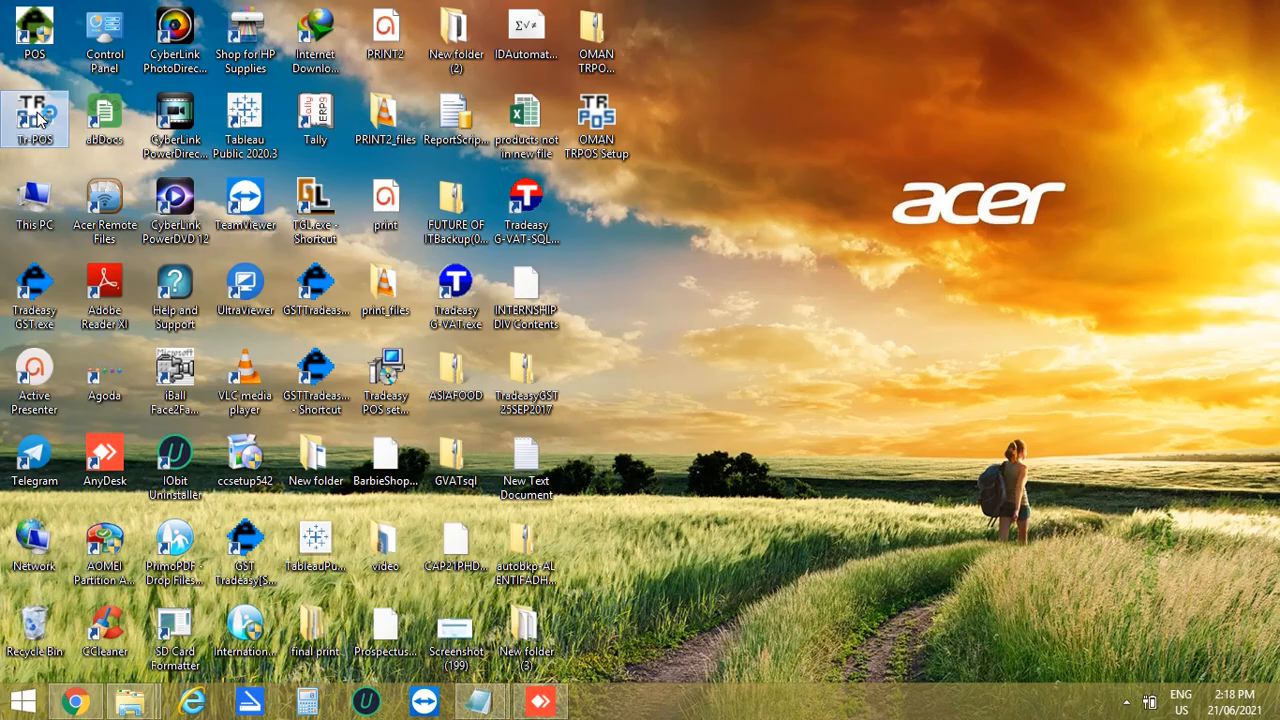
{"action": "double_click", "coordinate": [34, 110]}
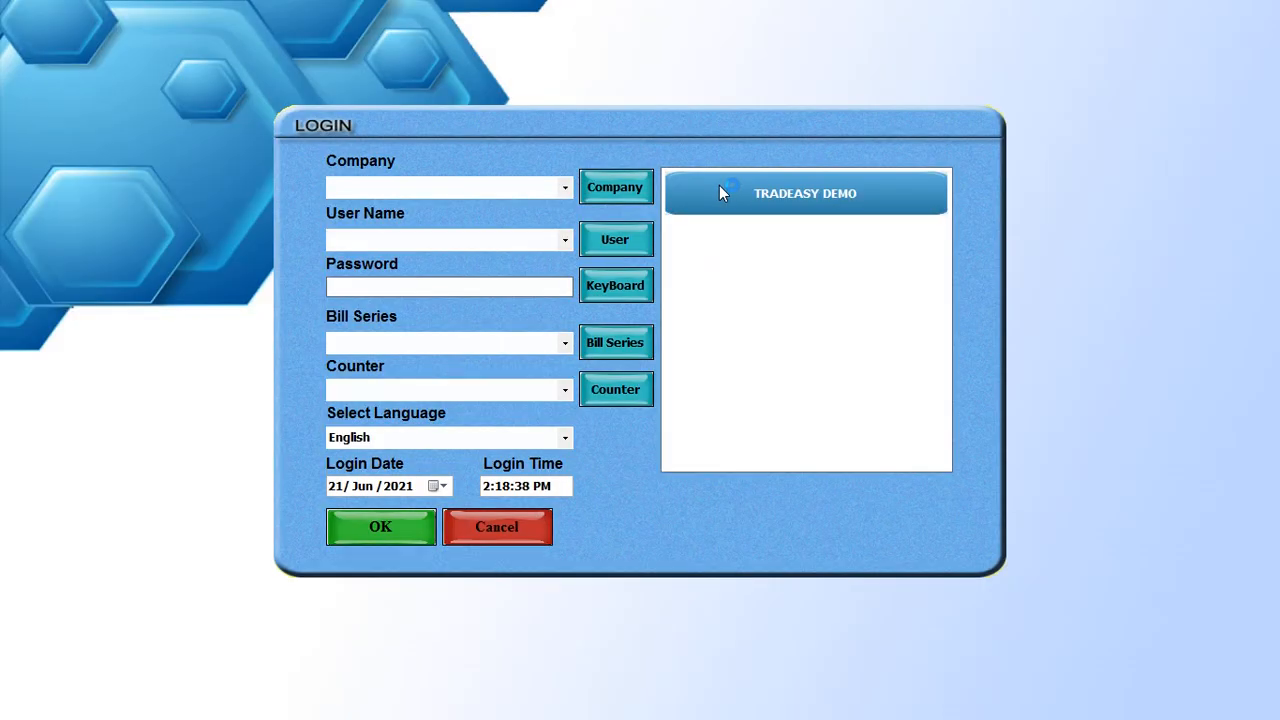
{"action": "left_click", "coordinate": [805, 193]}
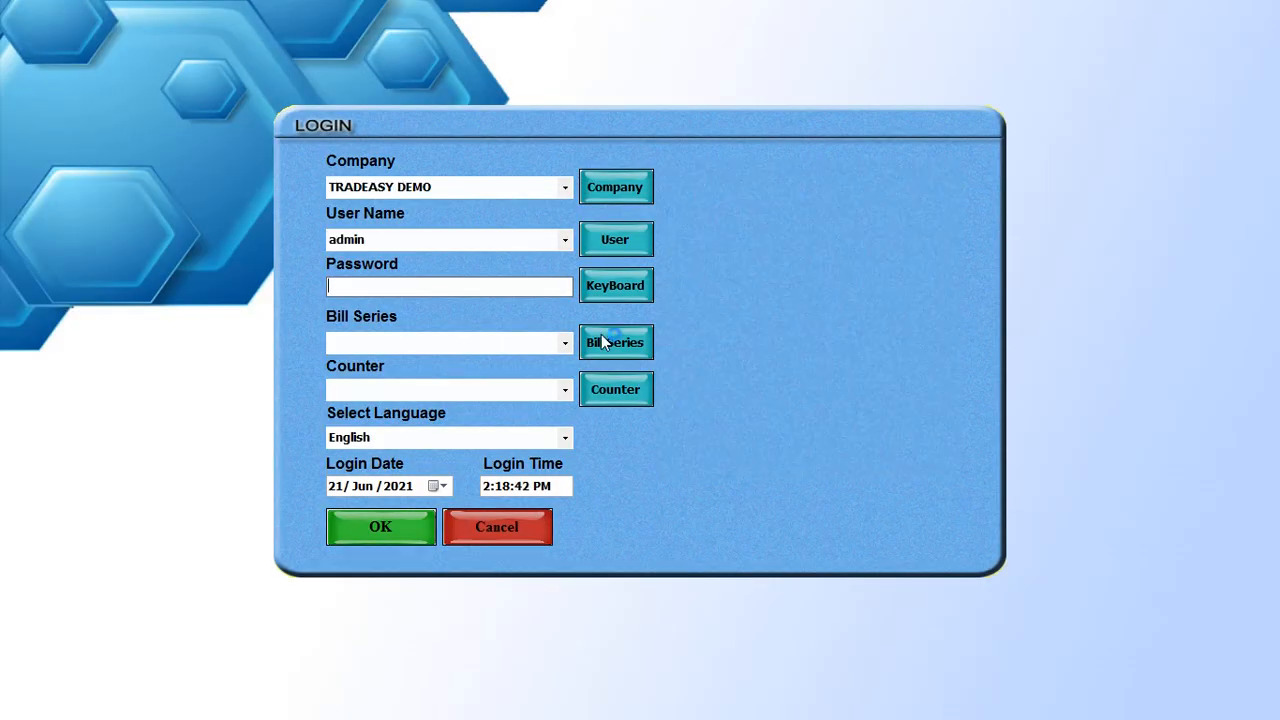
{"action": "type", "text": "•"}
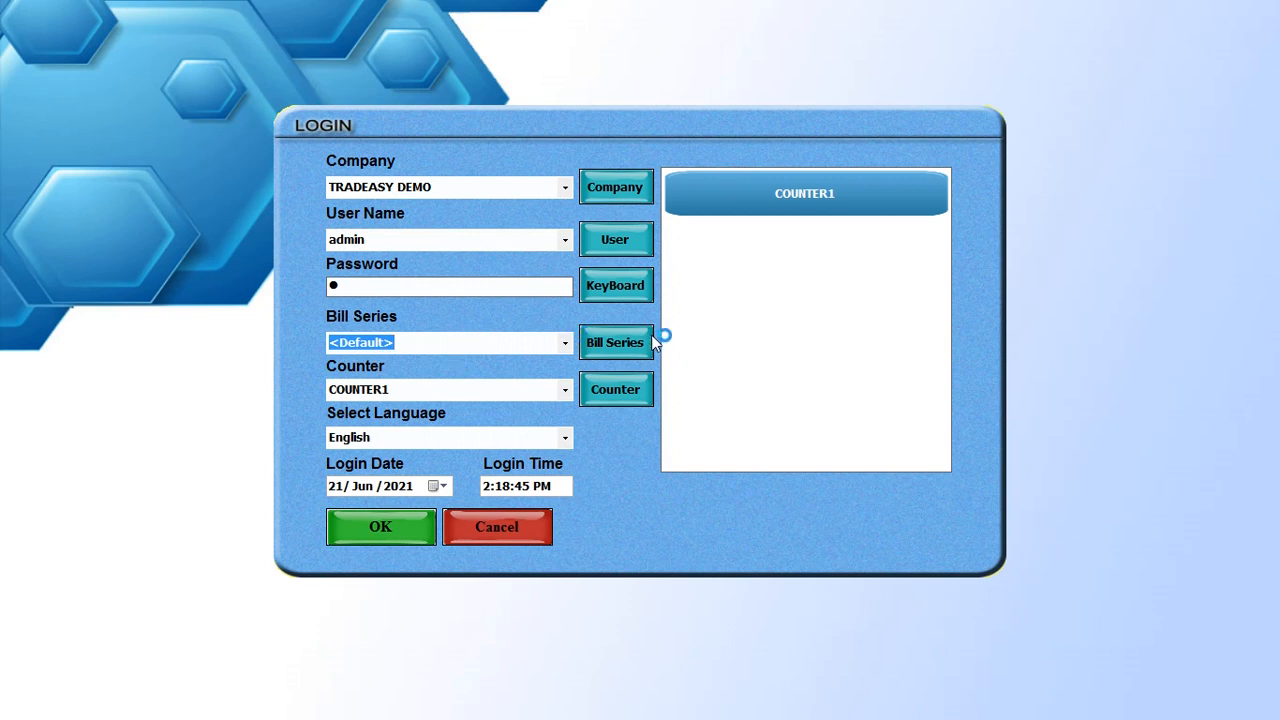
{"action": "mouse_move", "coordinate": [433, 508]}
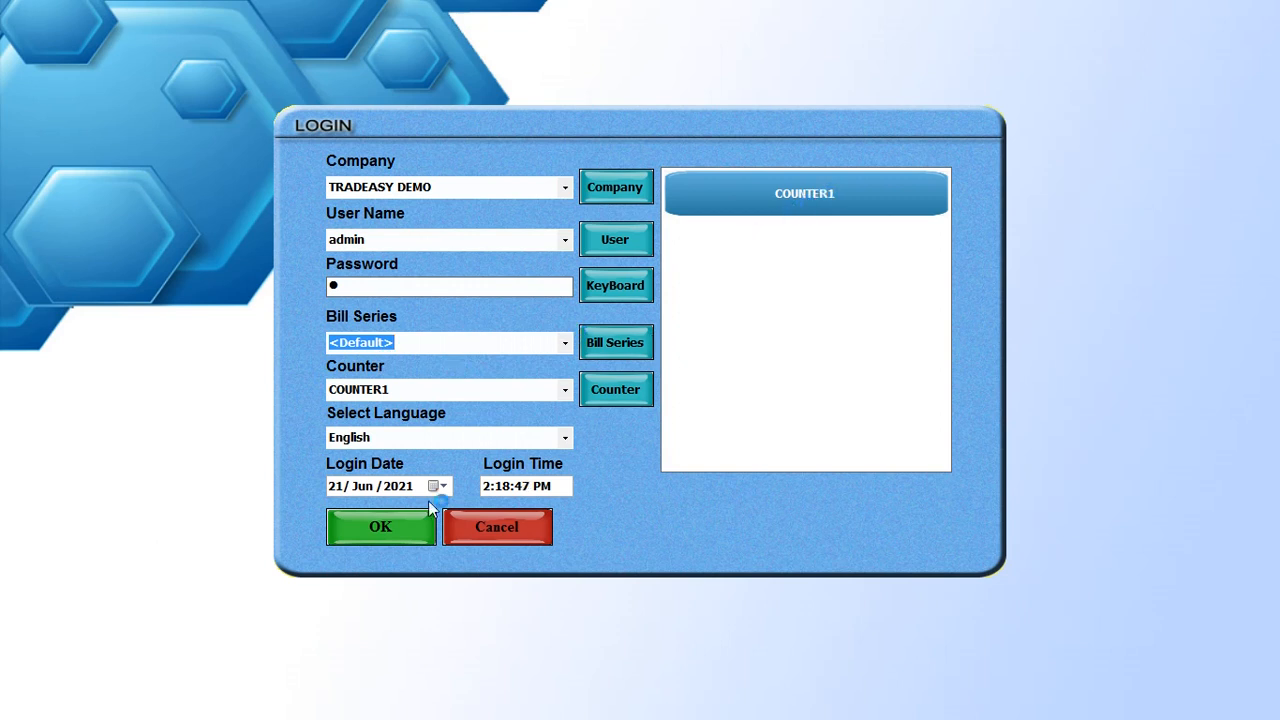
{"action": "left_click", "coordinate": [564, 437]}
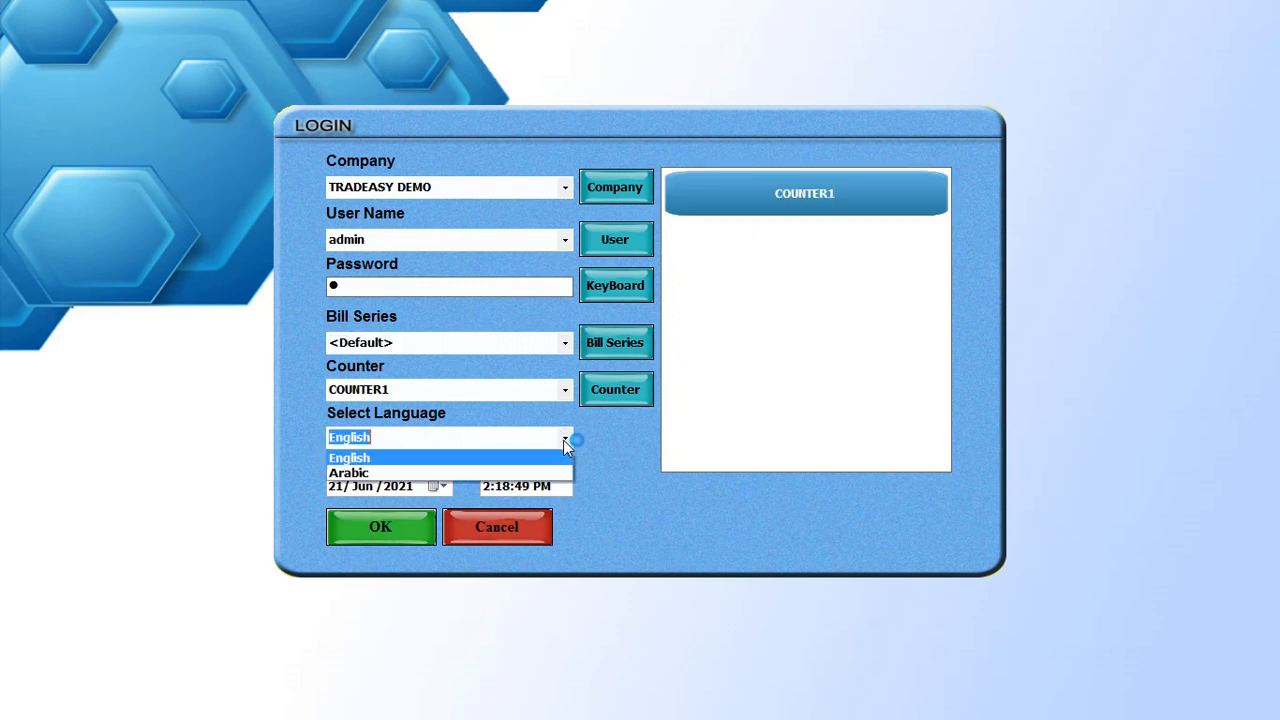
{"action": "mouse_move", "coordinate": [505, 467]}
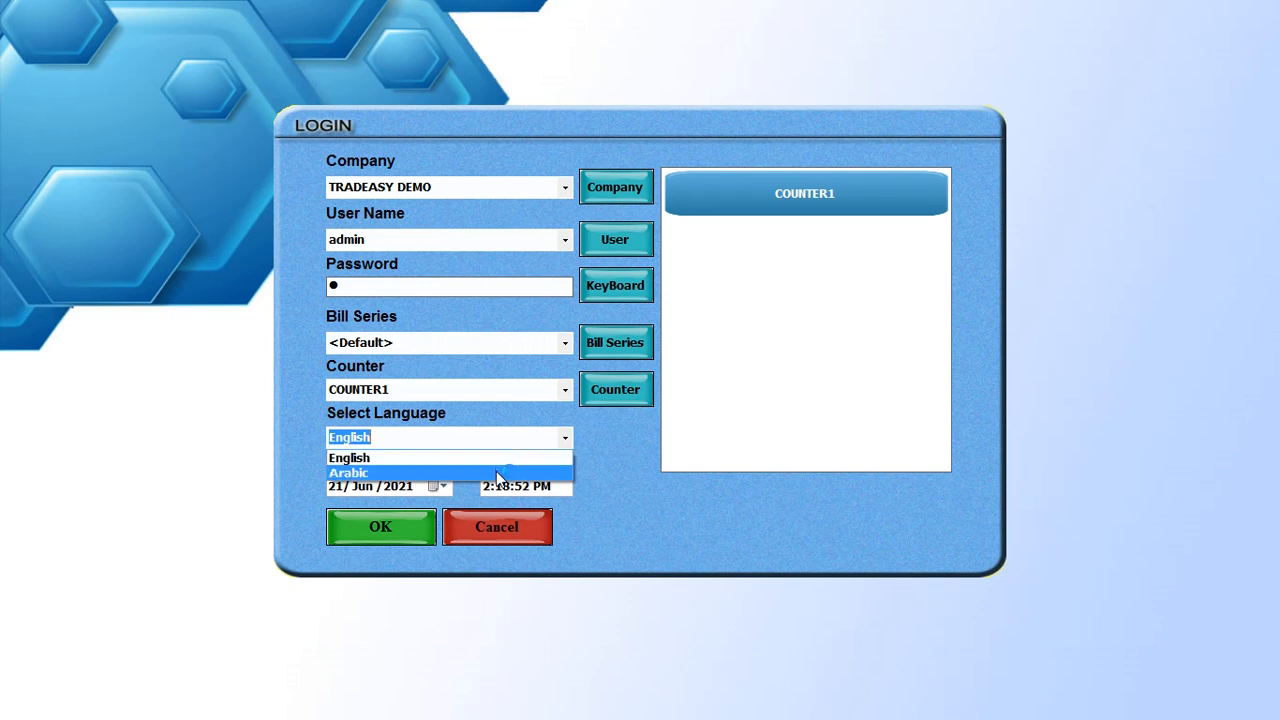
{"action": "left_click", "coordinate": [348, 472]}
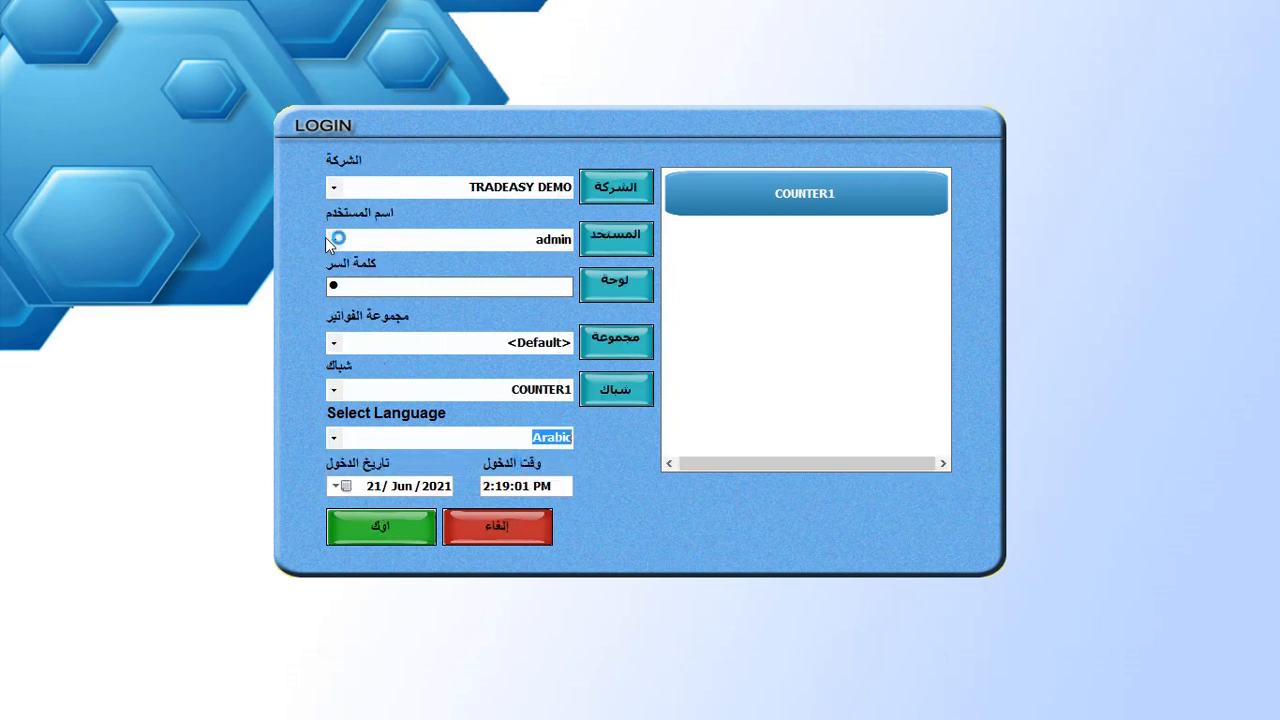
{"action": "mouse_move", "coordinate": [855, 505]}
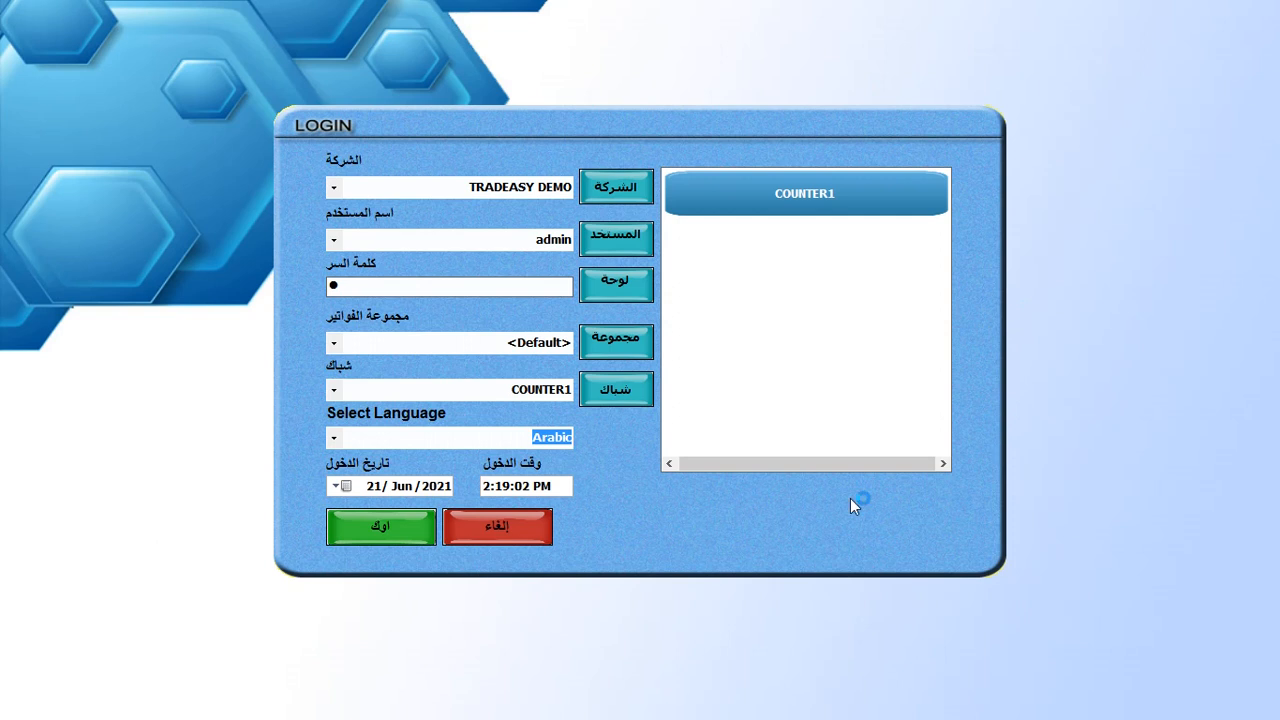
{"action": "mouse_move", "coordinate": [641, 510]}
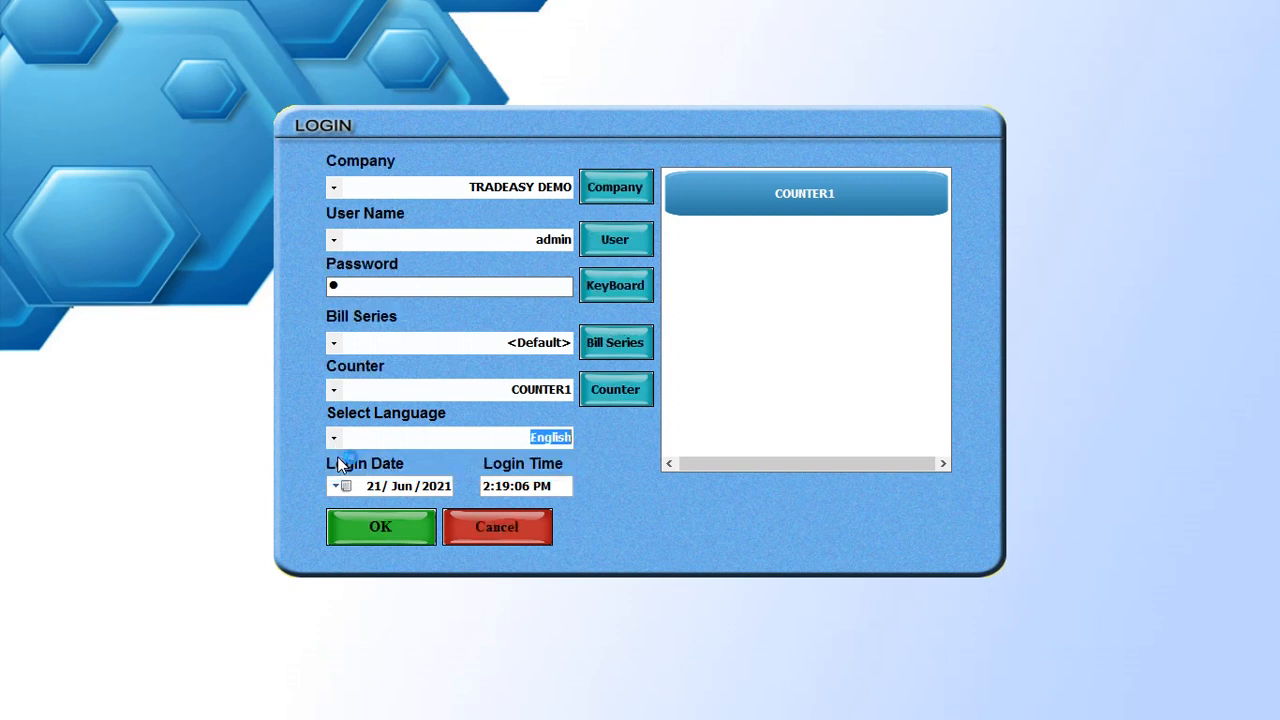
{"action": "left_click", "coordinate": [380, 527]}
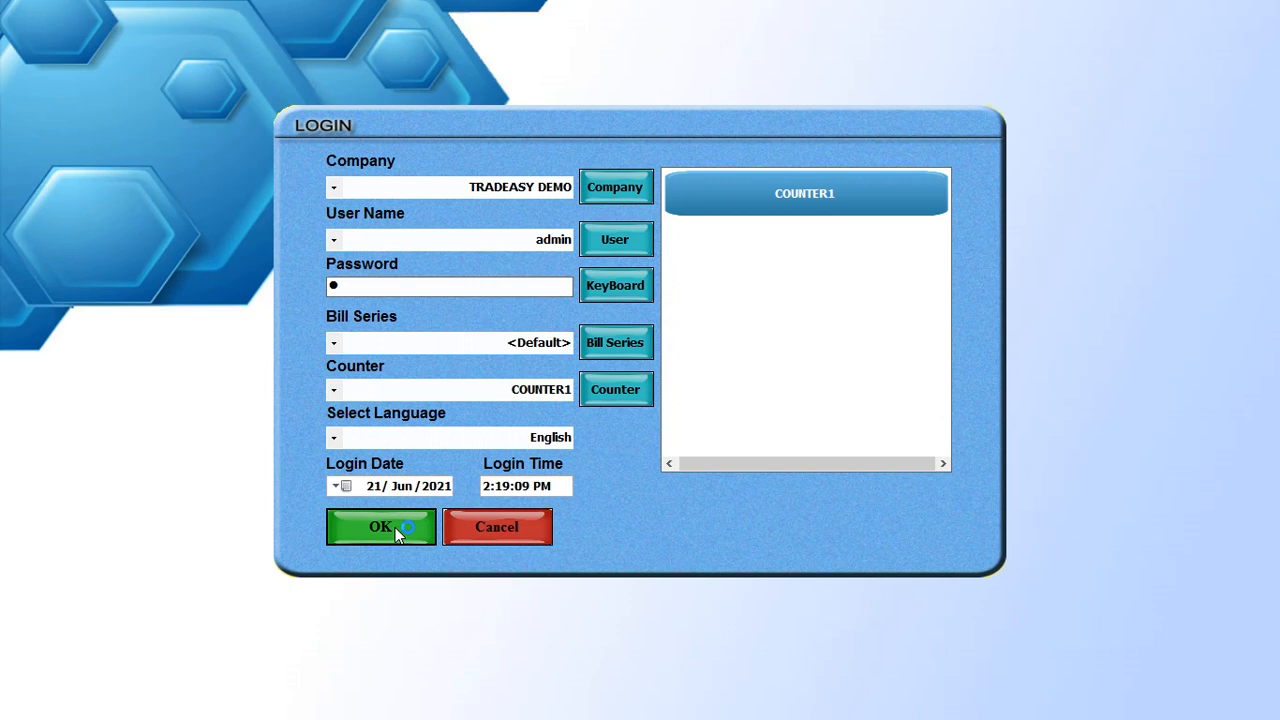
- Log in as admin on COUNTER1 and bring up the main menu's Masters list
{"action": "left_click", "coordinate": [380, 527]}
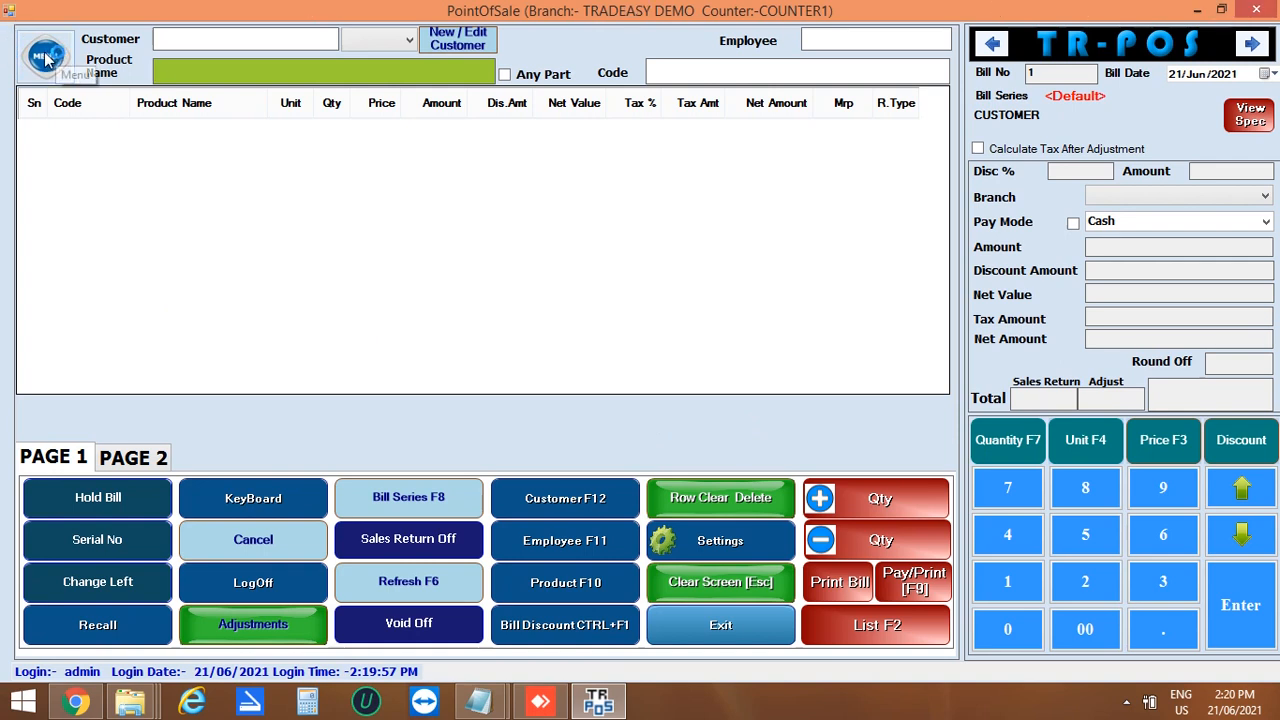
{"action": "left_click", "coordinate": [45, 57]}
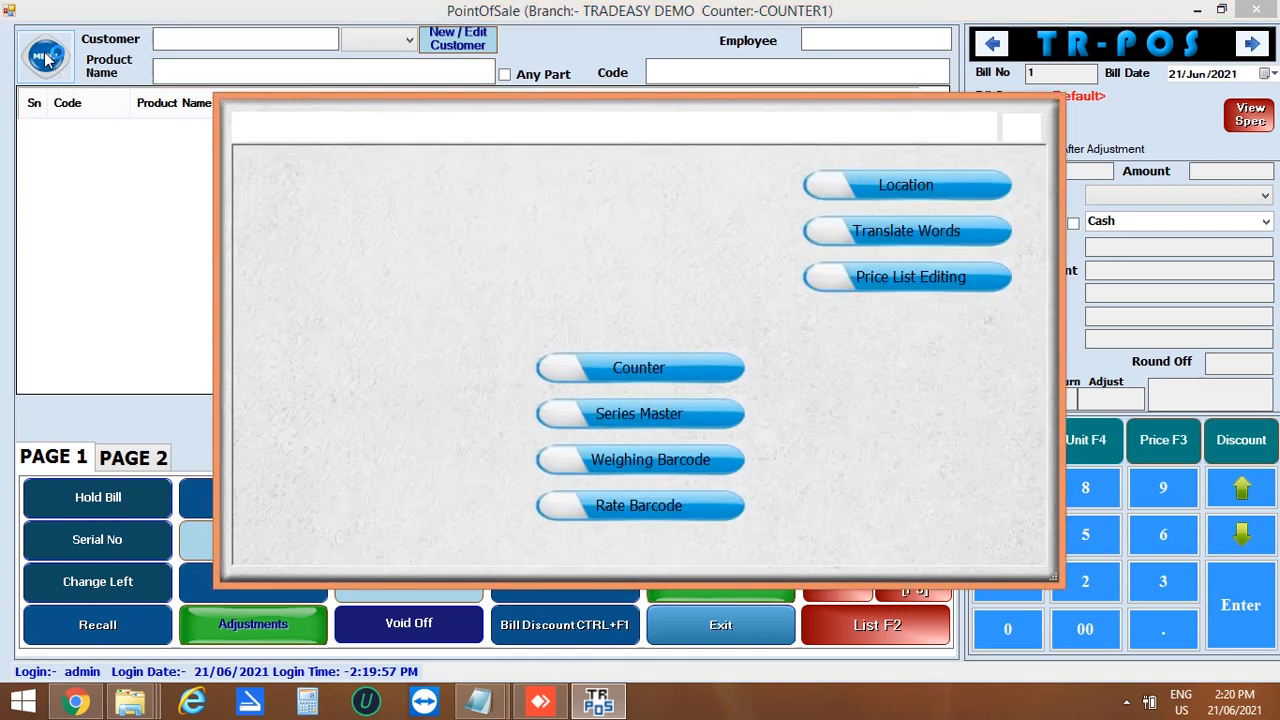
{"action": "left_click", "coordinate": [331, 126]}
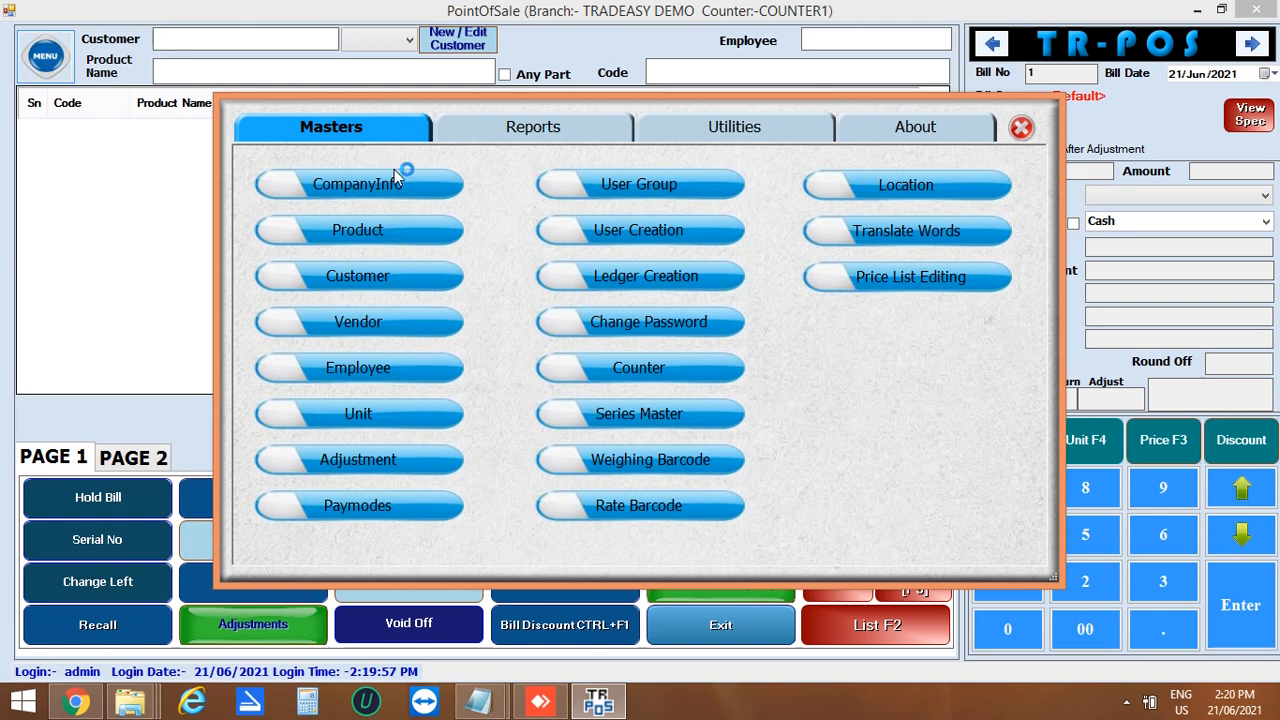
{"action": "mouse_move", "coordinate": [455, 195]}
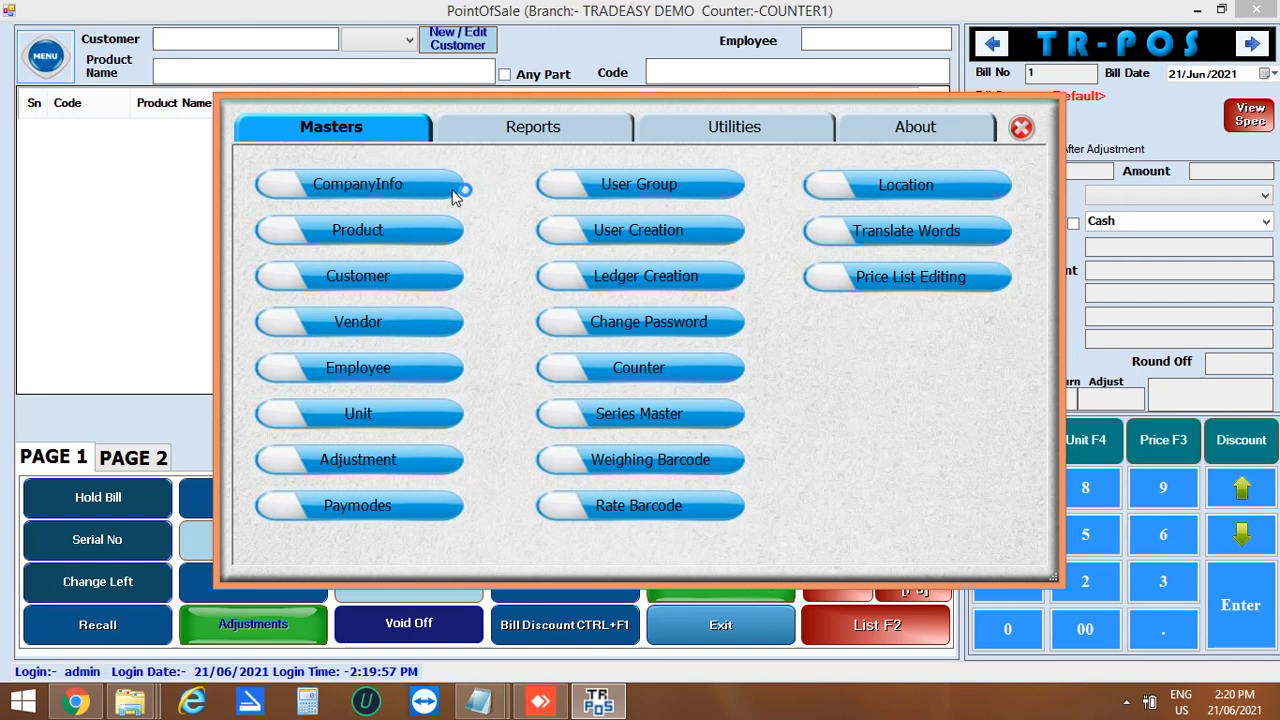
{"action": "mouse_move", "coordinate": [457, 289]}
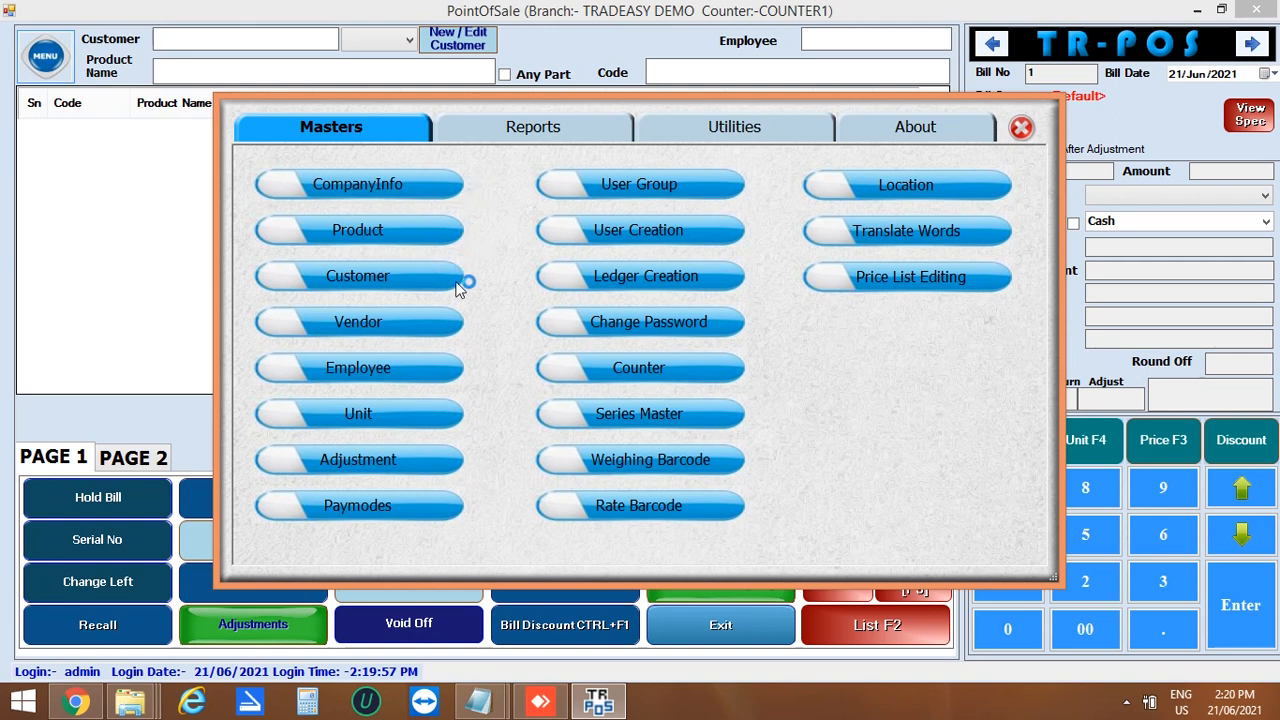
{"action": "mouse_move", "coordinate": [398, 331]}
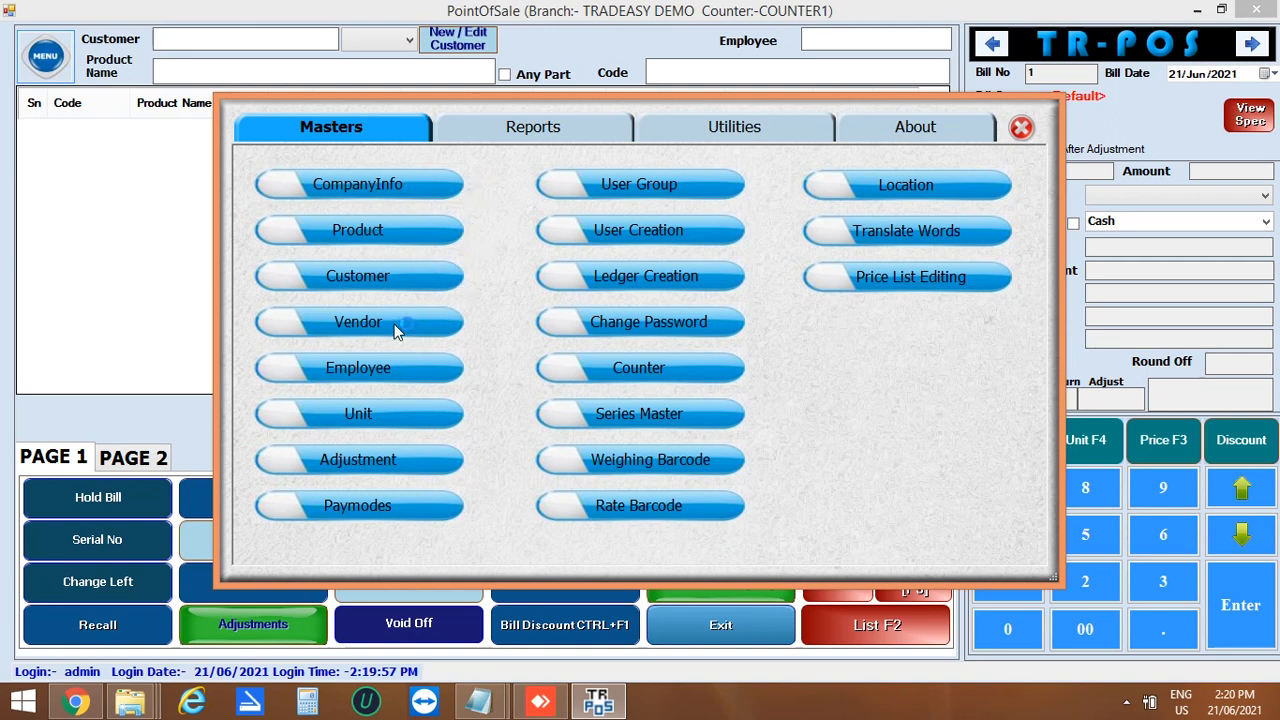
{"action": "mouse_move", "coordinate": [442, 413]}
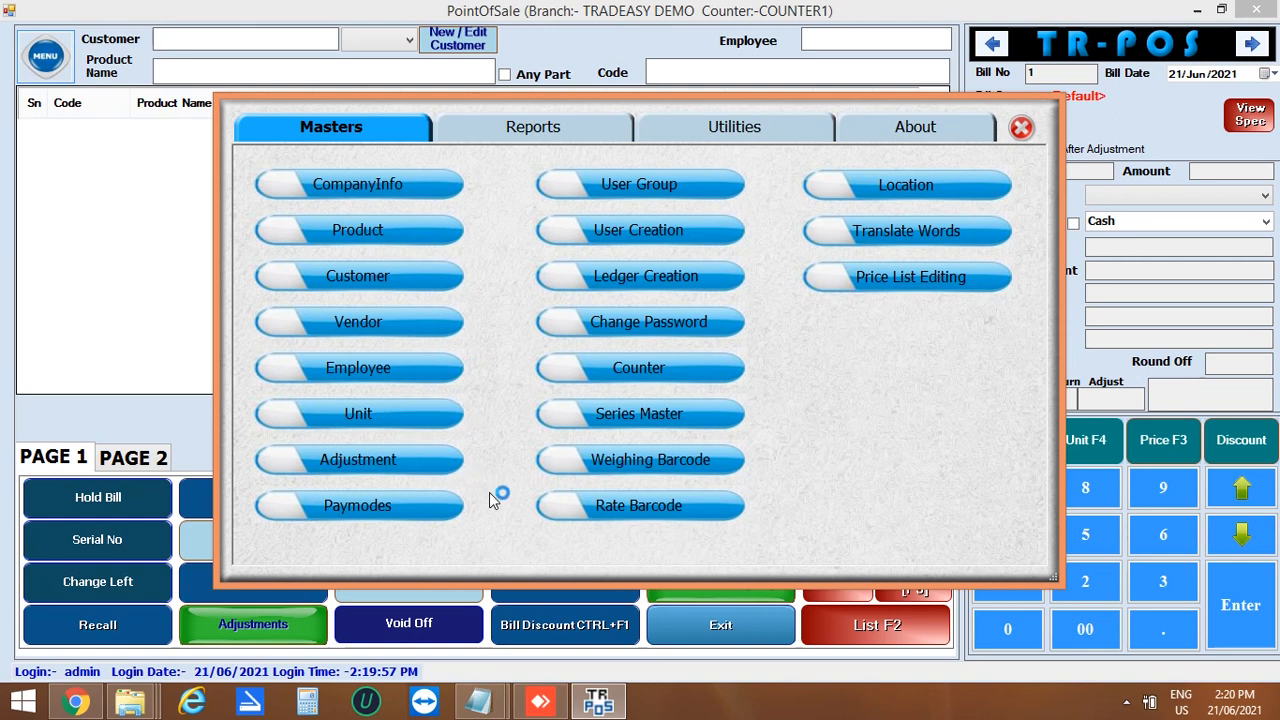
{"action": "mouse_move", "coordinate": [660, 192]}
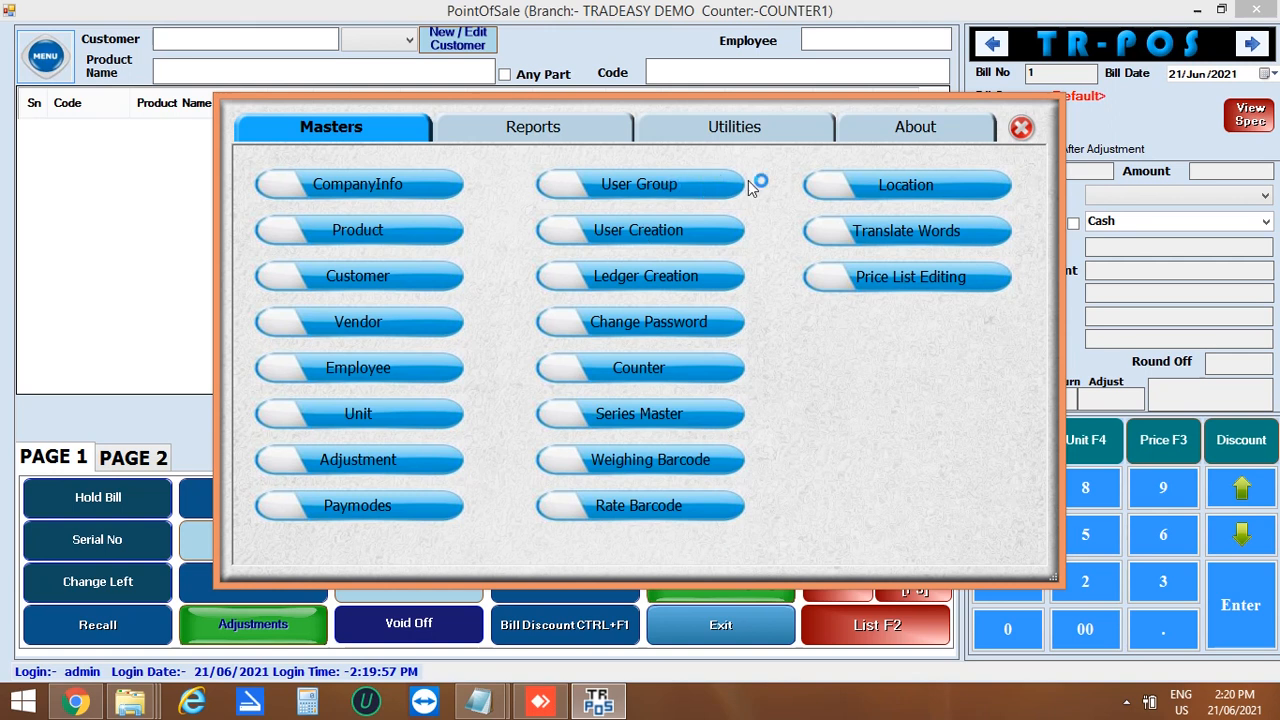
{"action": "mouse_move", "coordinate": [748, 290]}
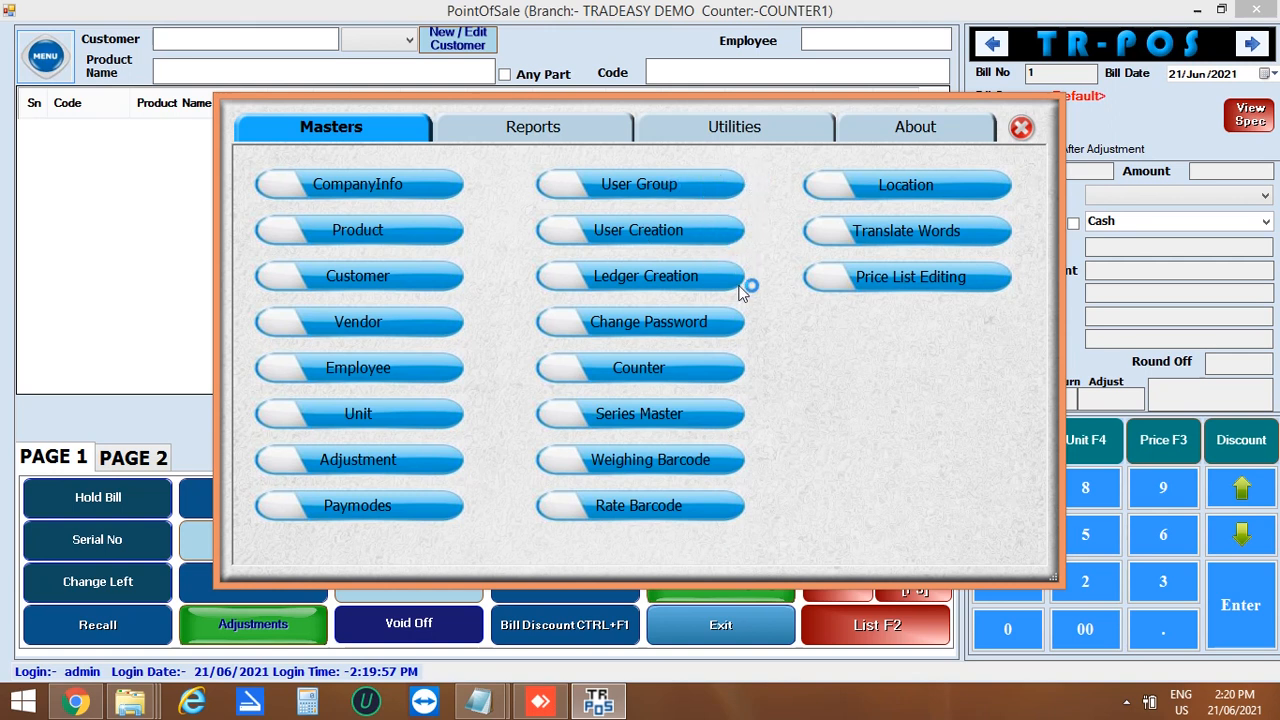
{"action": "mouse_move", "coordinate": [735, 335]}
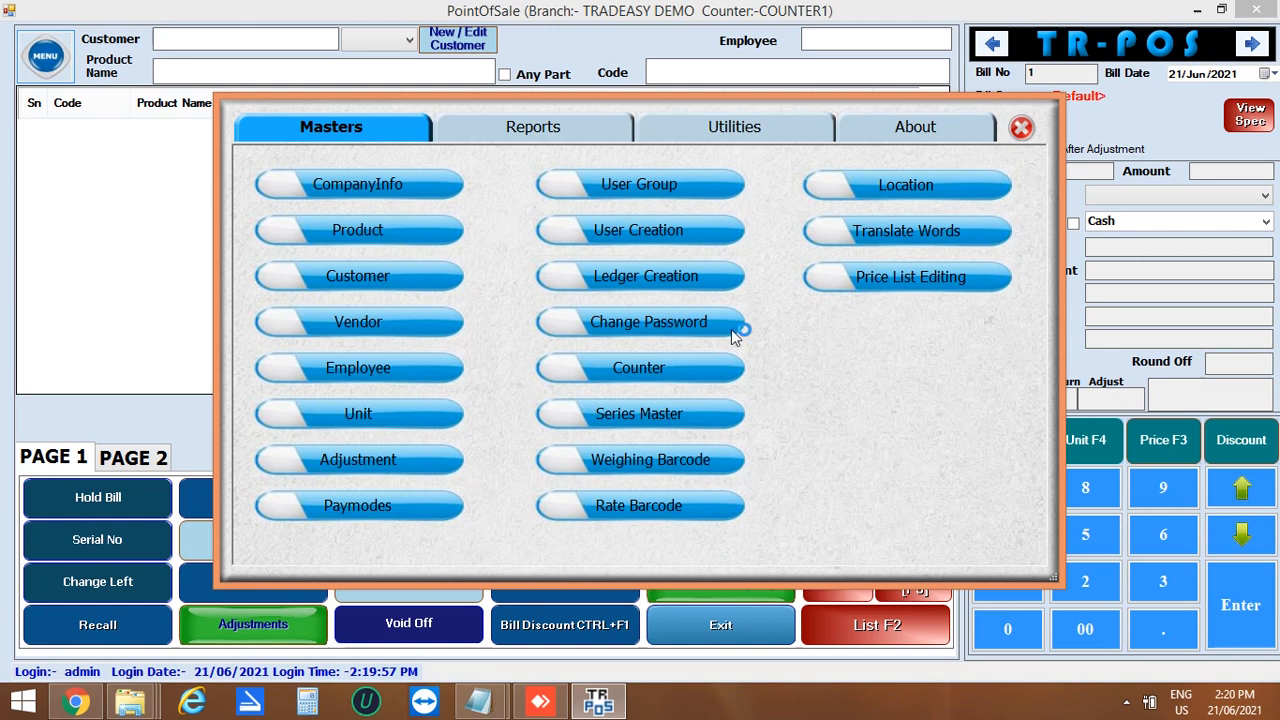
{"action": "mouse_move", "coordinate": [717, 389]}
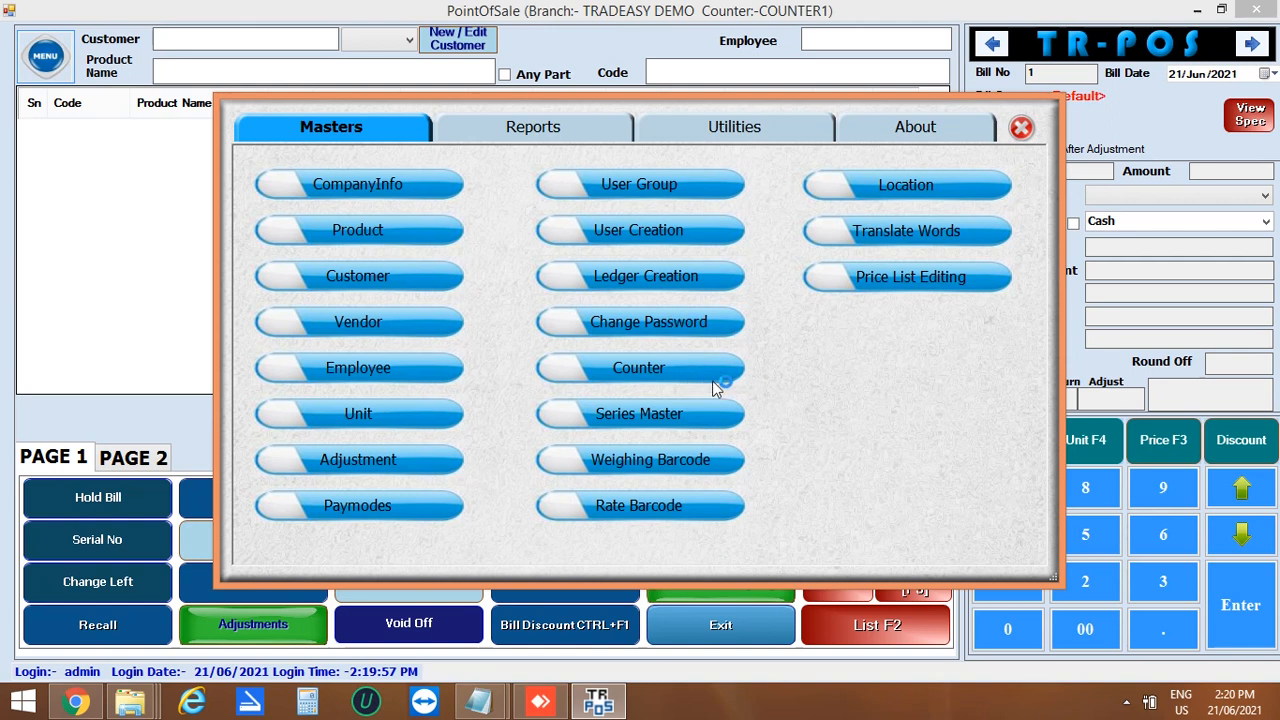
{"action": "mouse_move", "coordinate": [667, 470]}
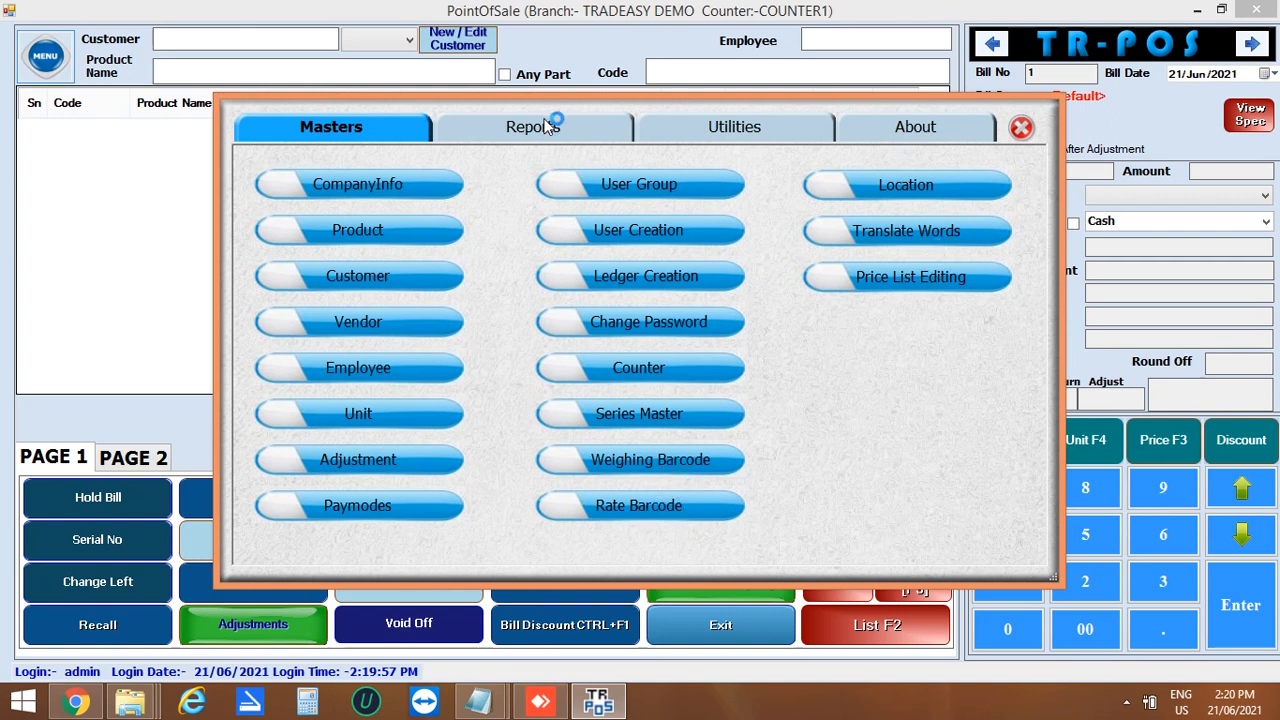
- View the Reports menu page, then the Utilities page with backup, restore and tax options
{"action": "left_click", "coordinate": [533, 126]}
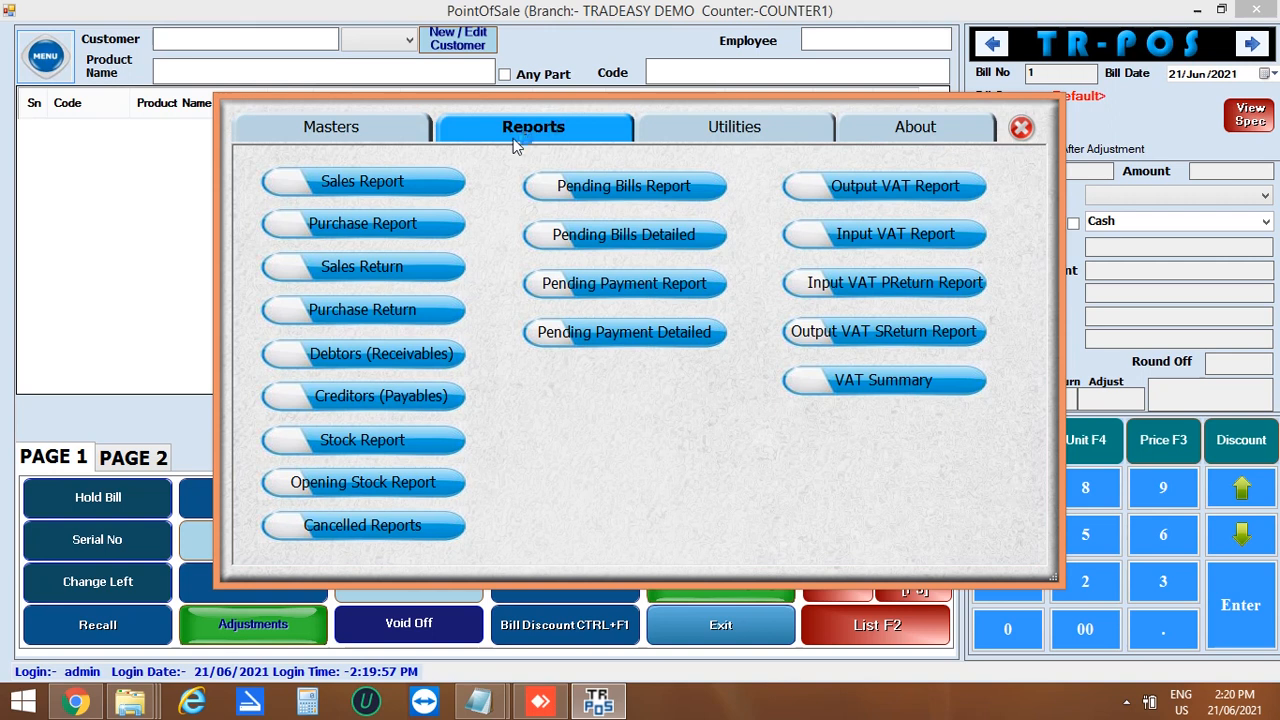
{"action": "mouse_move", "coordinate": [420, 182]}
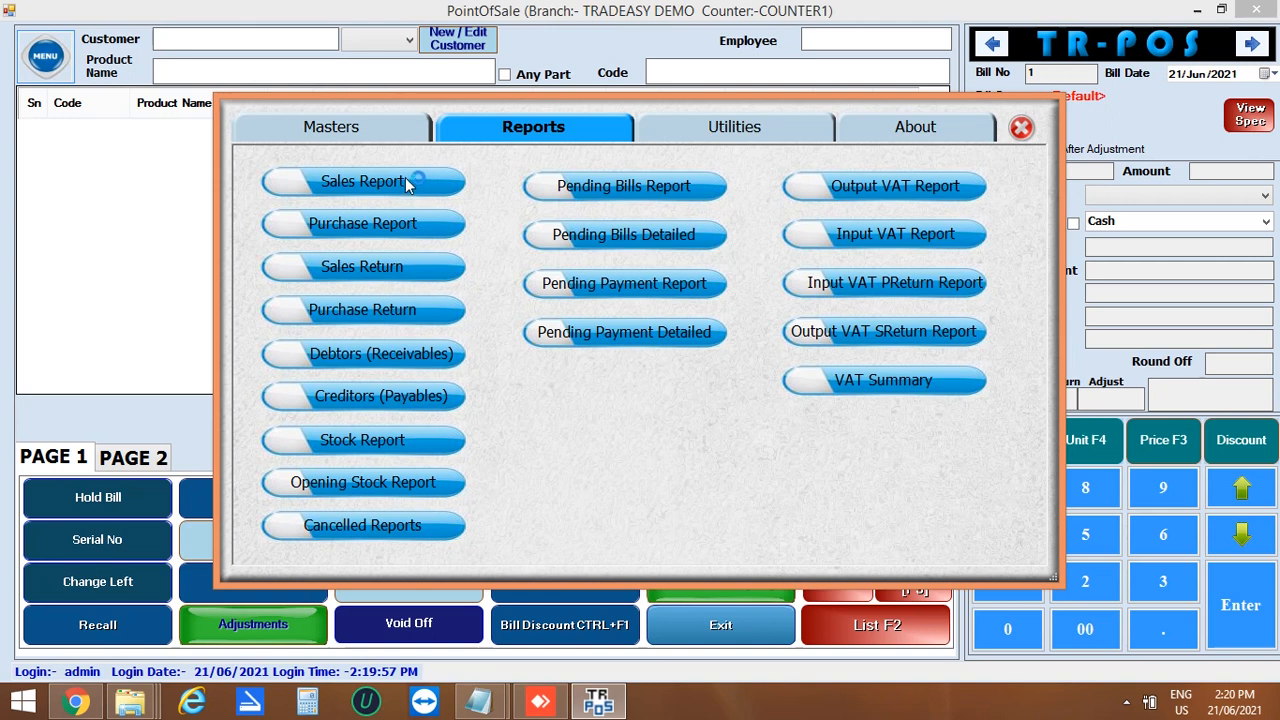
{"action": "mouse_move", "coordinate": [495, 252]}
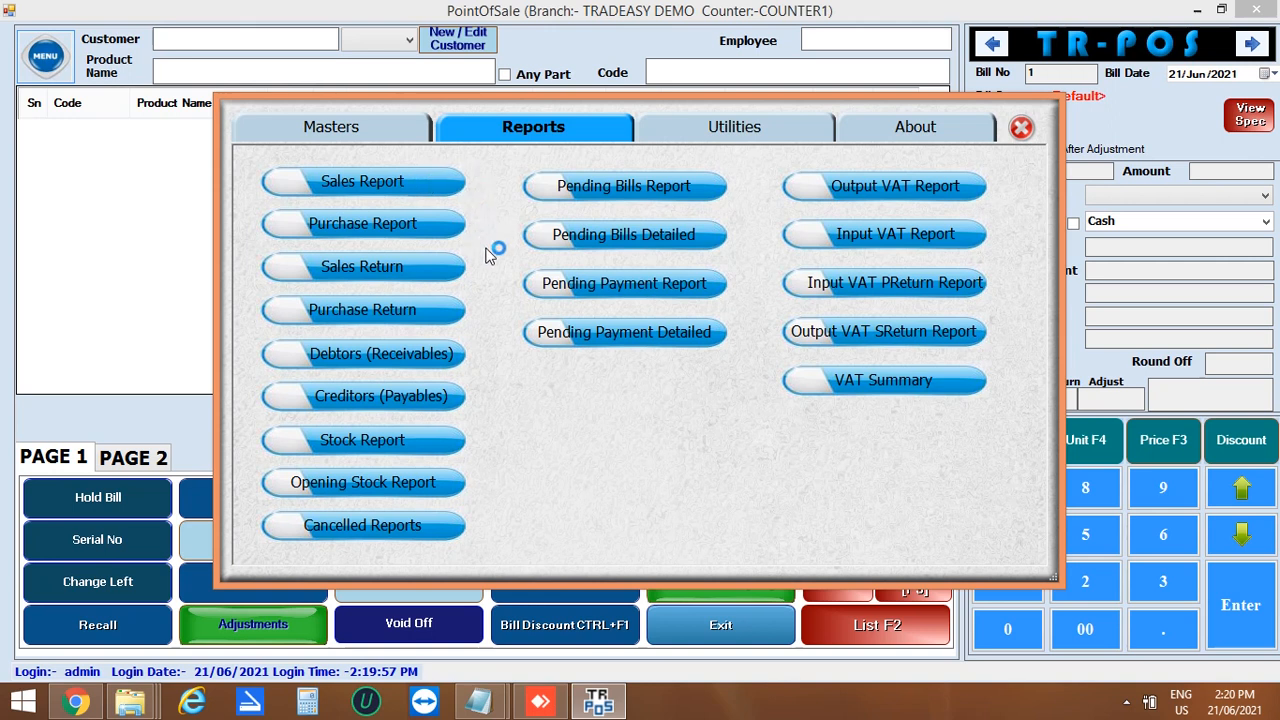
{"action": "mouse_move", "coordinate": [498, 347]}
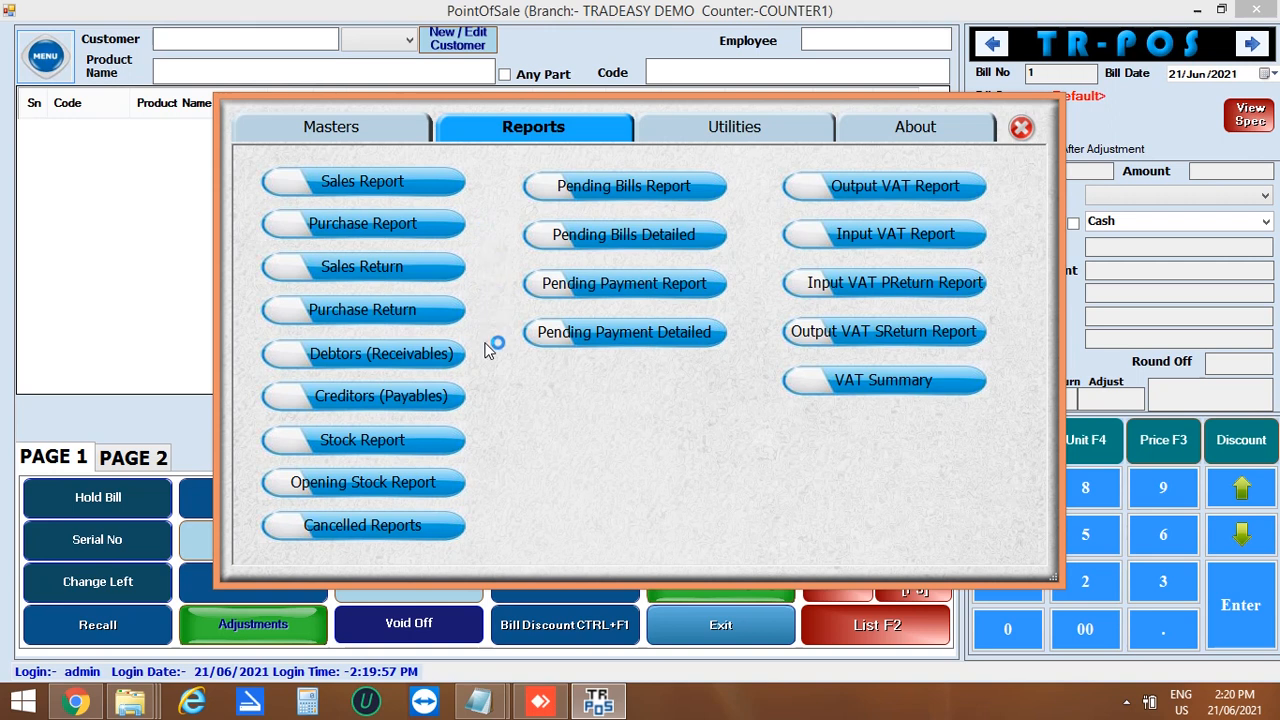
{"action": "mouse_move", "coordinate": [485, 458]}
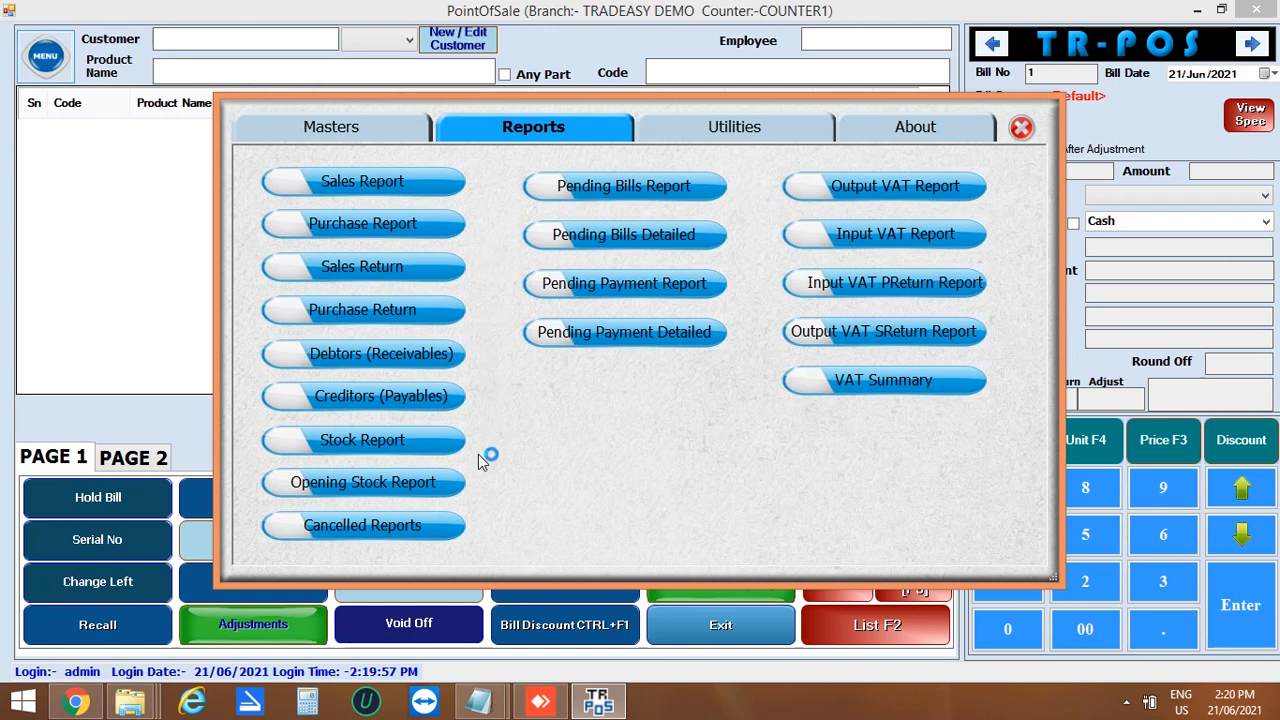
{"action": "mouse_move", "coordinate": [465, 495]}
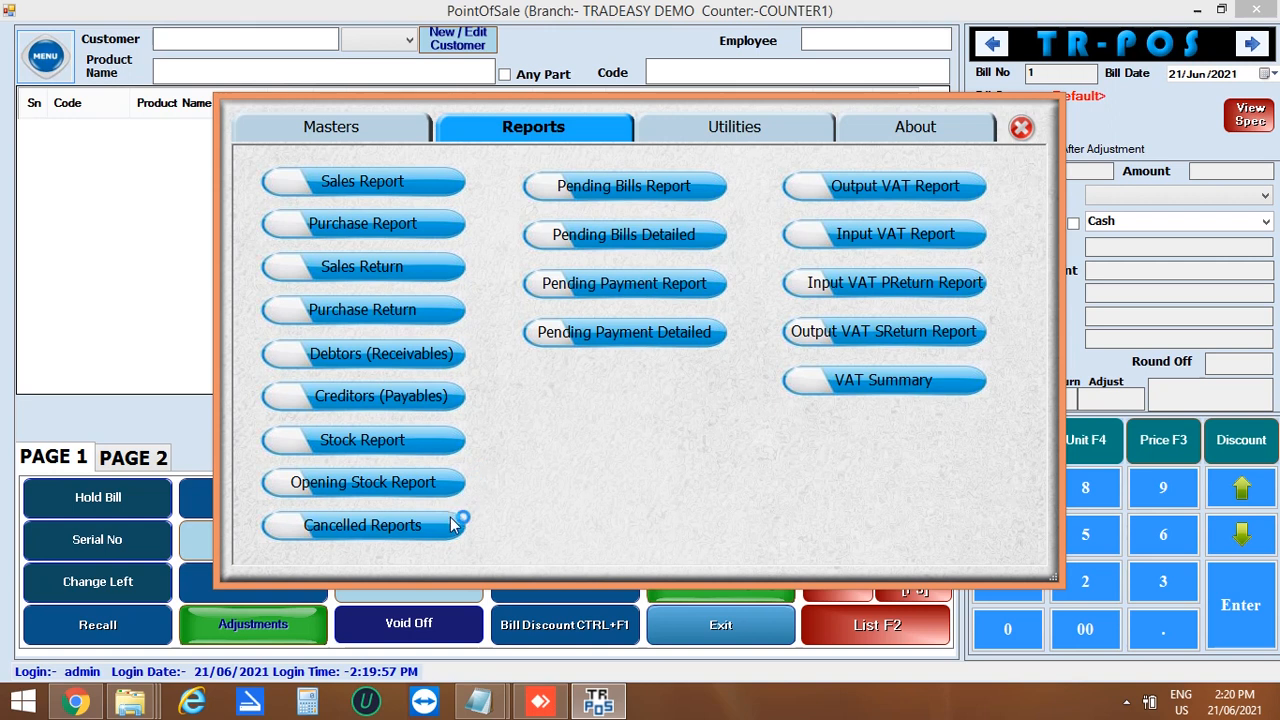
{"action": "mouse_move", "coordinate": [743, 191]}
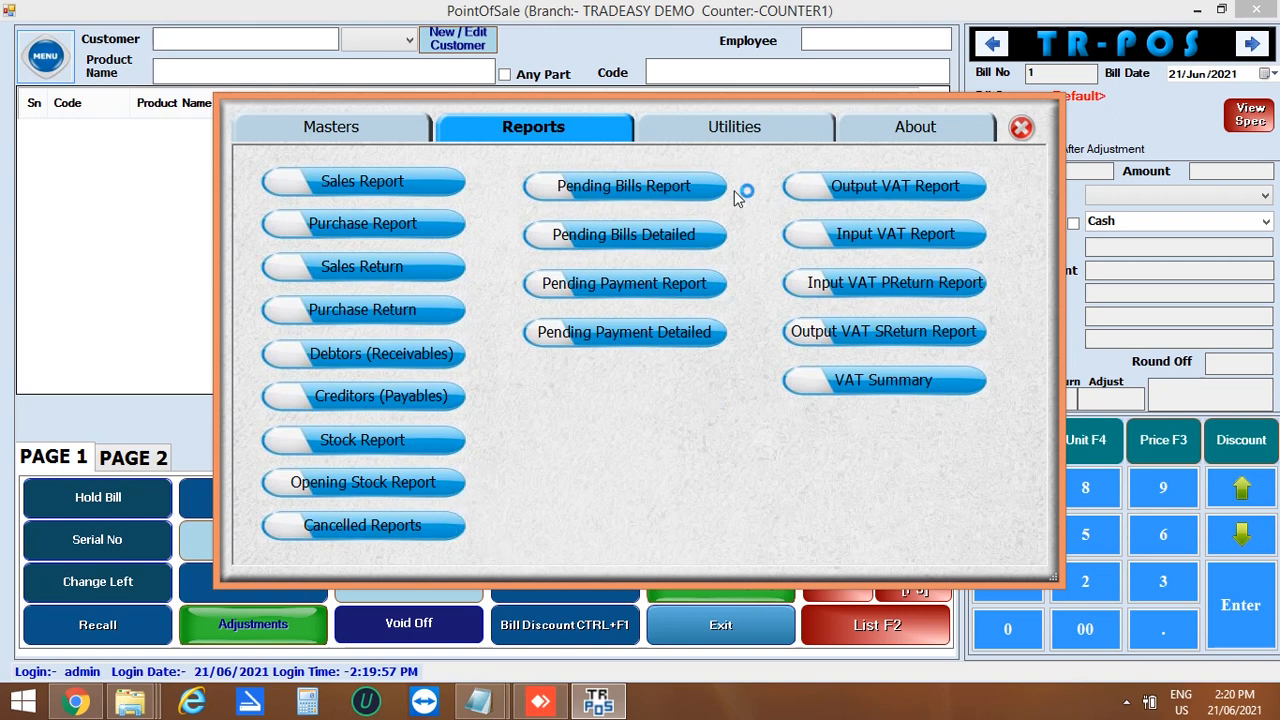
{"action": "mouse_move", "coordinate": [742, 337]}
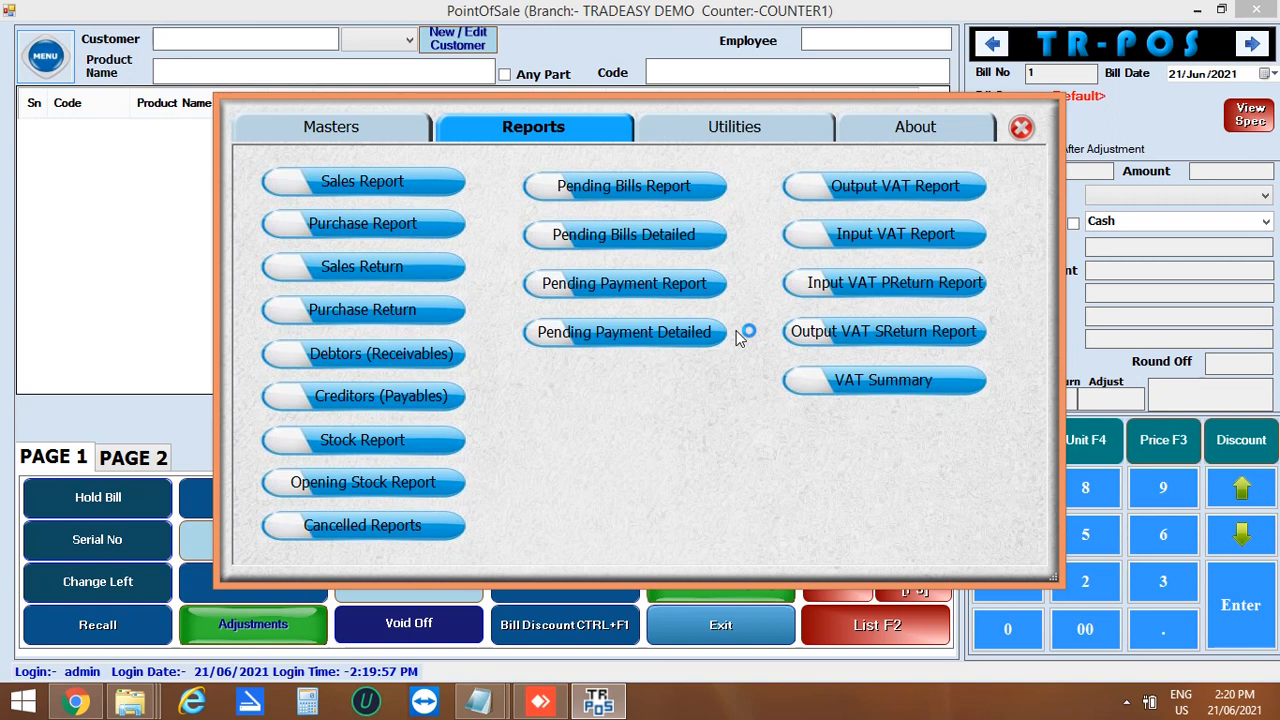
{"action": "mouse_move", "coordinate": [808, 289]}
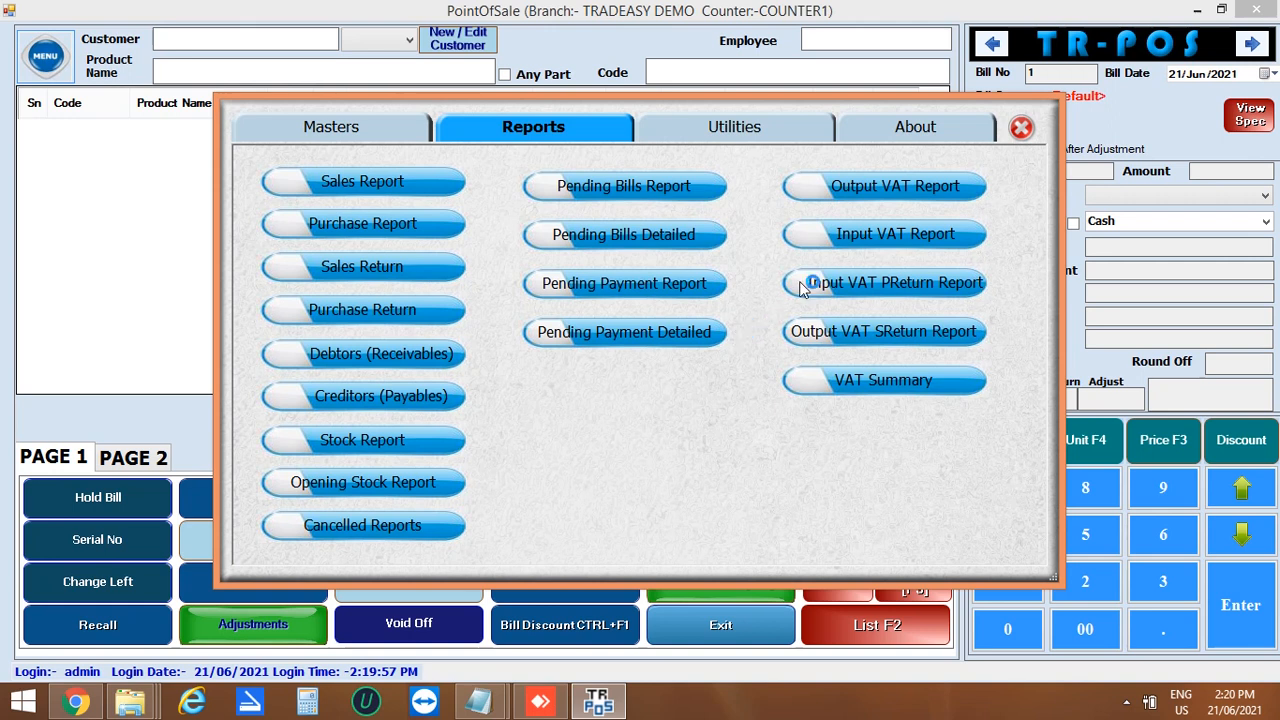
{"action": "mouse_move", "coordinate": [793, 198]}
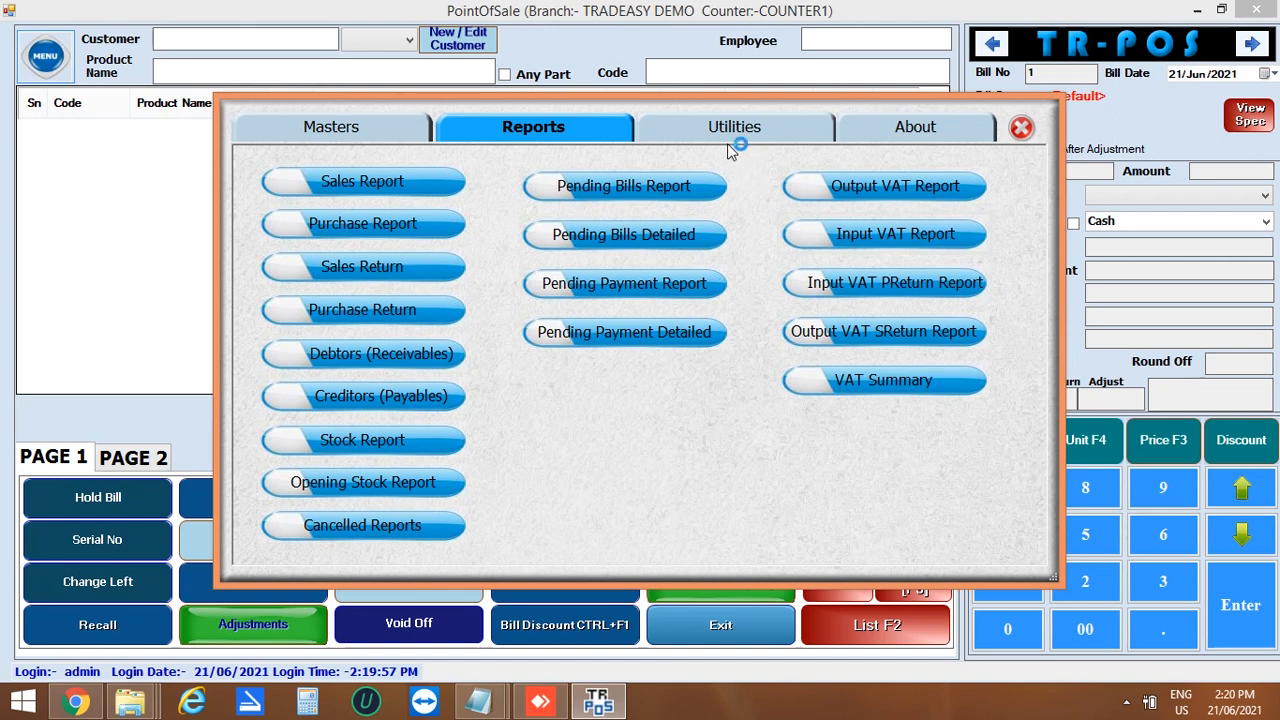
{"action": "left_click", "coordinate": [735, 127]}
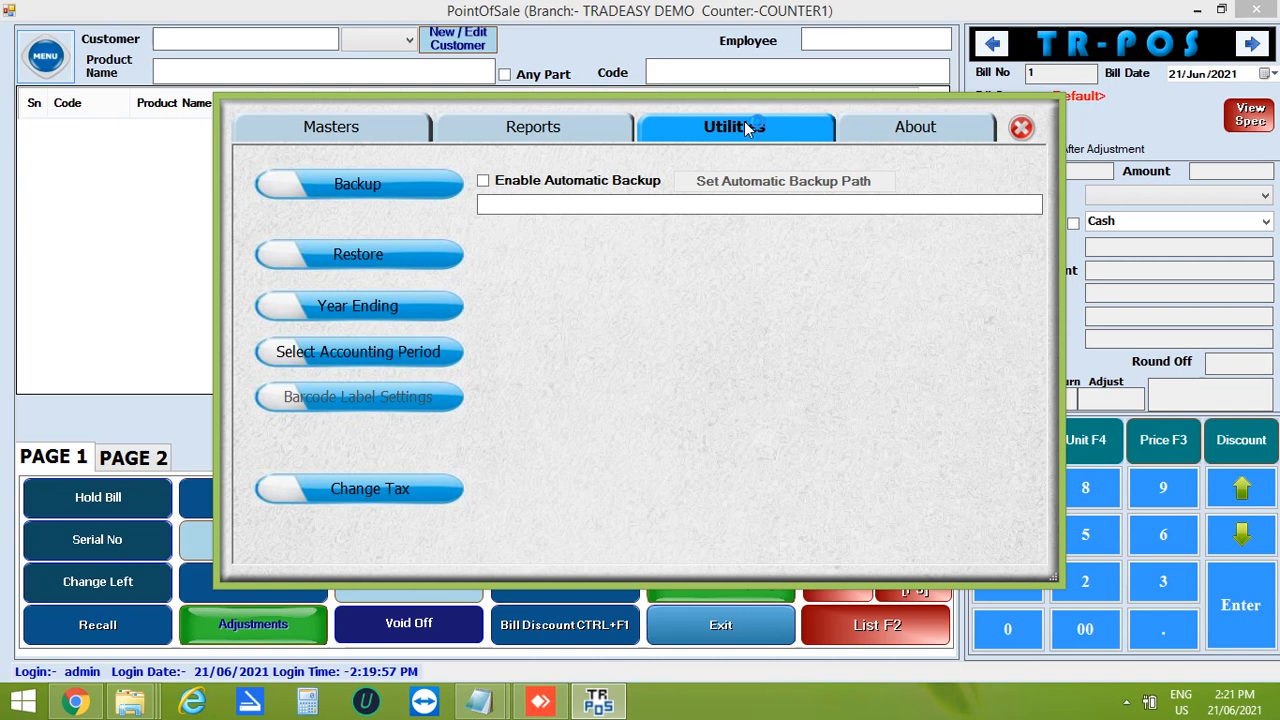
- View the About page's contact details, then go back to the Masters list
{"action": "left_click", "coordinate": [914, 126]}
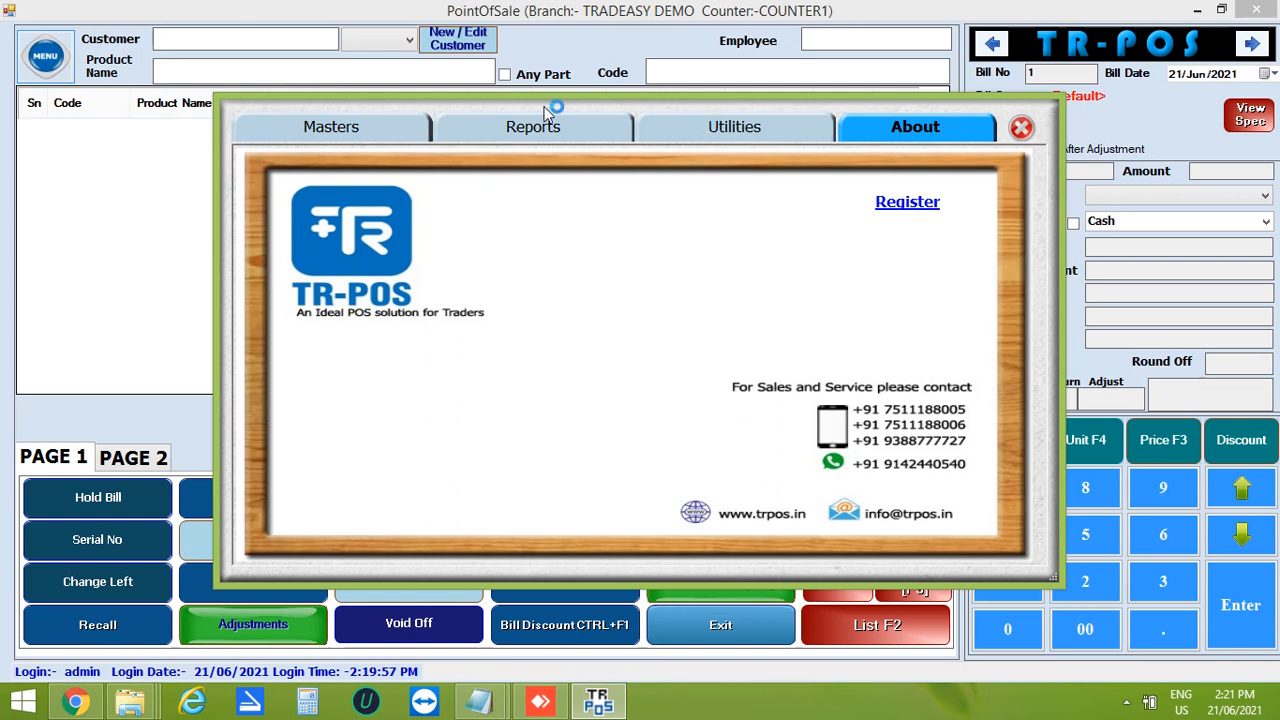
{"action": "left_click", "coordinate": [331, 126]}
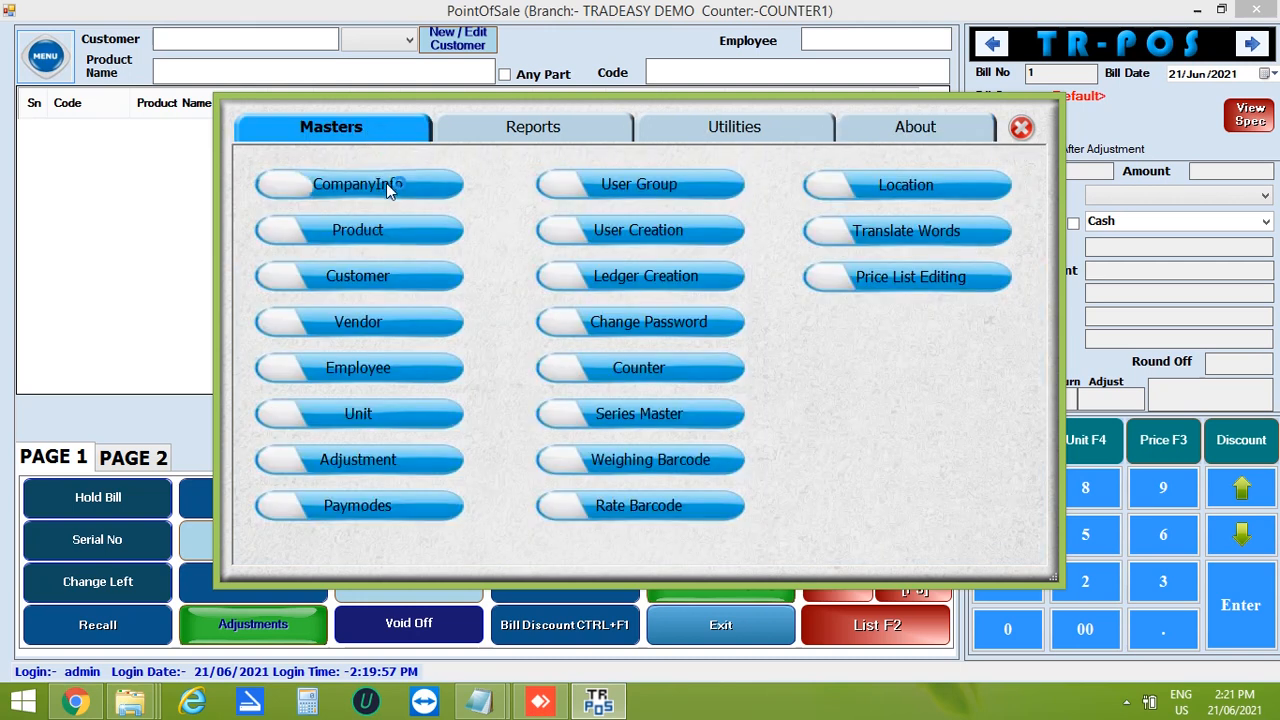
- Change the Company Information screen layout to Pos and log off to the sign-in window
{"action": "left_click", "coordinate": [357, 184]}
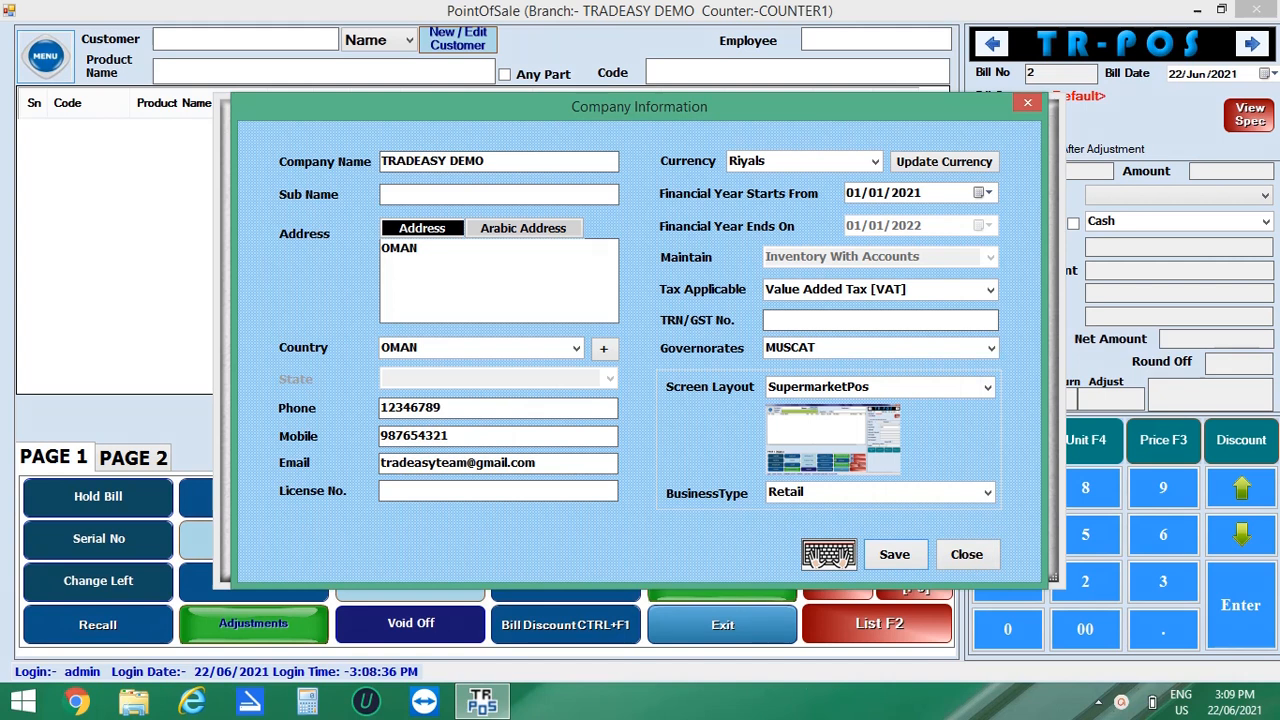
{"action": "left_click", "coordinate": [986, 387]}
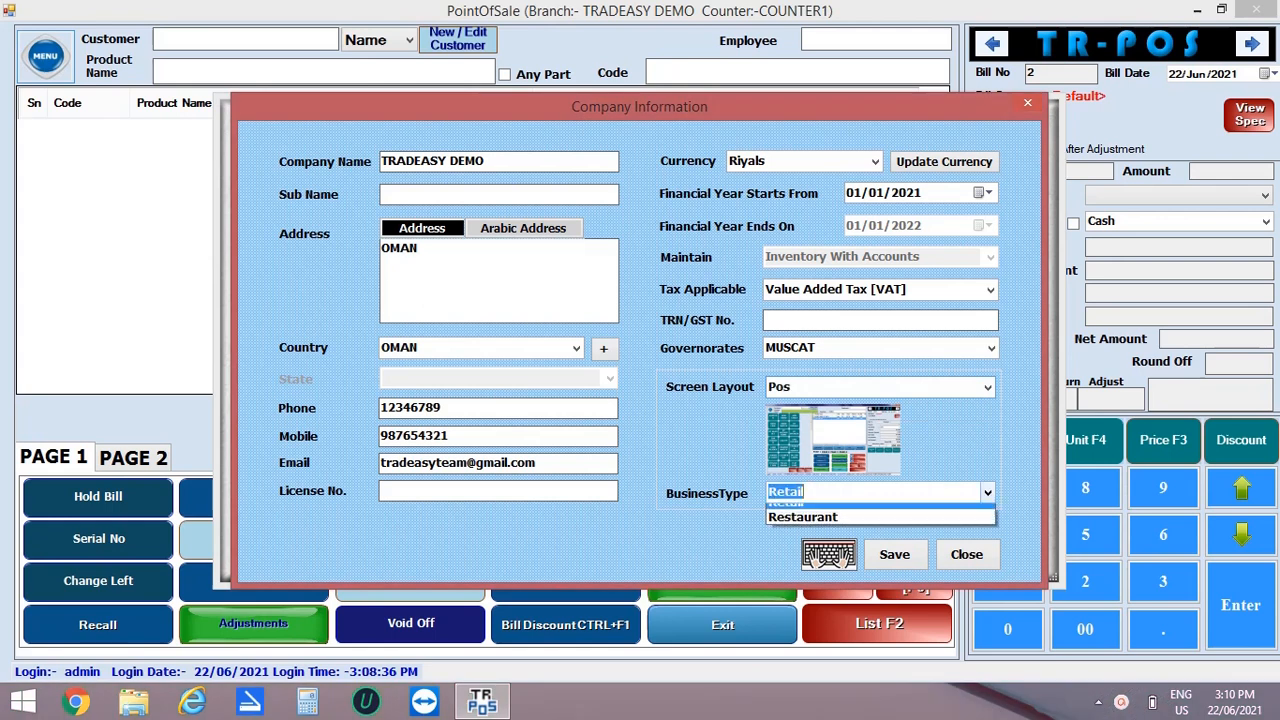
{"action": "left_click", "coordinate": [785, 491]}
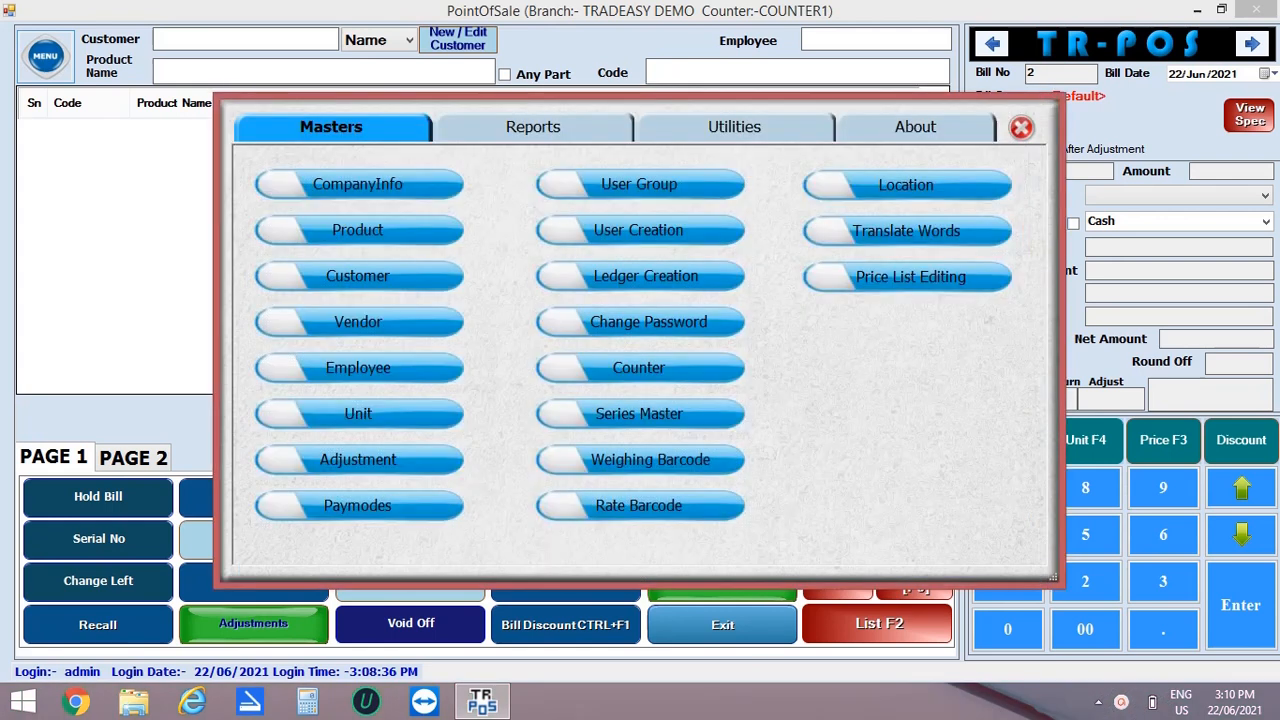
{"action": "left_click", "coordinate": [1021, 127]}
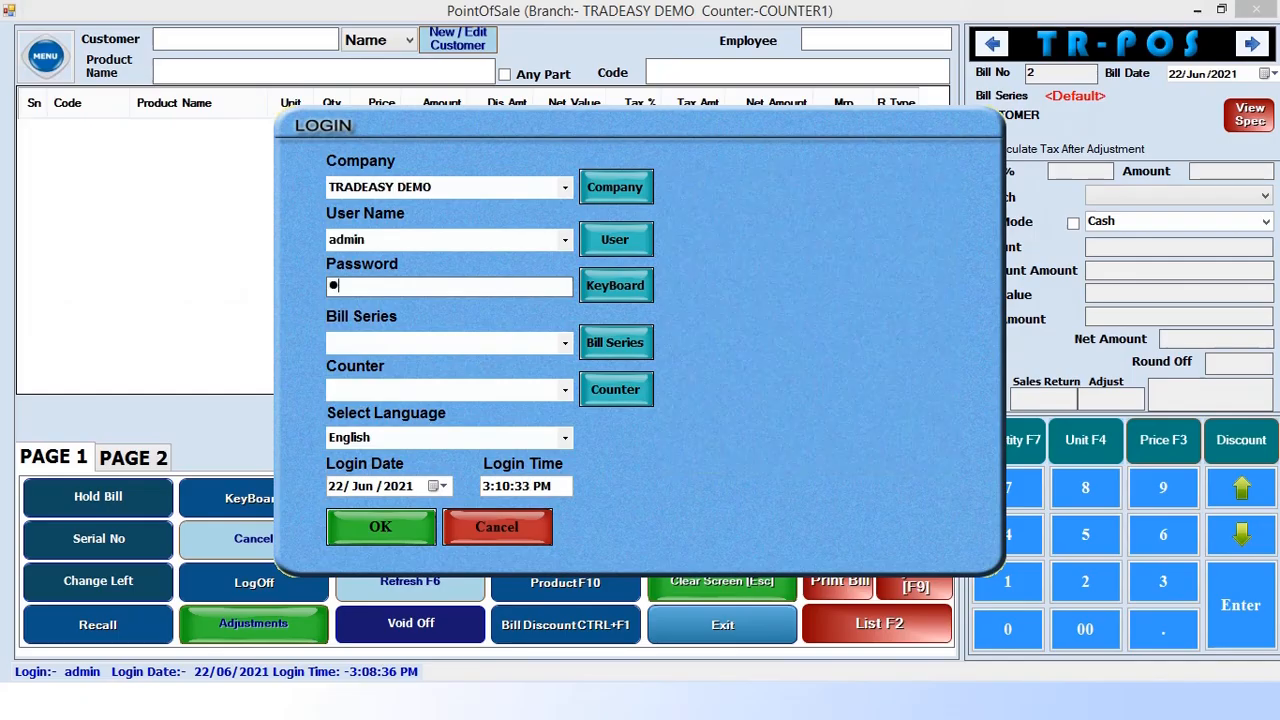
- Sign back in through the LOGIN dialog to reach the new Pos layout billing screen
{"action": "left_click", "coordinate": [380, 527]}
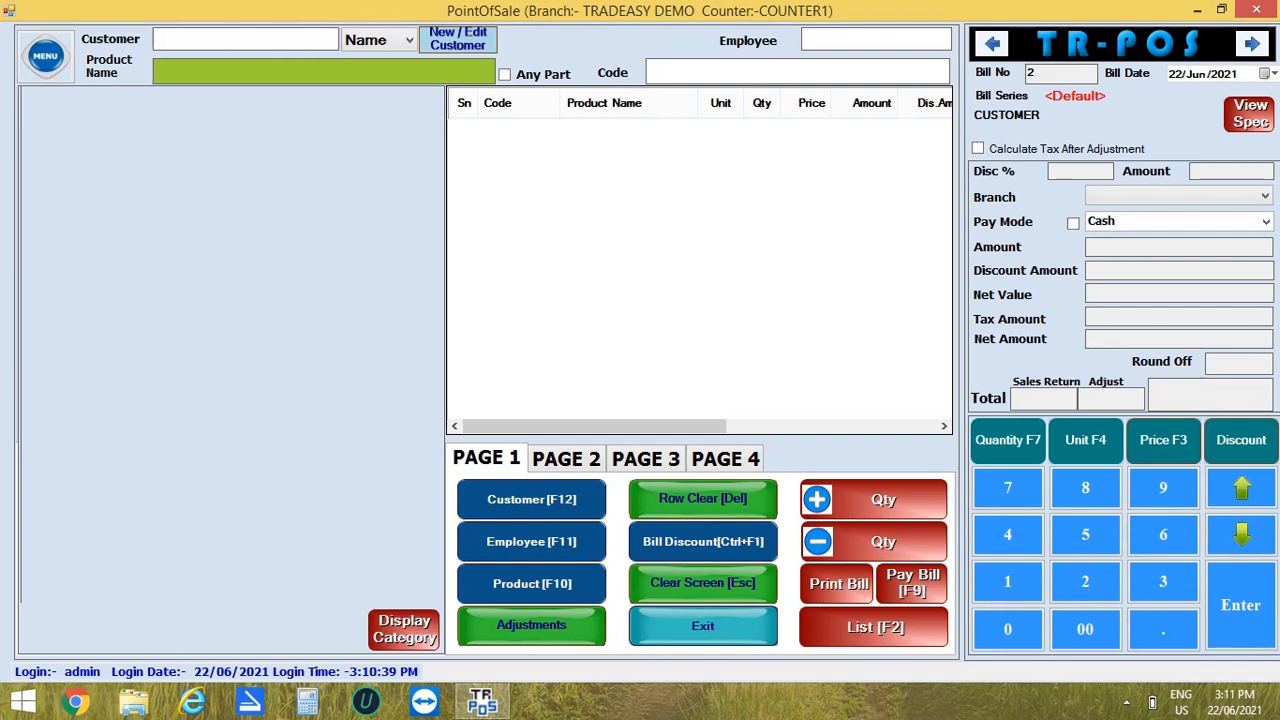
- Set BusinessType to Restaurant in CompanyInfo settings and save the company information
{"action": "left_click", "coordinate": [566, 458]}
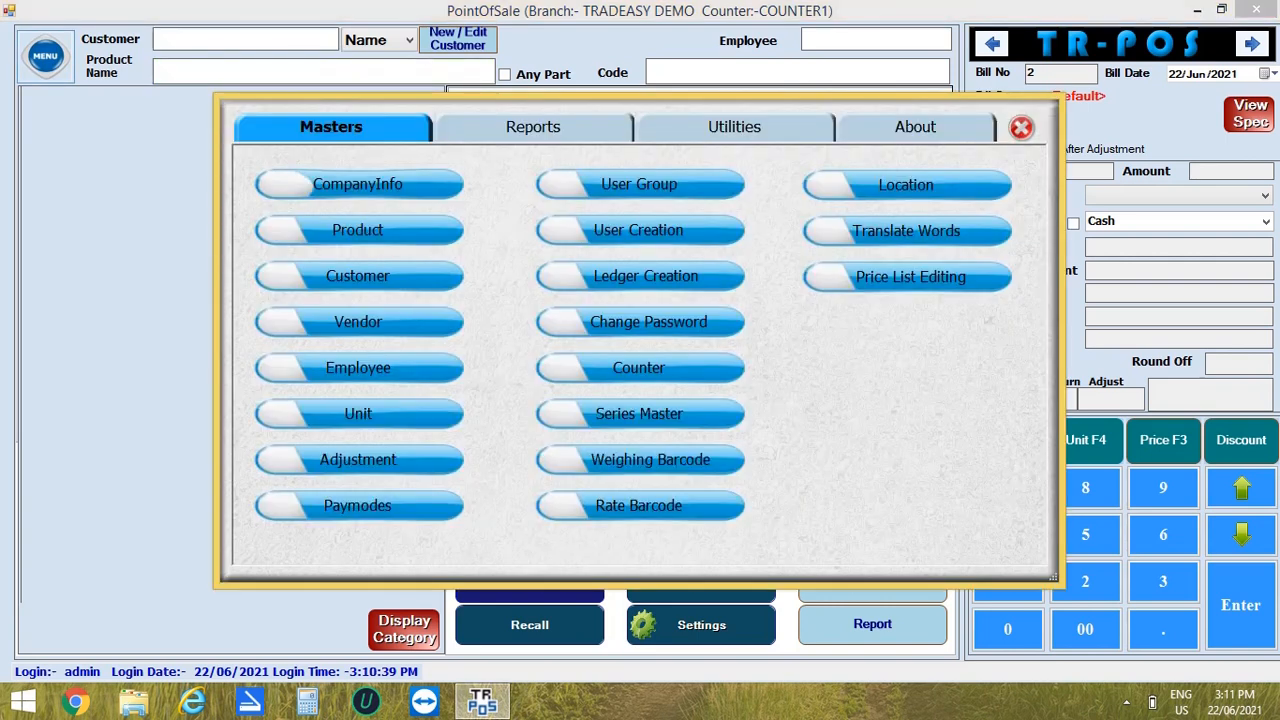
{"action": "left_click", "coordinate": [357, 183]}
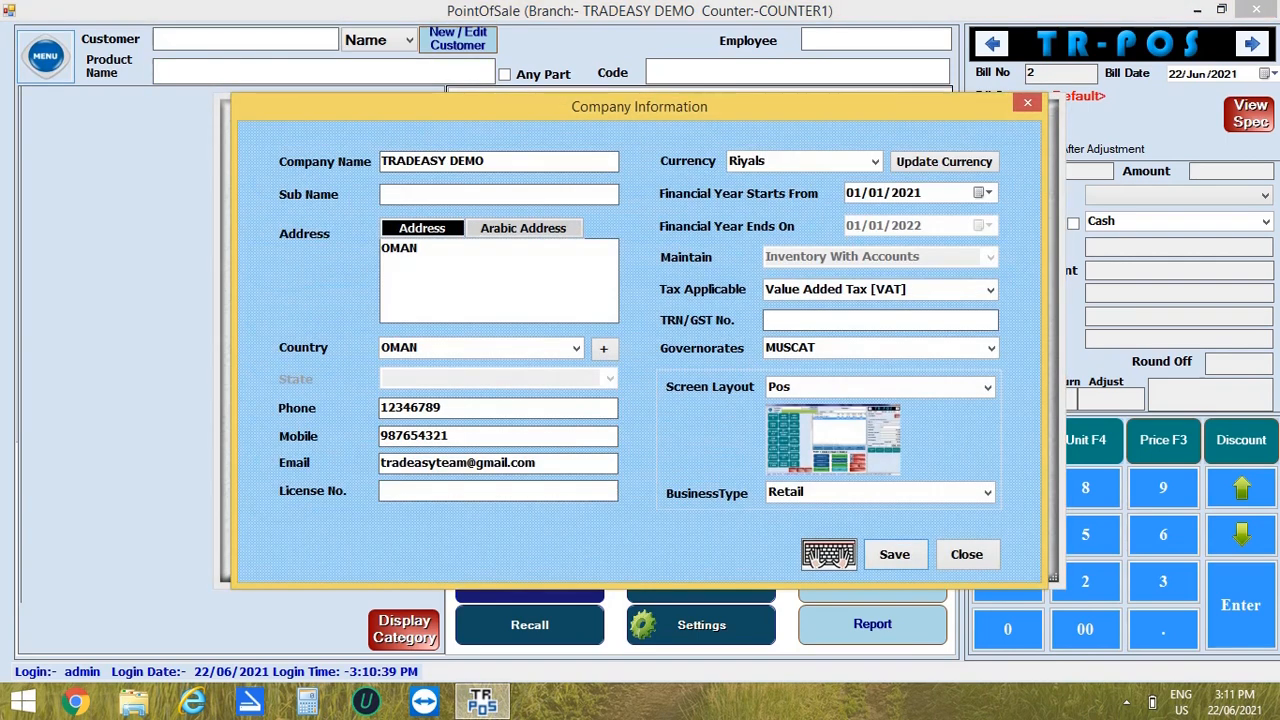
{"action": "left_click", "coordinate": [880, 491]}
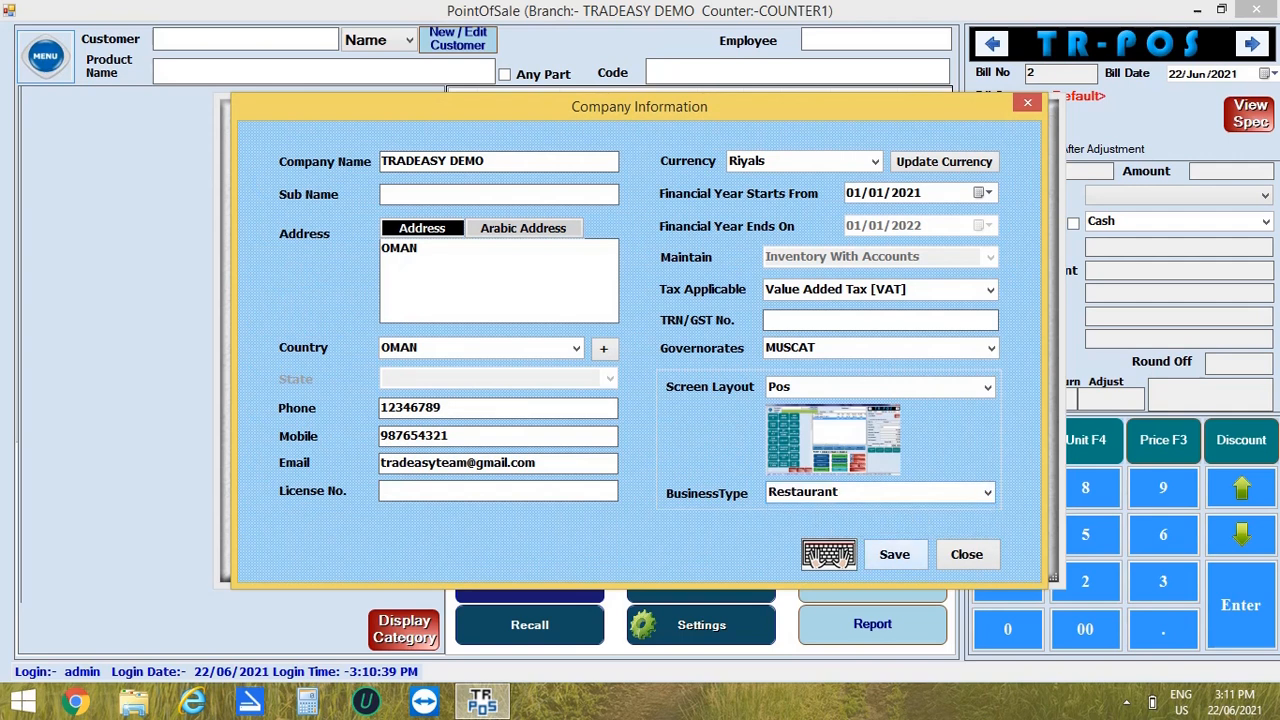
{"action": "left_click", "coordinate": [894, 554]}
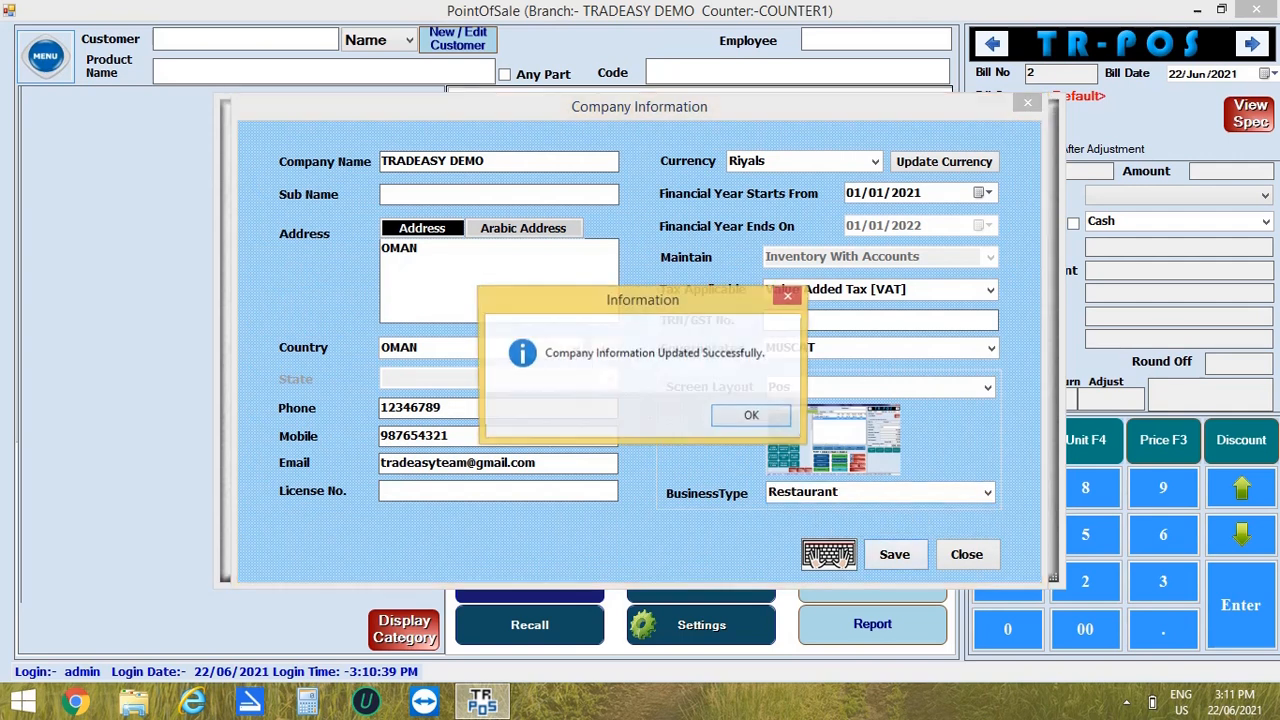
{"action": "left_click", "coordinate": [751, 415]}
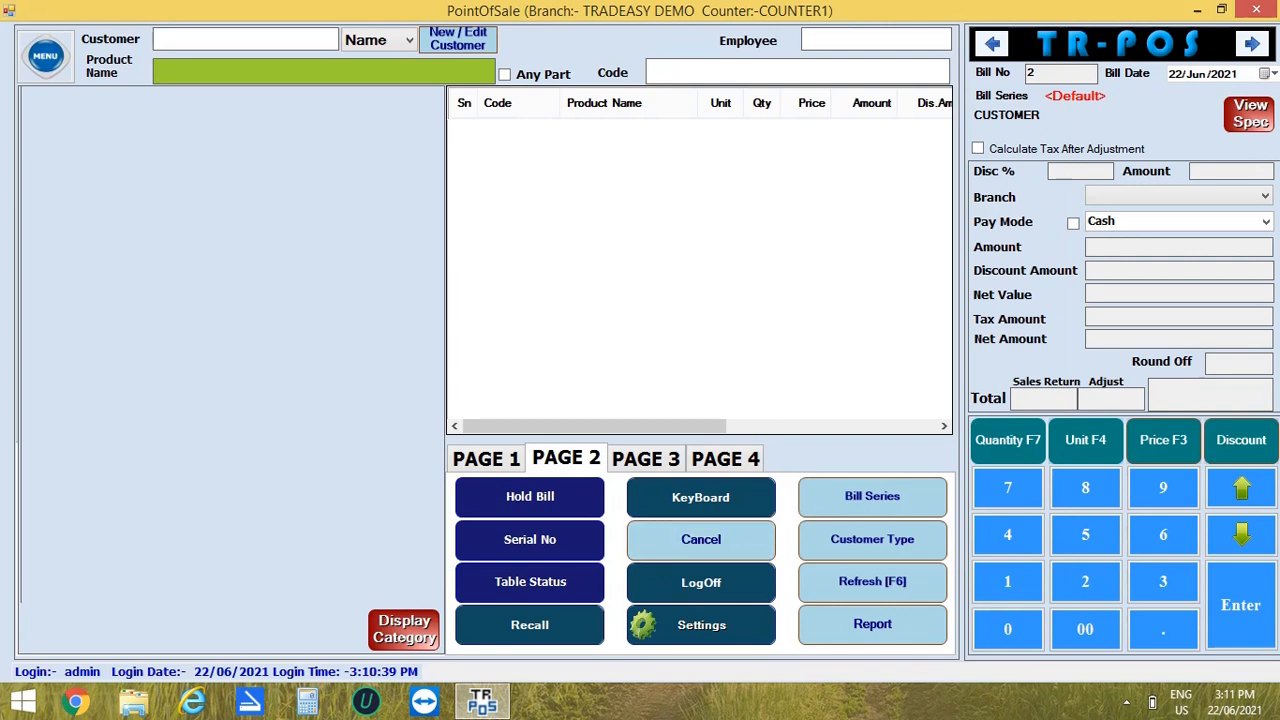
- Log off and sign back in so restaurant options like table, KOT and delivery appear
{"action": "left_click", "coordinate": [700, 582]}
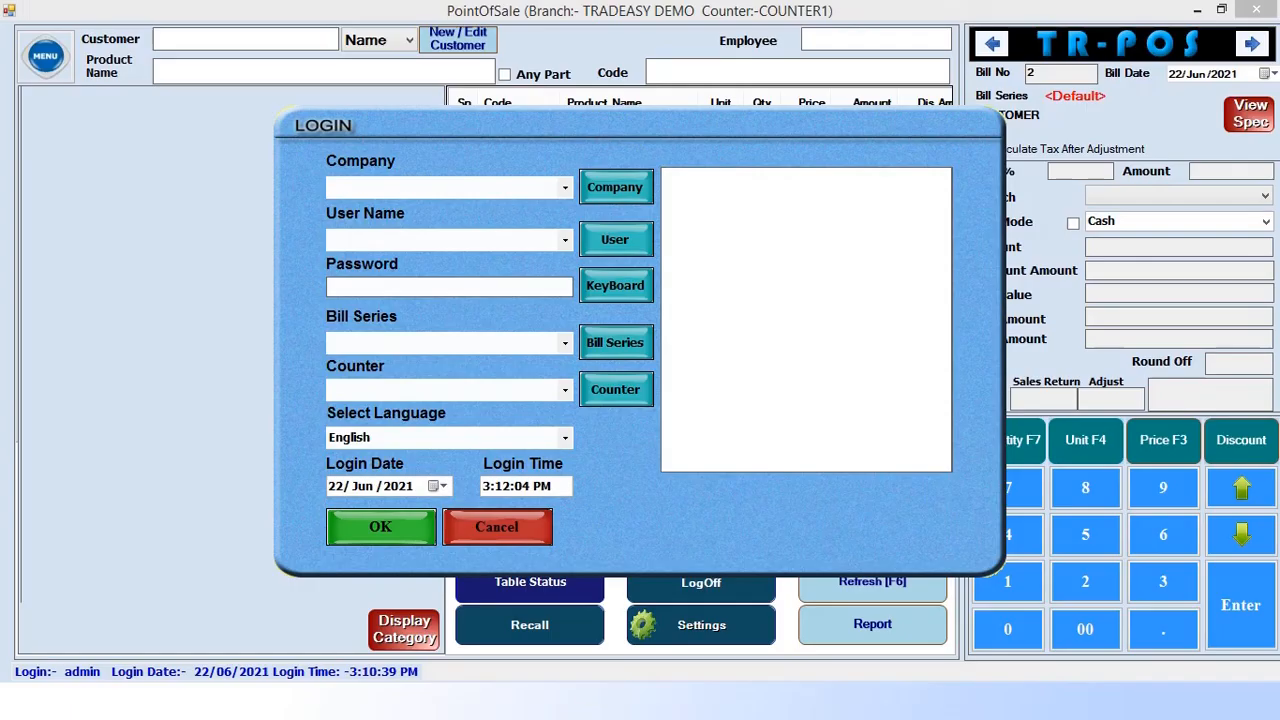
{"action": "left_click", "coordinate": [380, 527]}
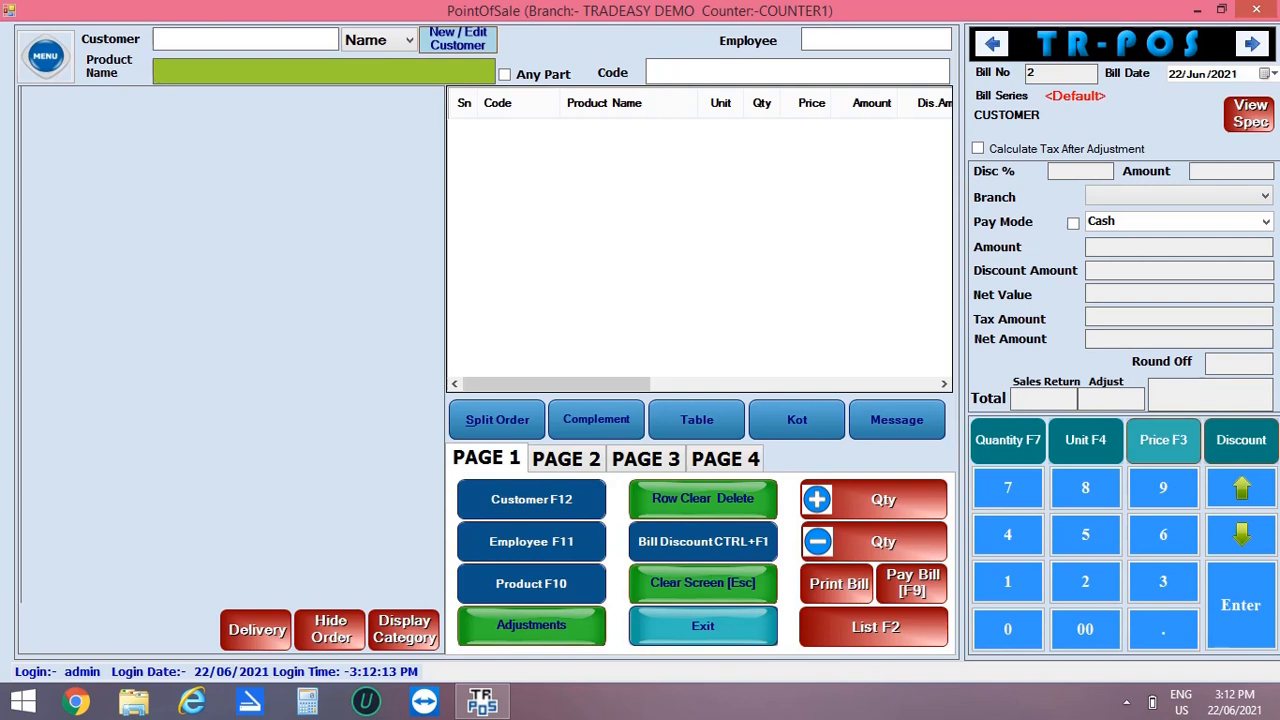
- Open the Settings menu over the restaurant billing screen
{"action": "left_click", "coordinate": [566, 458]}
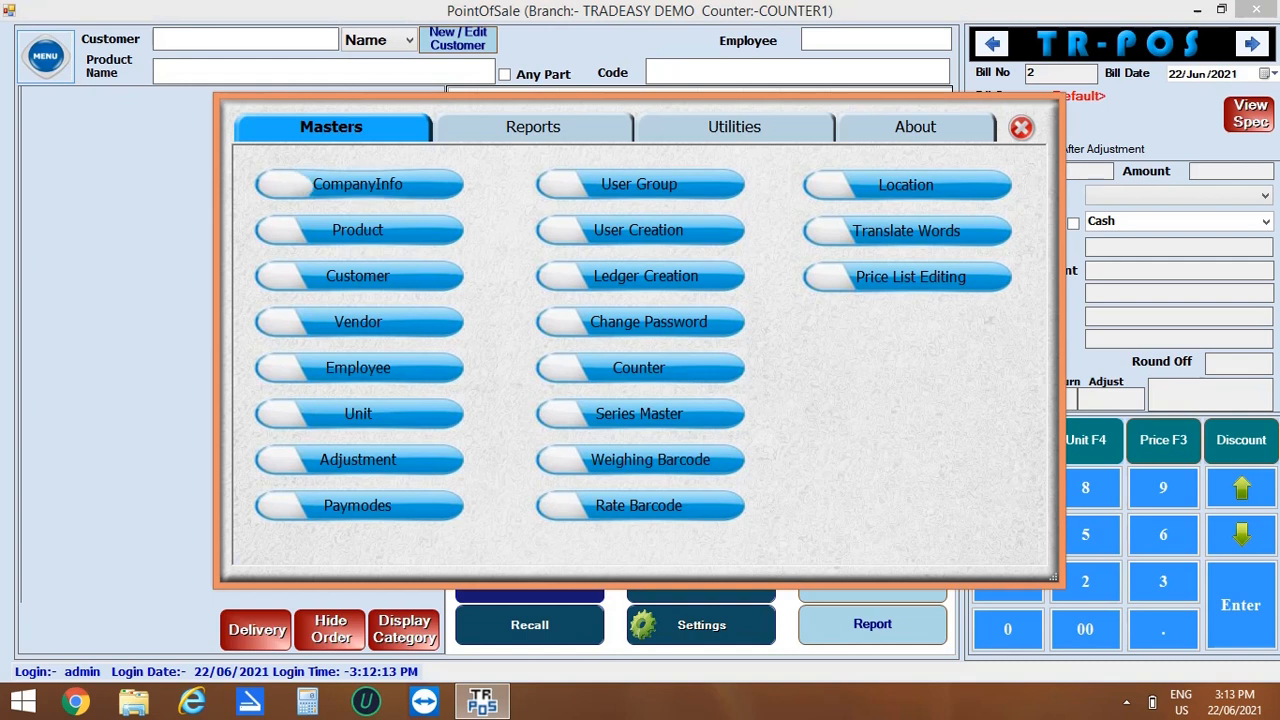
- Switch the company screen layout to SupermarketPos, then log off and sign back in
{"action": "left_click", "coordinate": [357, 183]}
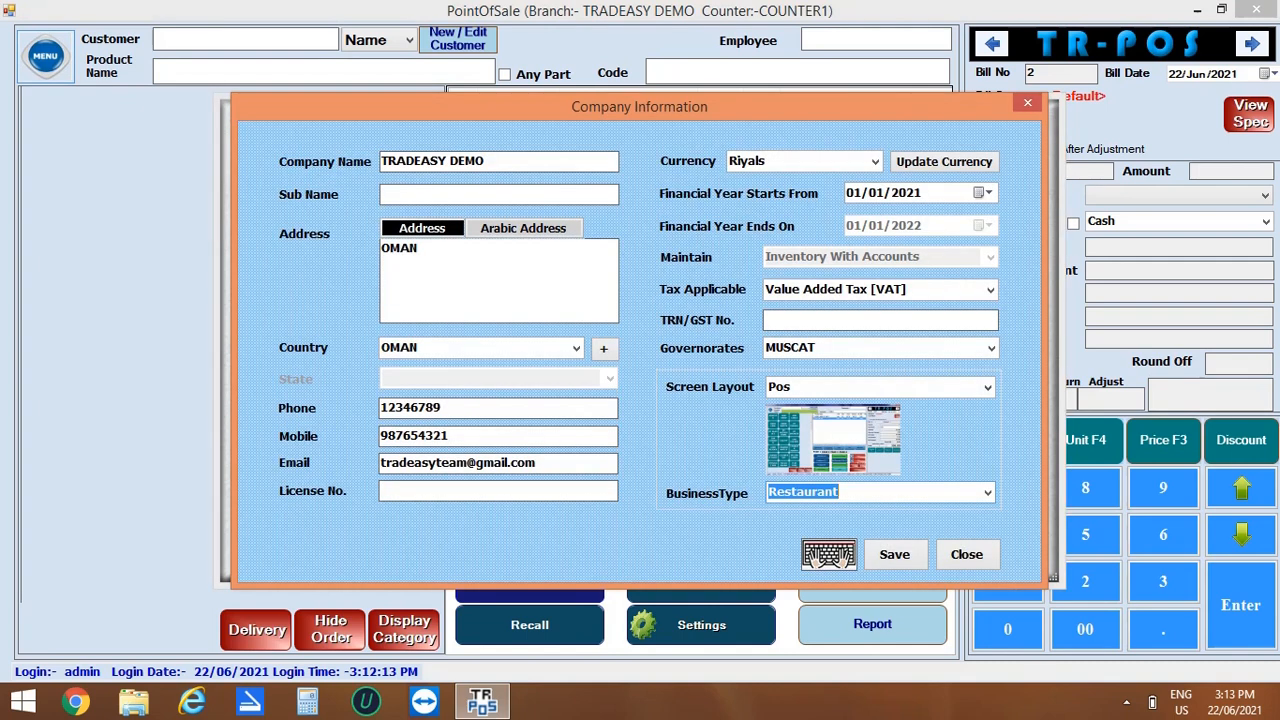
{"action": "left_click", "coordinate": [986, 387]}
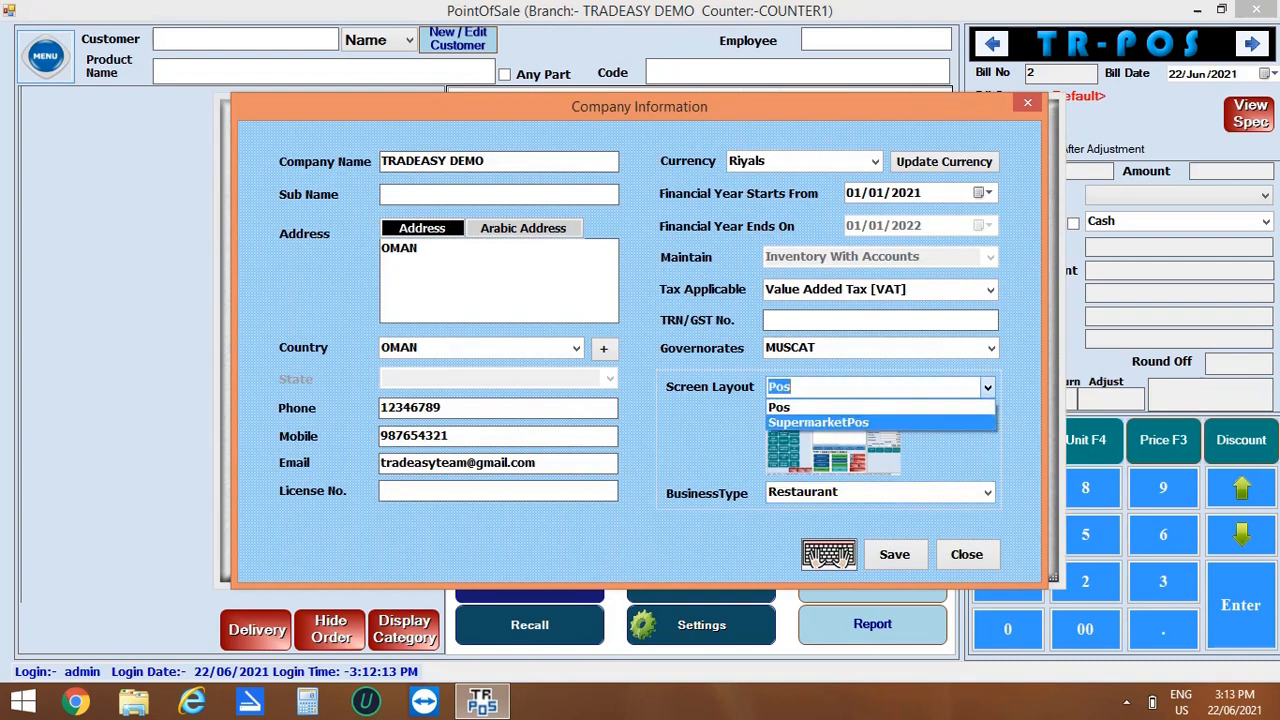
{"action": "left_click", "coordinate": [818, 421]}
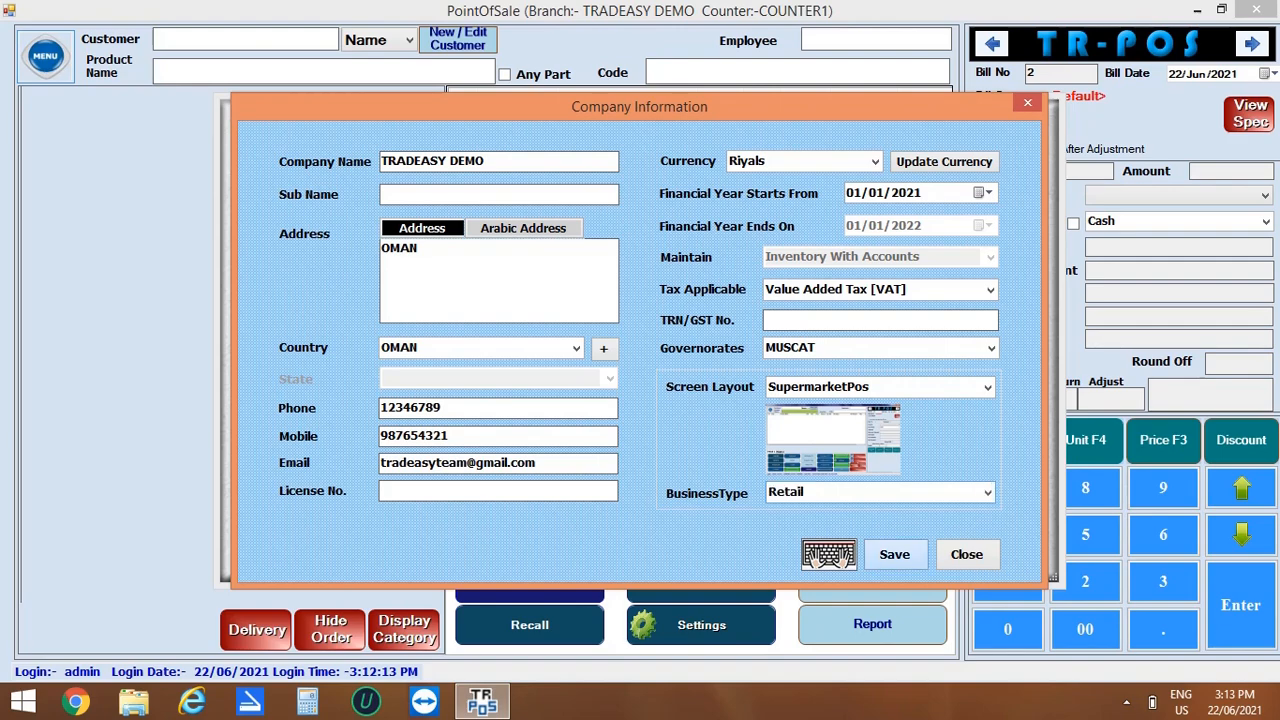
{"action": "left_click", "coordinate": [966, 554]}
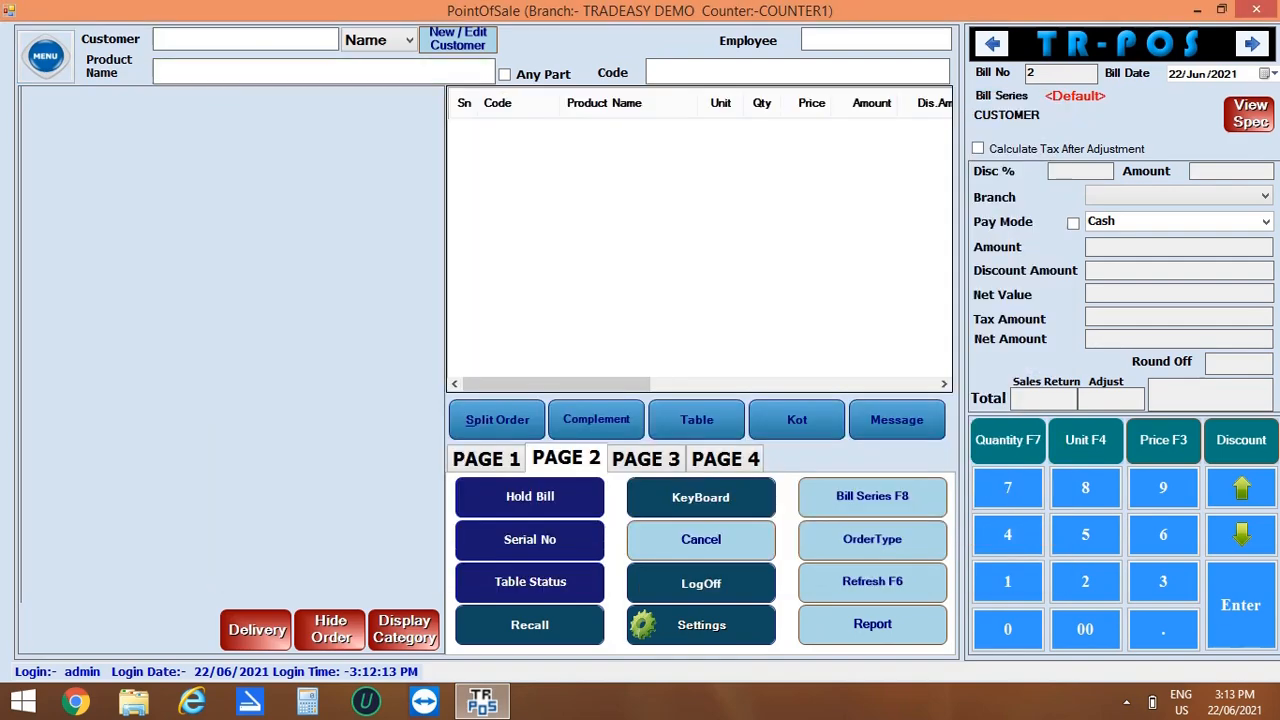
{"action": "left_click", "coordinate": [700, 583]}
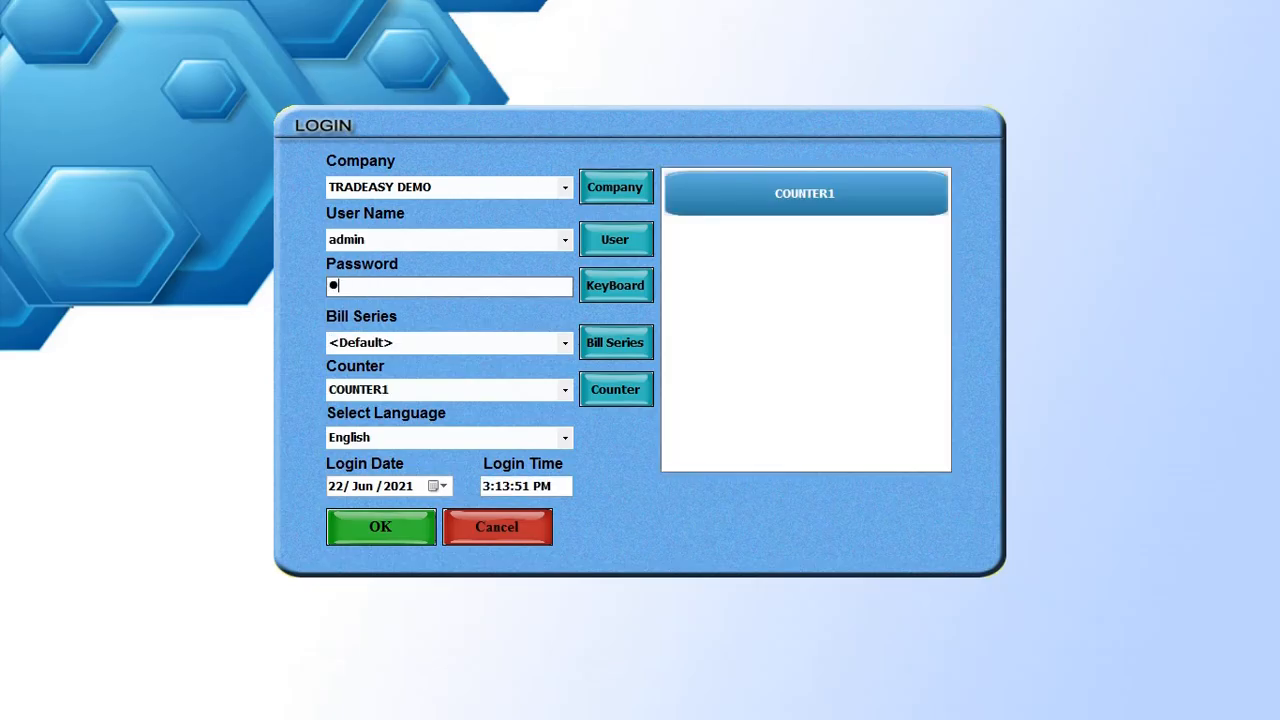
{"action": "left_click", "coordinate": [380, 527]}
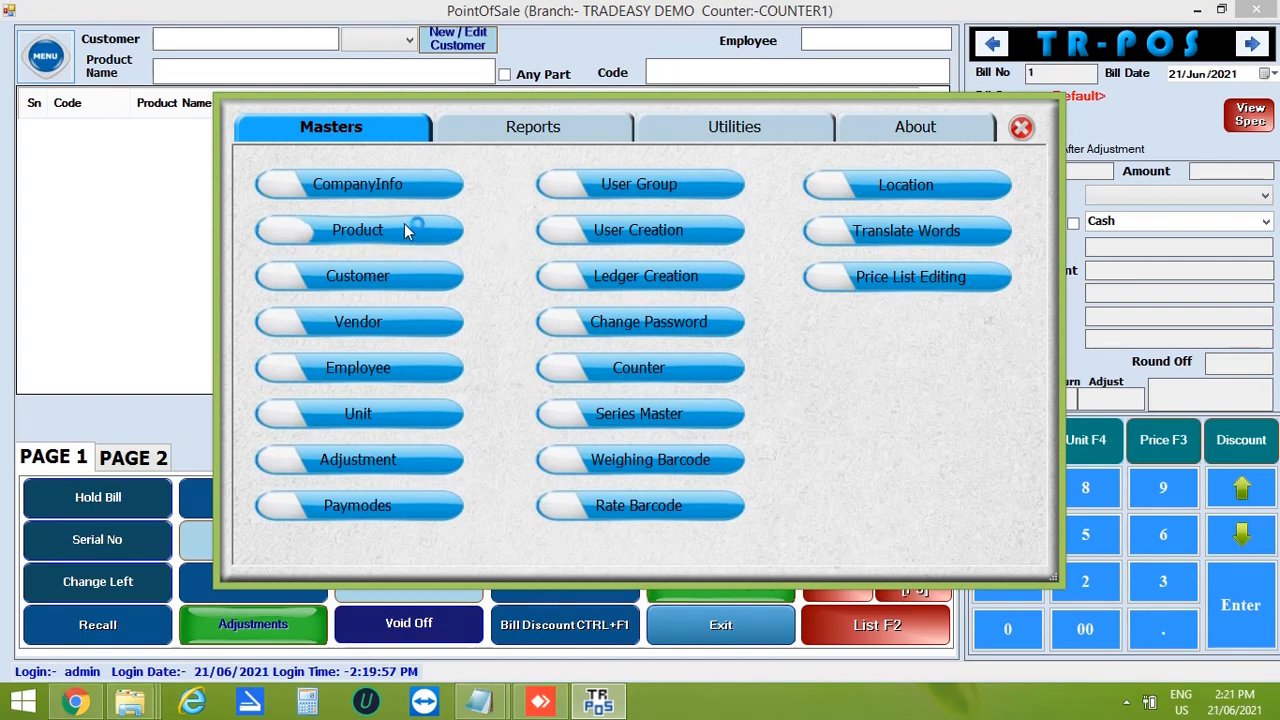
- Enter new product SYSKA POWERBANK 1000W with Arabic local name, code SYSPB1000 and barcode 1234
{"action": "left_click", "coordinate": [357, 230]}
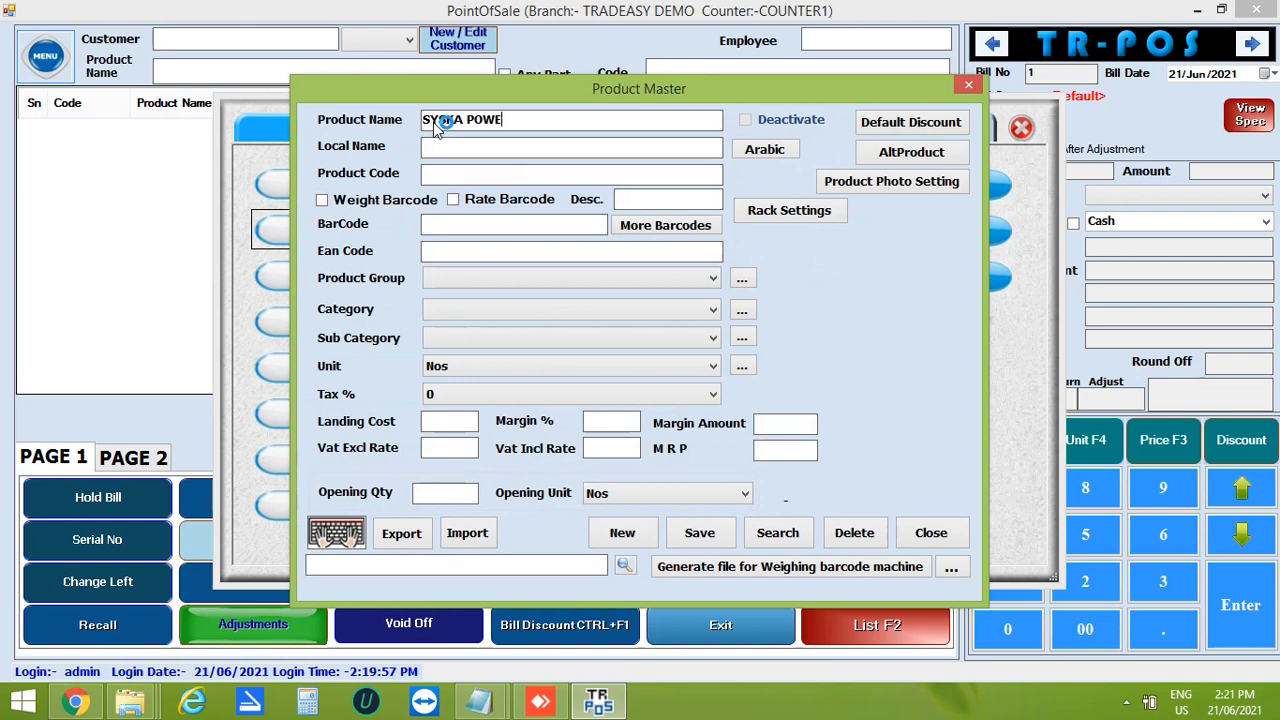
{"action": "type", "text": "RBANK 1000W"}
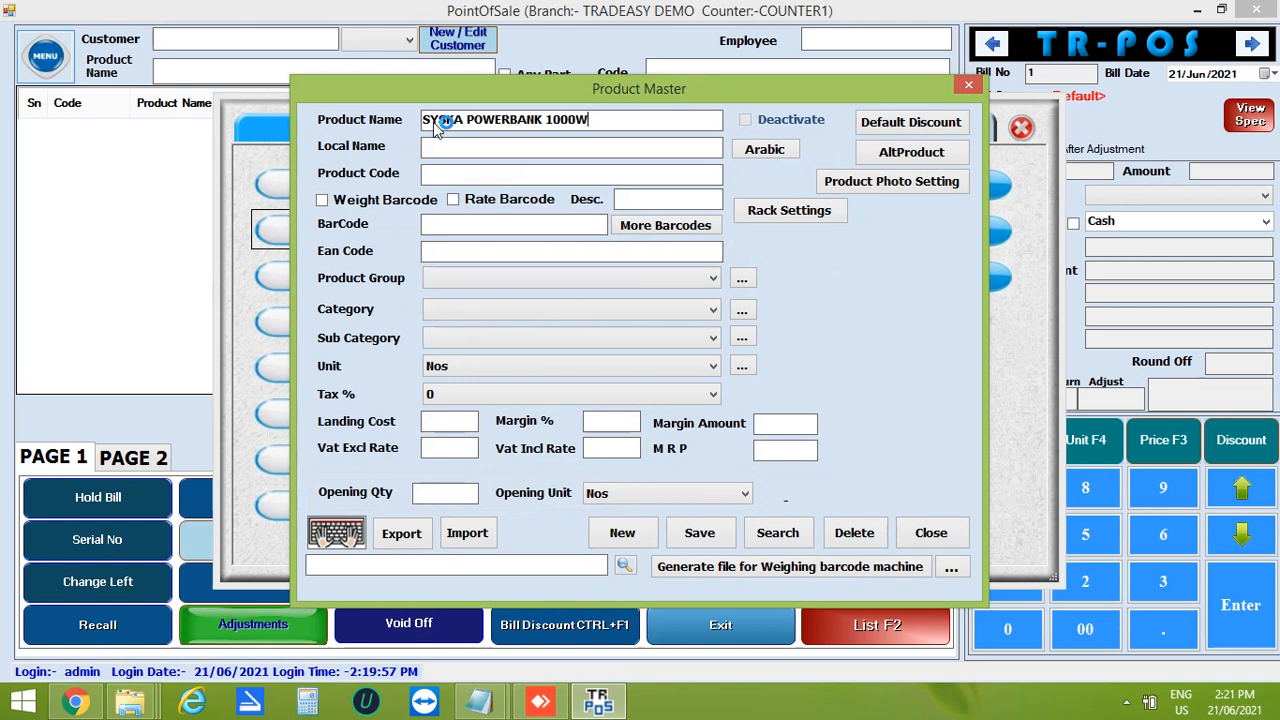
{"action": "left_click", "coordinate": [765, 148]}
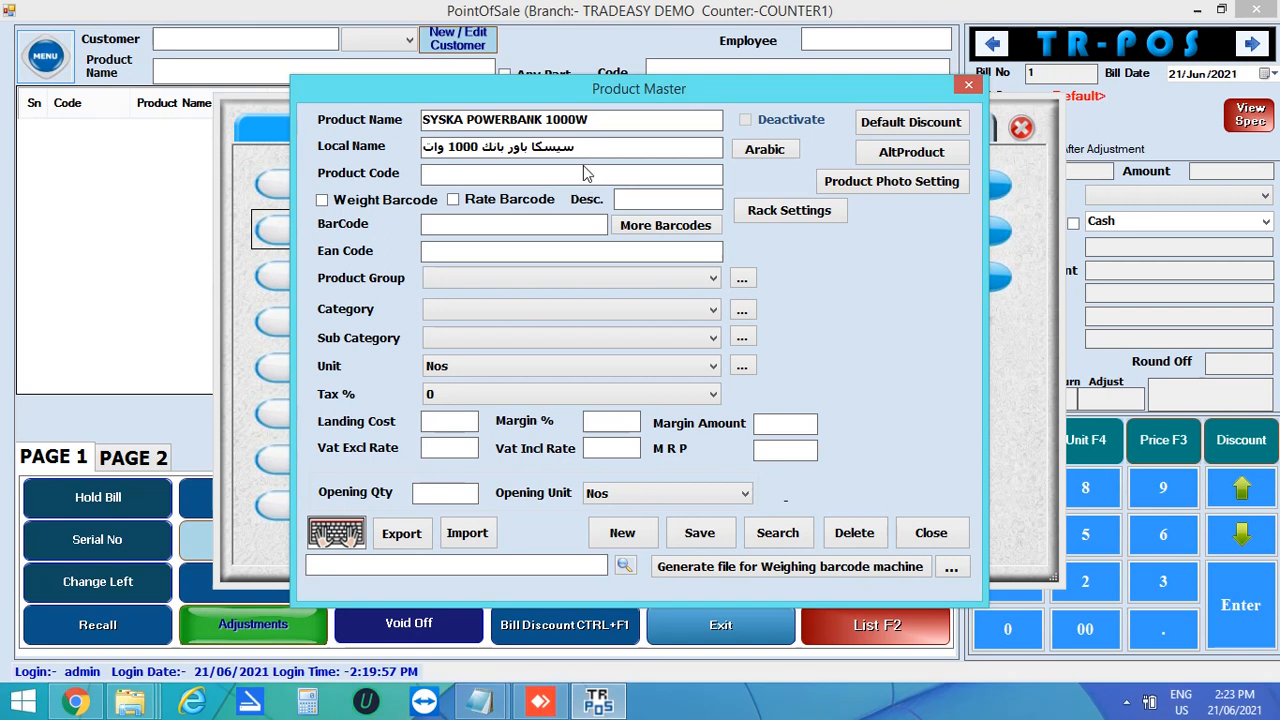
{"action": "mouse_move", "coordinate": [585, 168]}
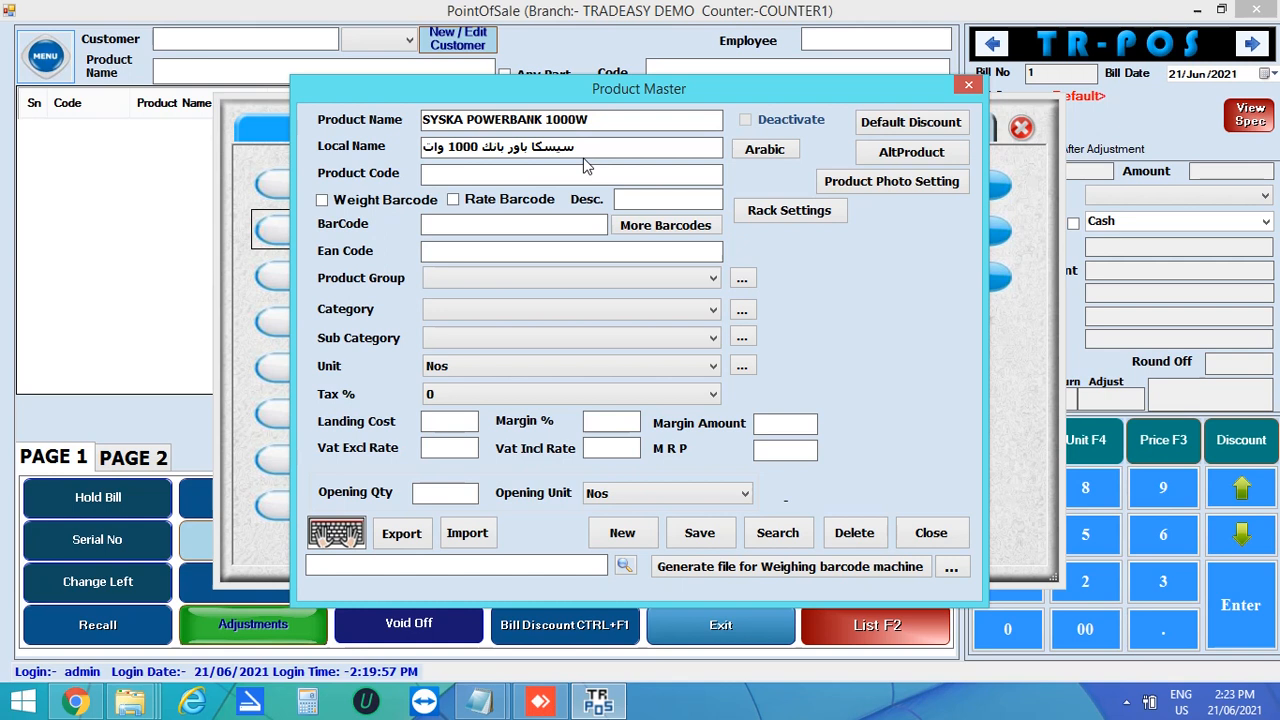
{"action": "type", "text": "S"}
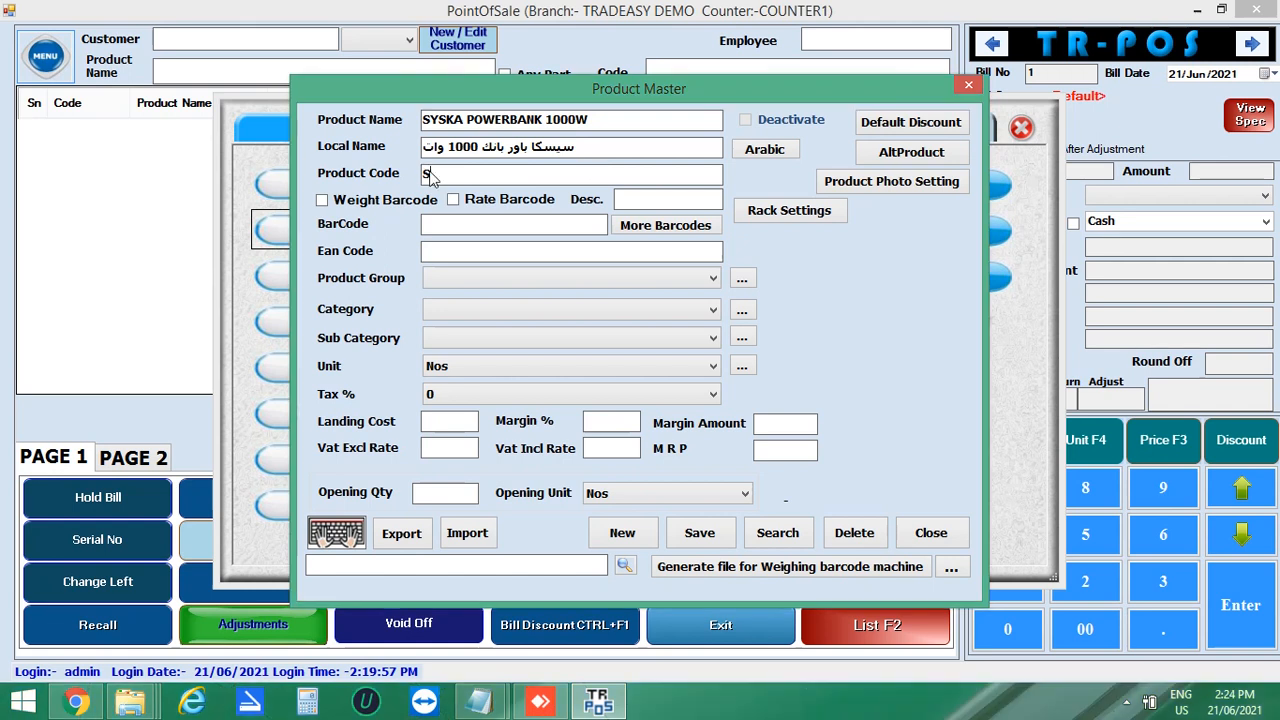
{"action": "type", "text": "YSPB1000"}
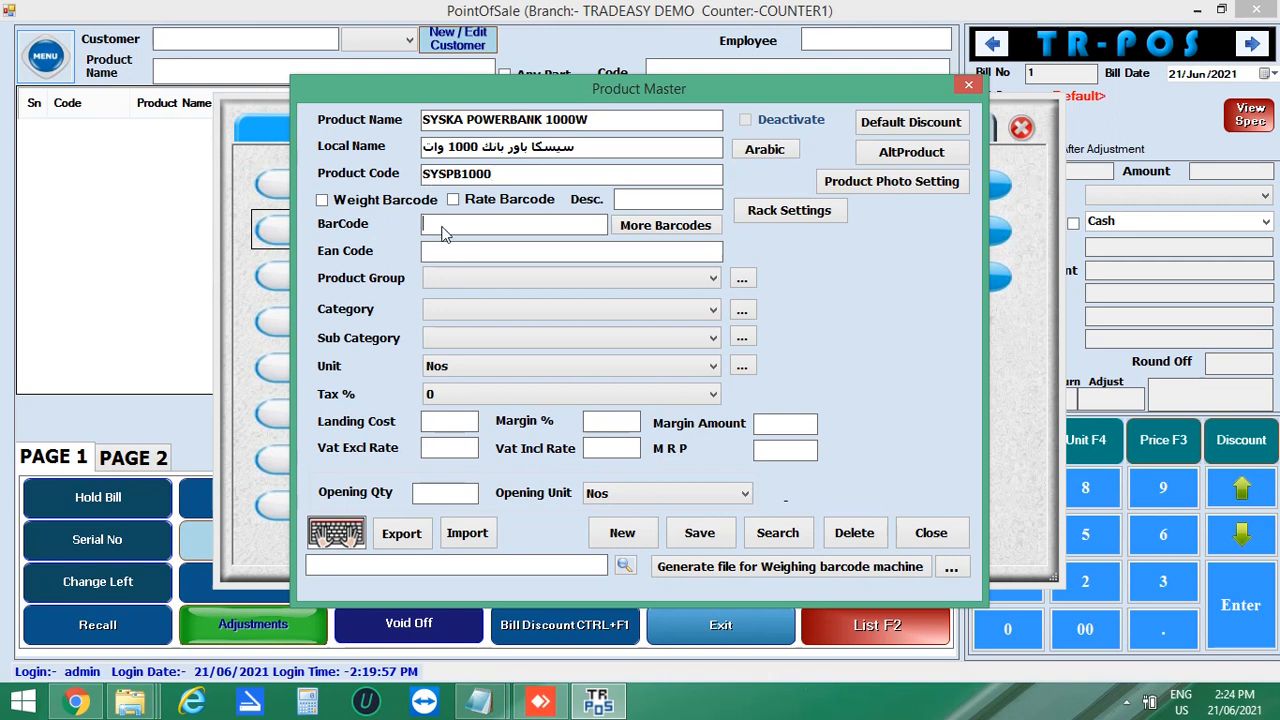
{"action": "type", "text": "1234"}
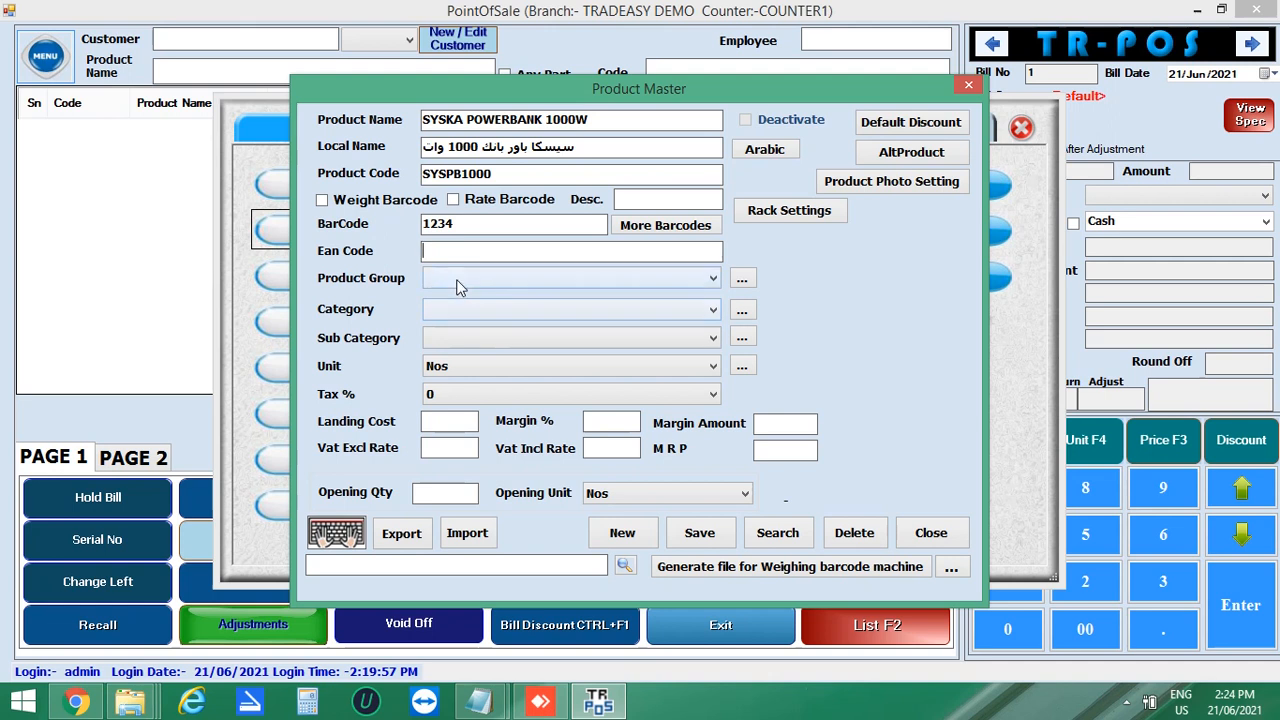
- Create the product group ELECTRONICS and assign it to the powerbank
{"action": "left_click", "coordinate": [742, 278]}
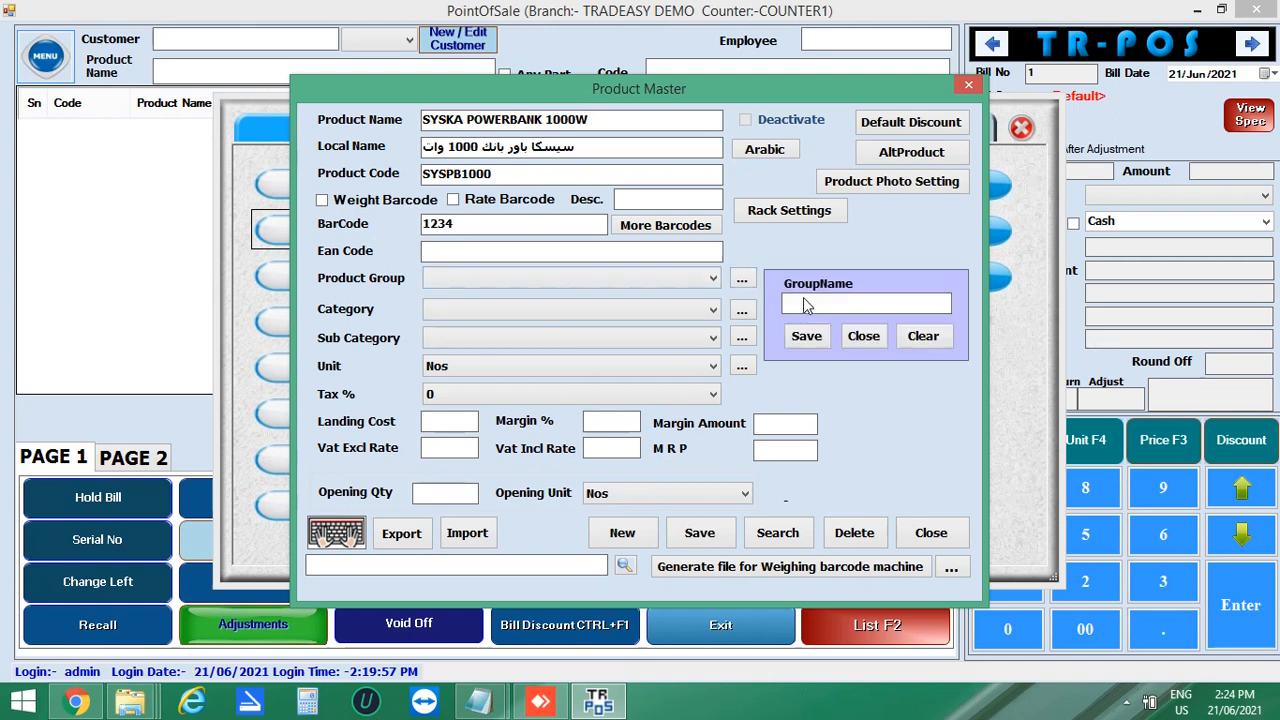
{"action": "type", "text": "ELECTRONICS"}
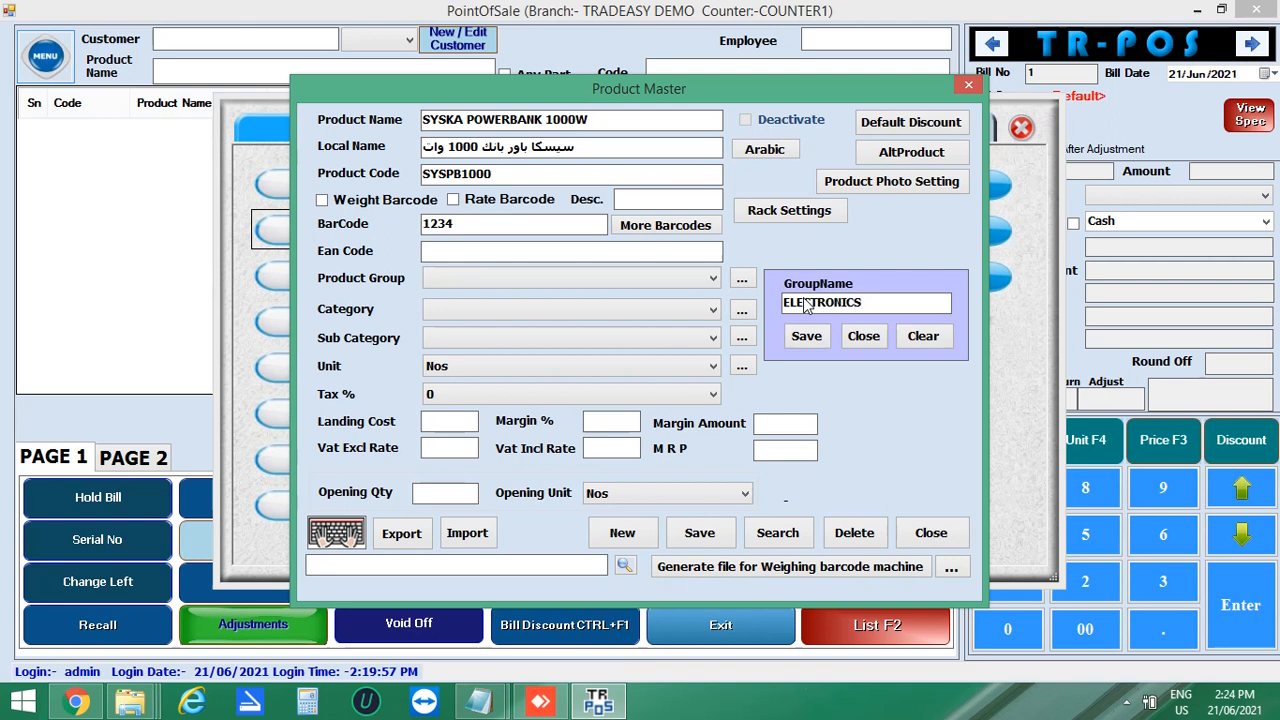
{"action": "left_click", "coordinate": [742, 309]}
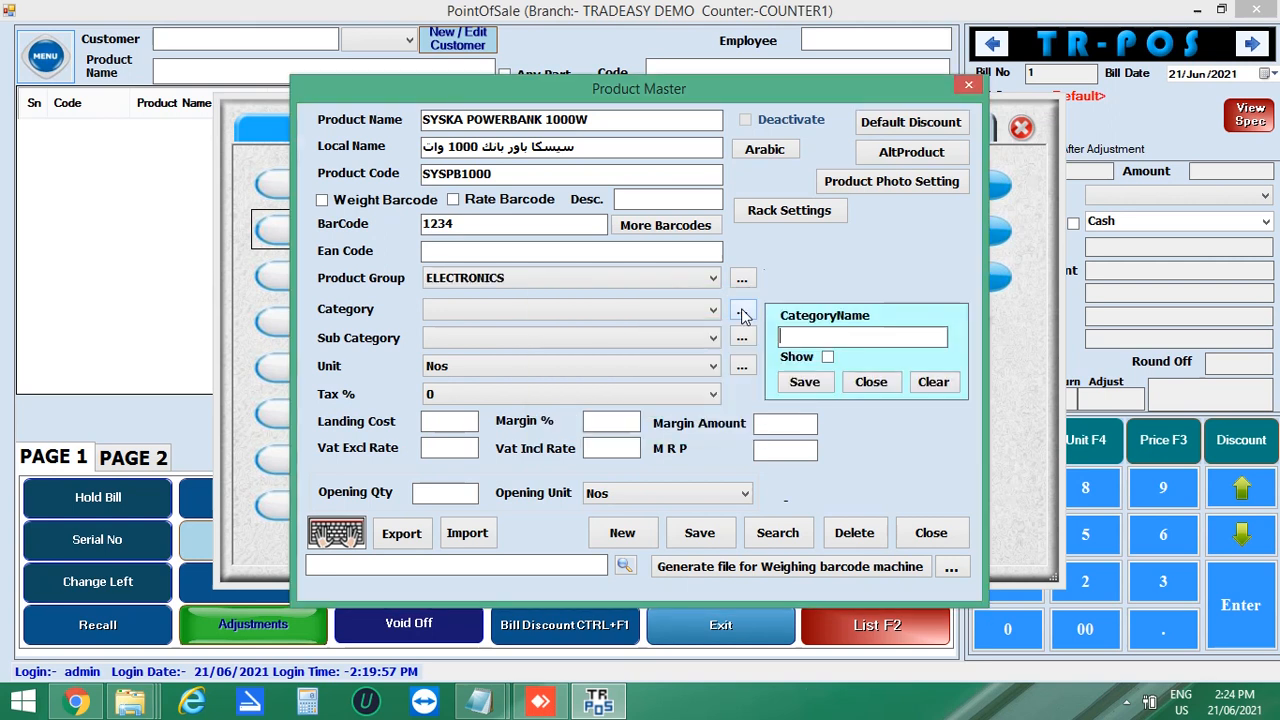
- Create the category POWERBANK with Show ticked, save it and assign it
{"action": "type", "text": "POWERBANK"}
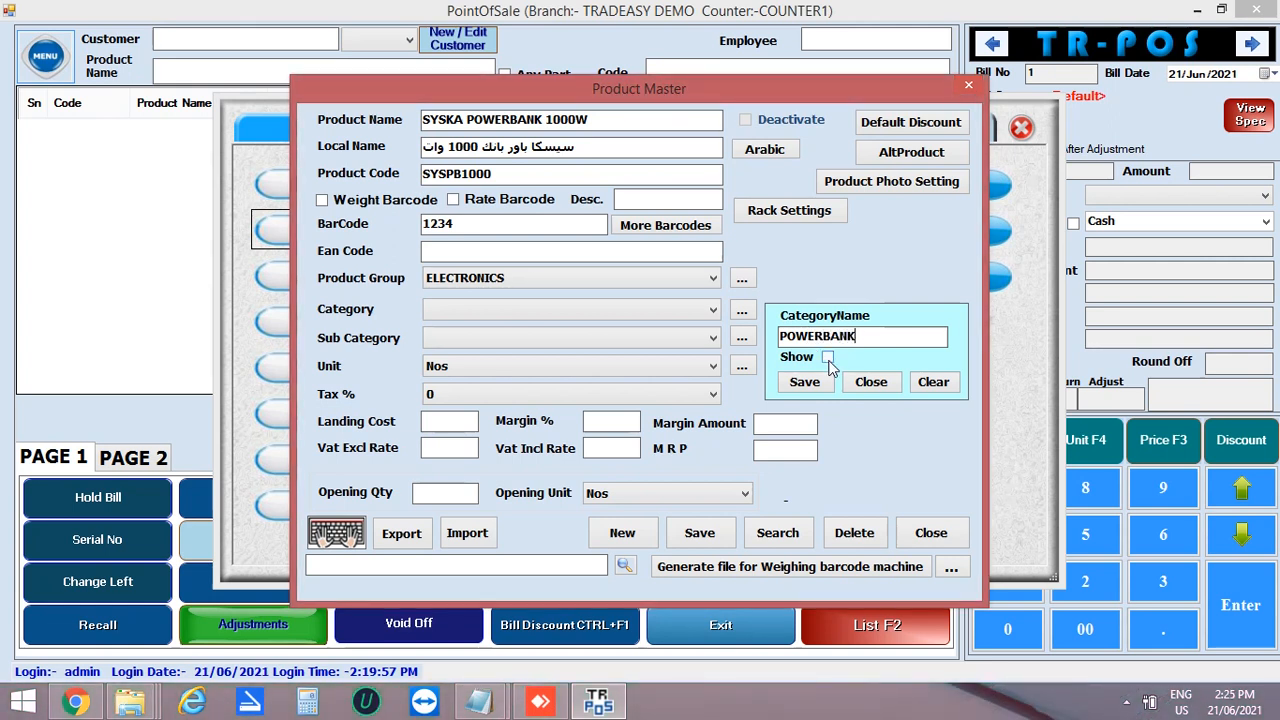
{"action": "left_click", "coordinate": [827, 357]}
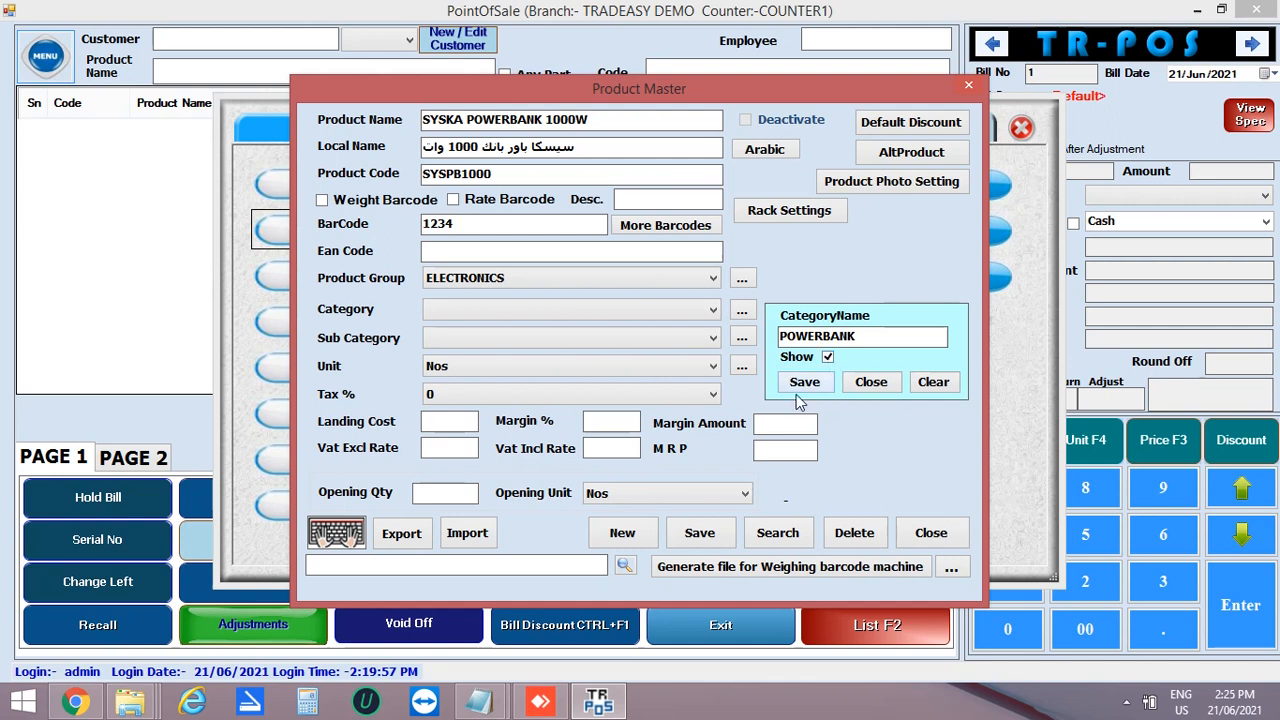
{"action": "left_click", "coordinate": [804, 382]}
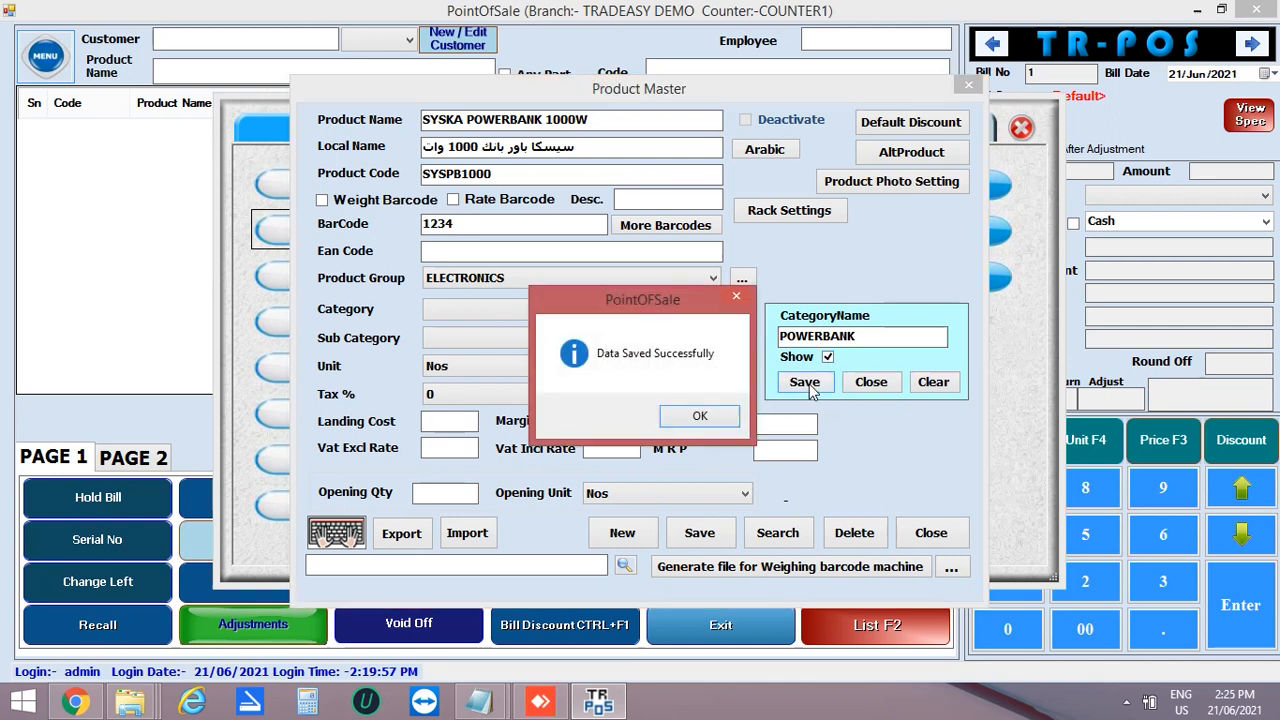
{"action": "left_click", "coordinate": [699, 415]}
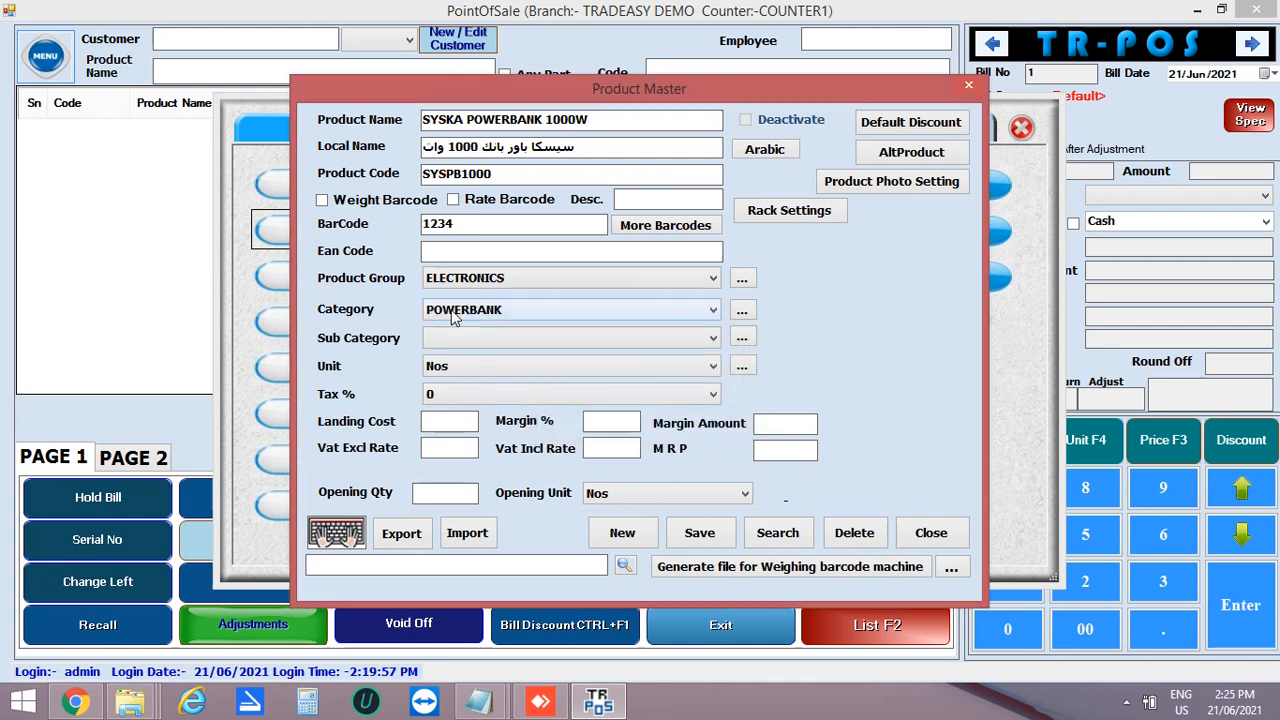
{"action": "mouse_move", "coordinate": [475, 333]}
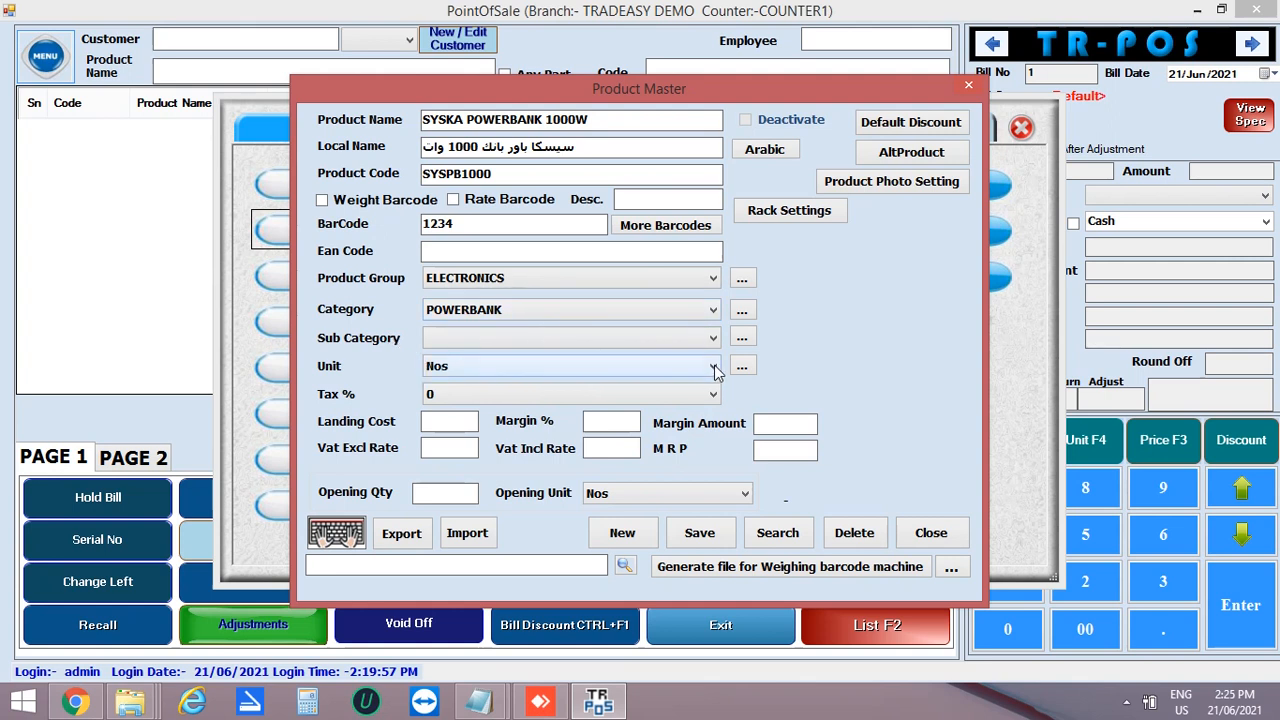
- Keep the product unit as Nos and set tax to 5%
{"action": "left_click", "coordinate": [713, 366]}
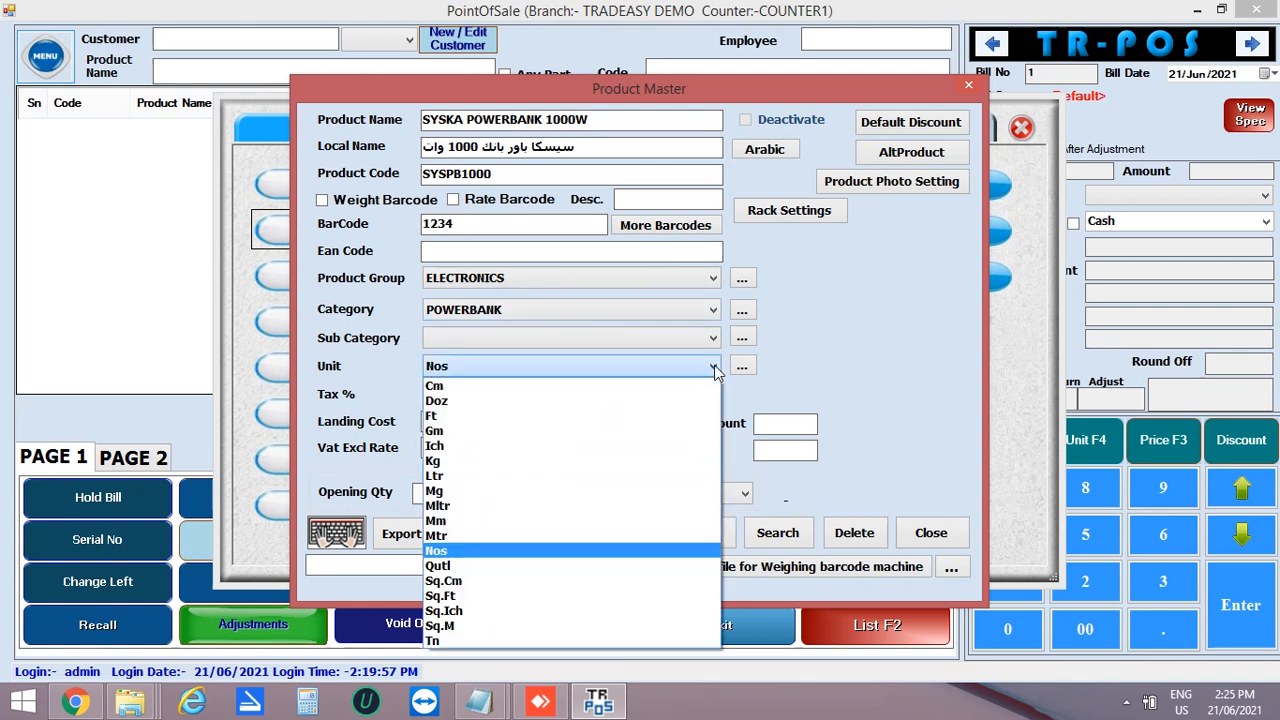
{"action": "left_click", "coordinate": [436, 550]}
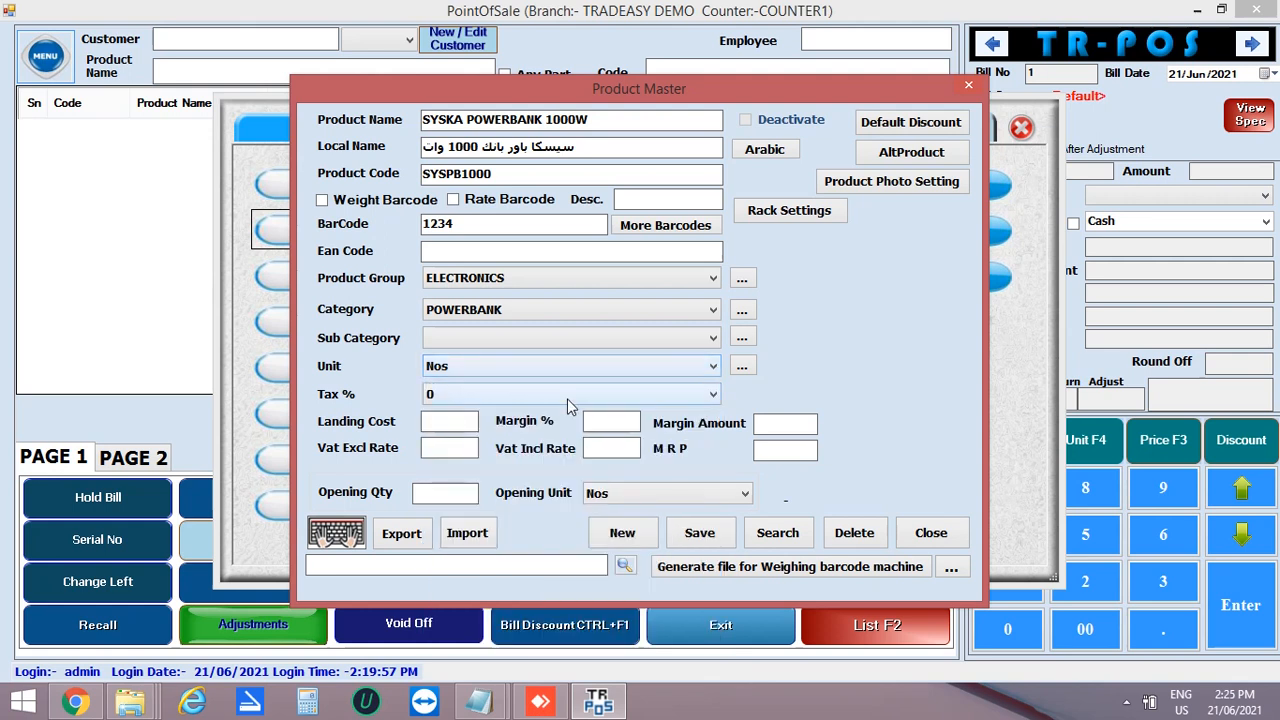
{"action": "left_click", "coordinate": [711, 393]}
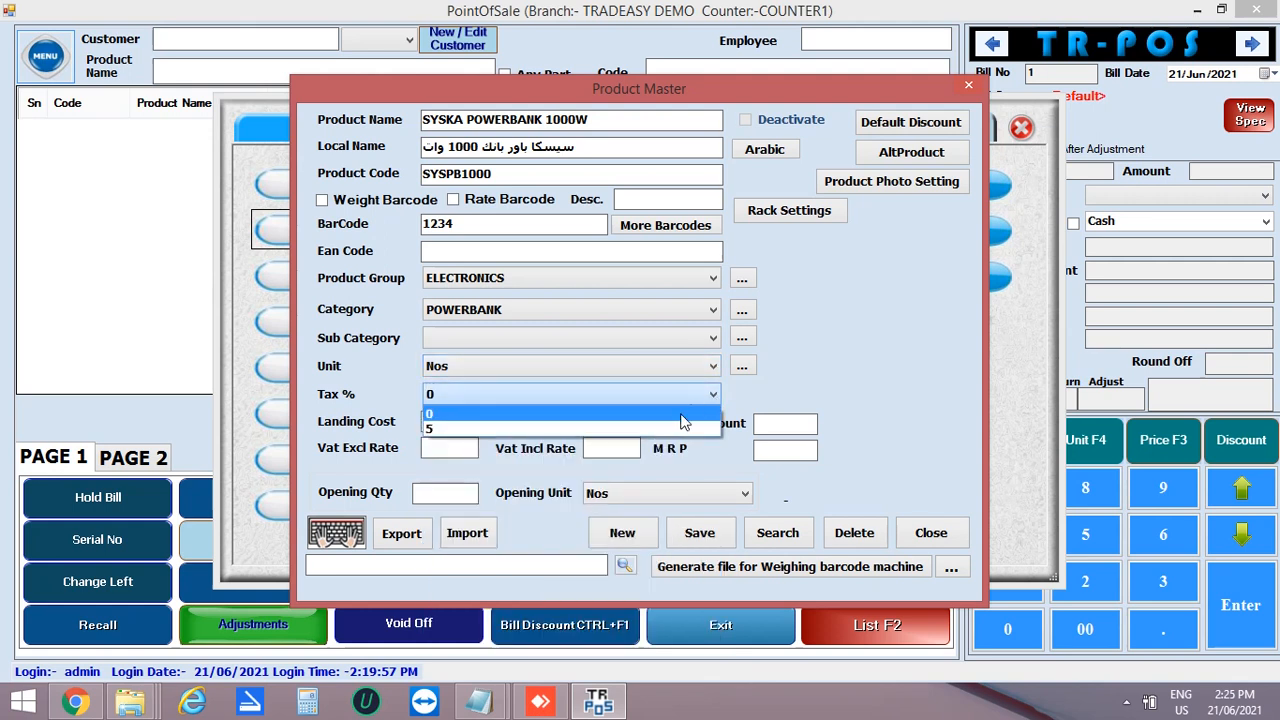
{"action": "left_click", "coordinate": [428, 429]}
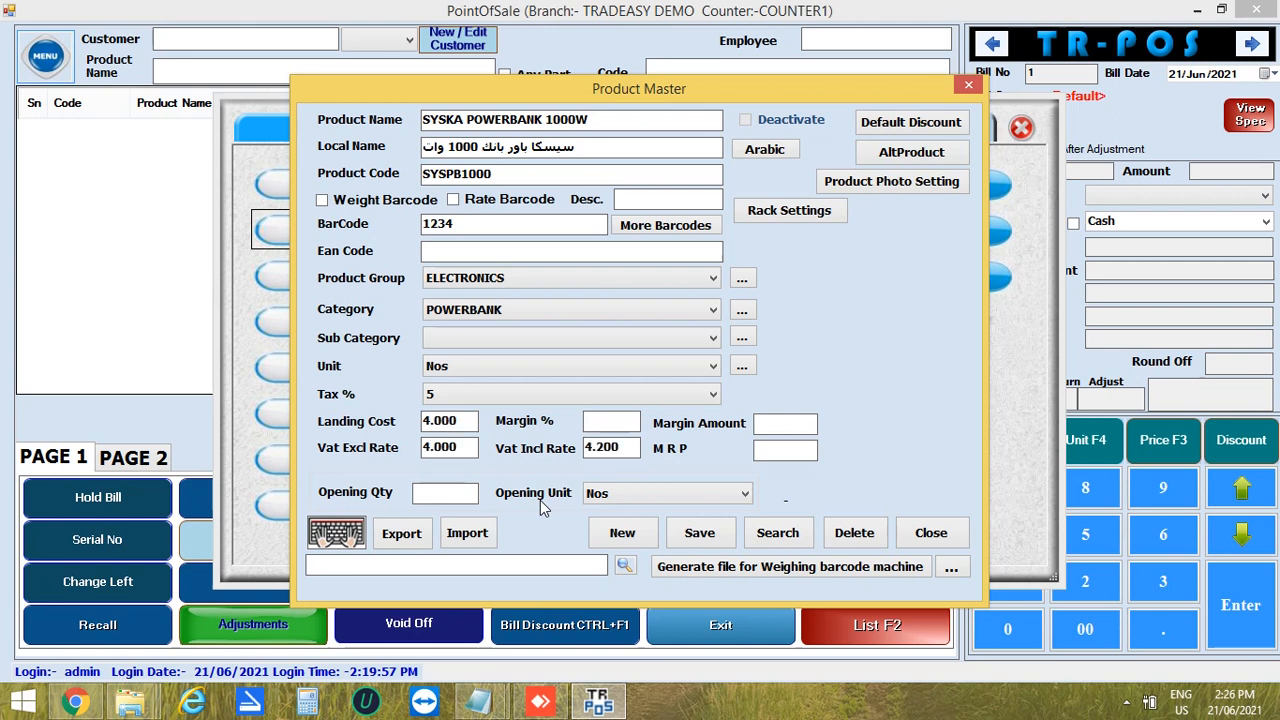
- Set VAT-inclusive rate 5, MRP 5 and opening quantity 10
{"action": "left_click", "coordinate": [785, 423]}
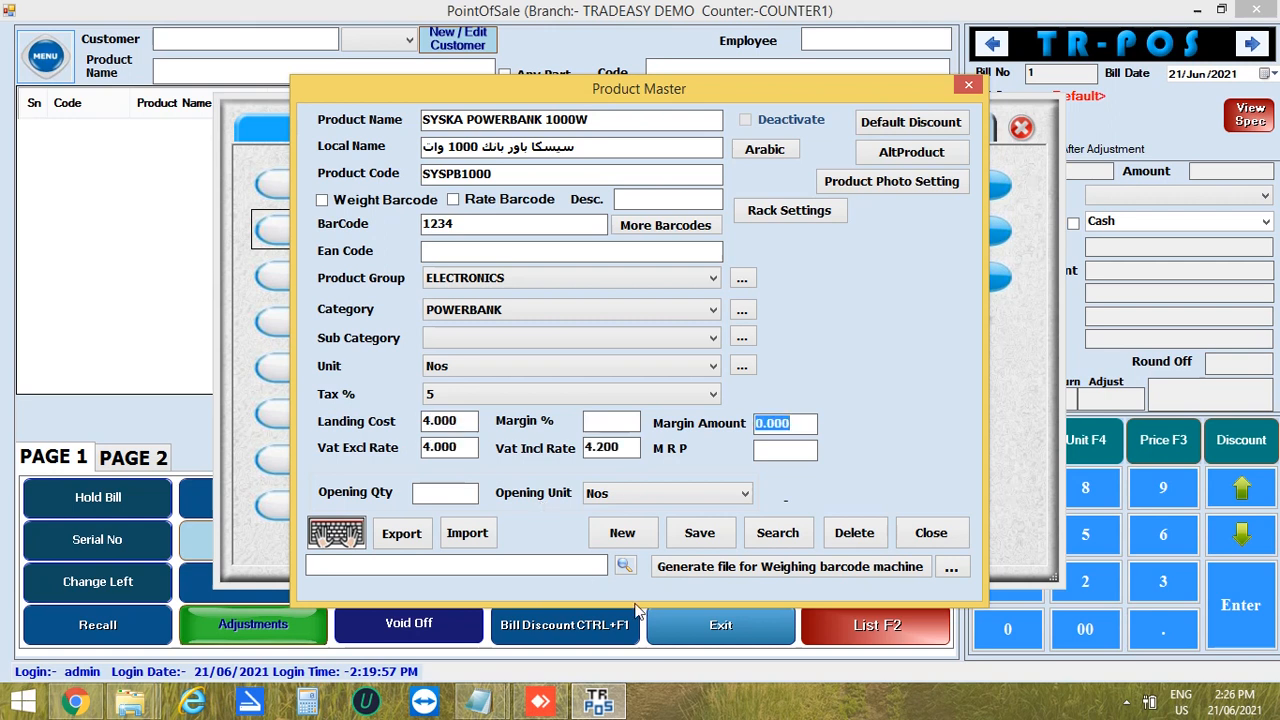
{"action": "left_click", "coordinate": [610, 447]}
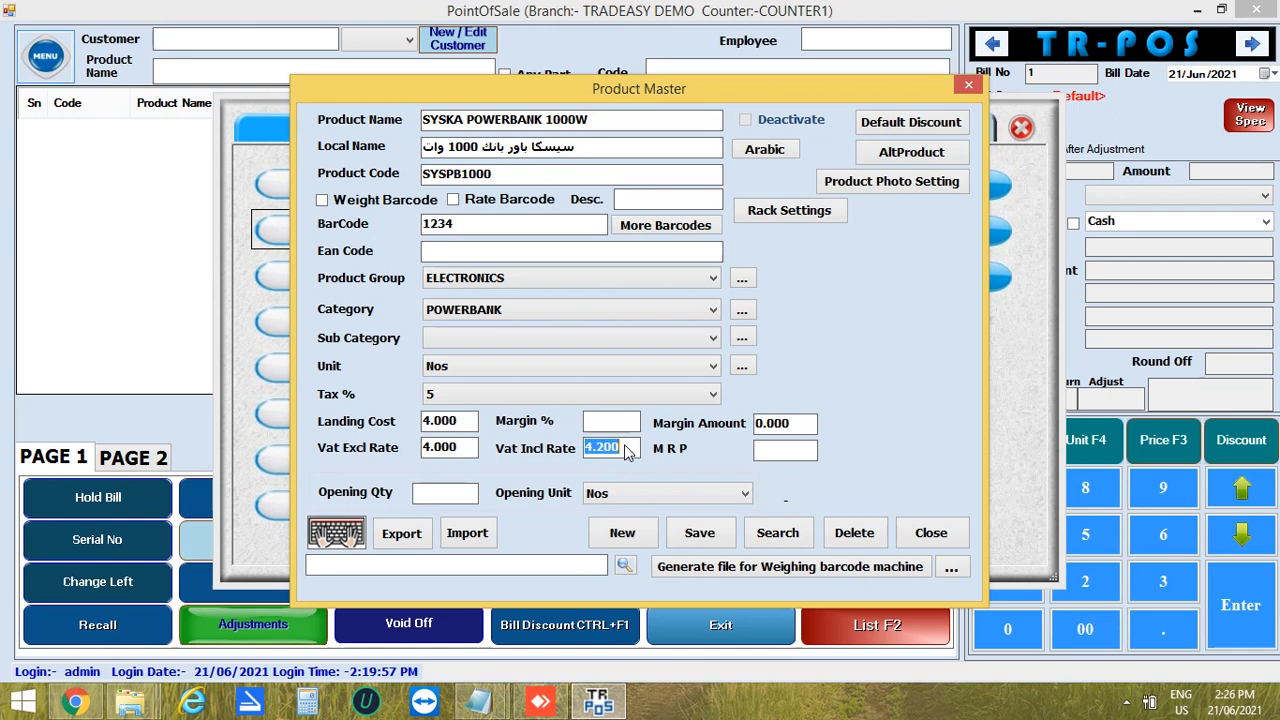
{"action": "type", "text": "5"}
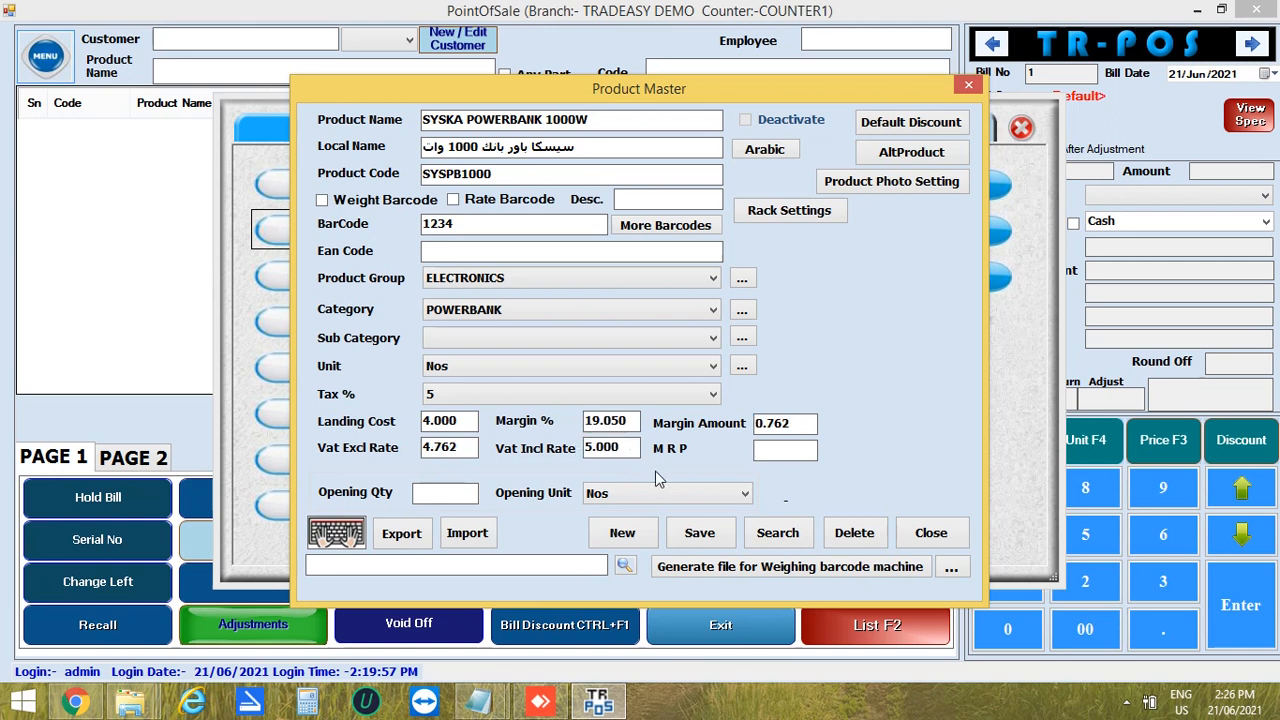
{"action": "left_click", "coordinate": [785, 450]}
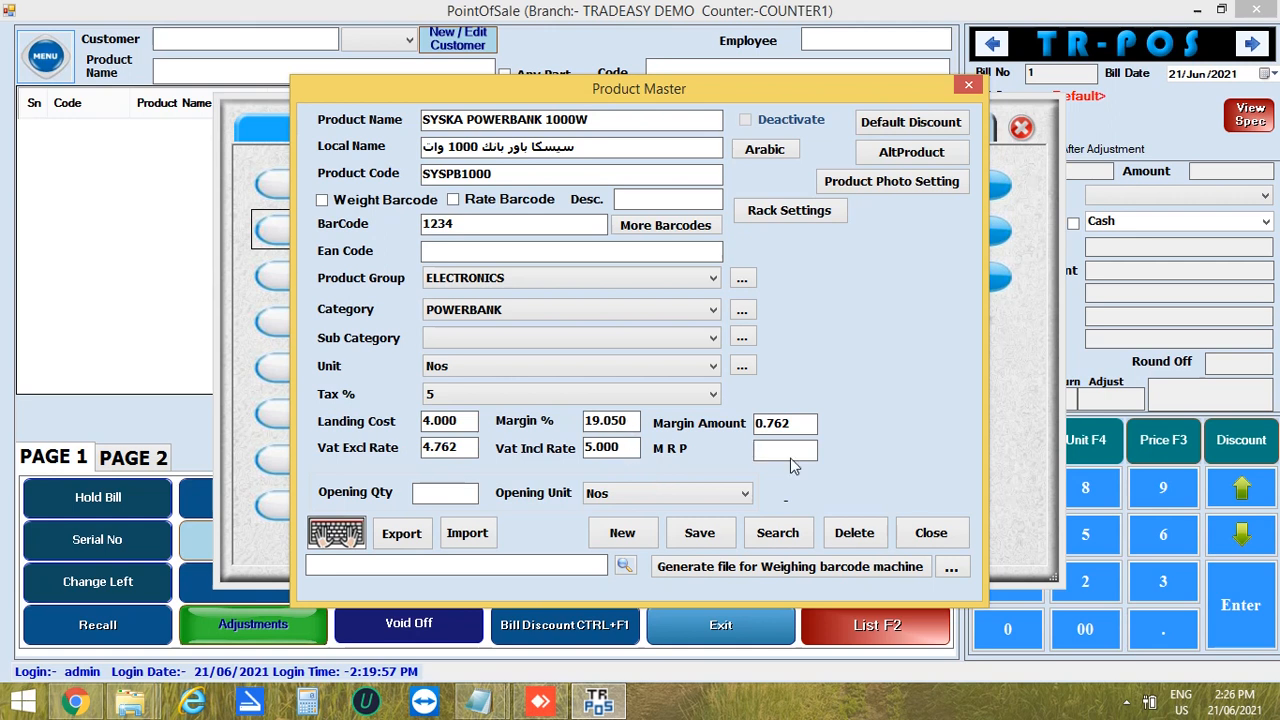
{"action": "type", "text": "5"}
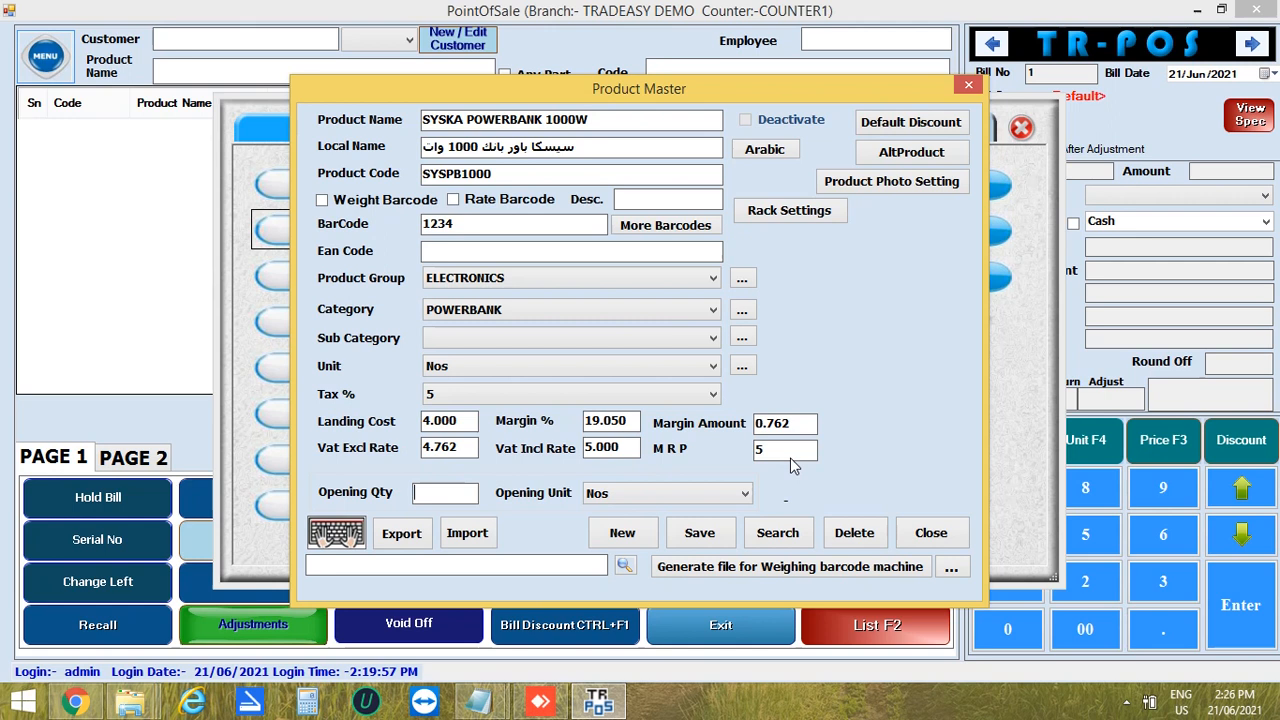
{"action": "type", "text": "1"}
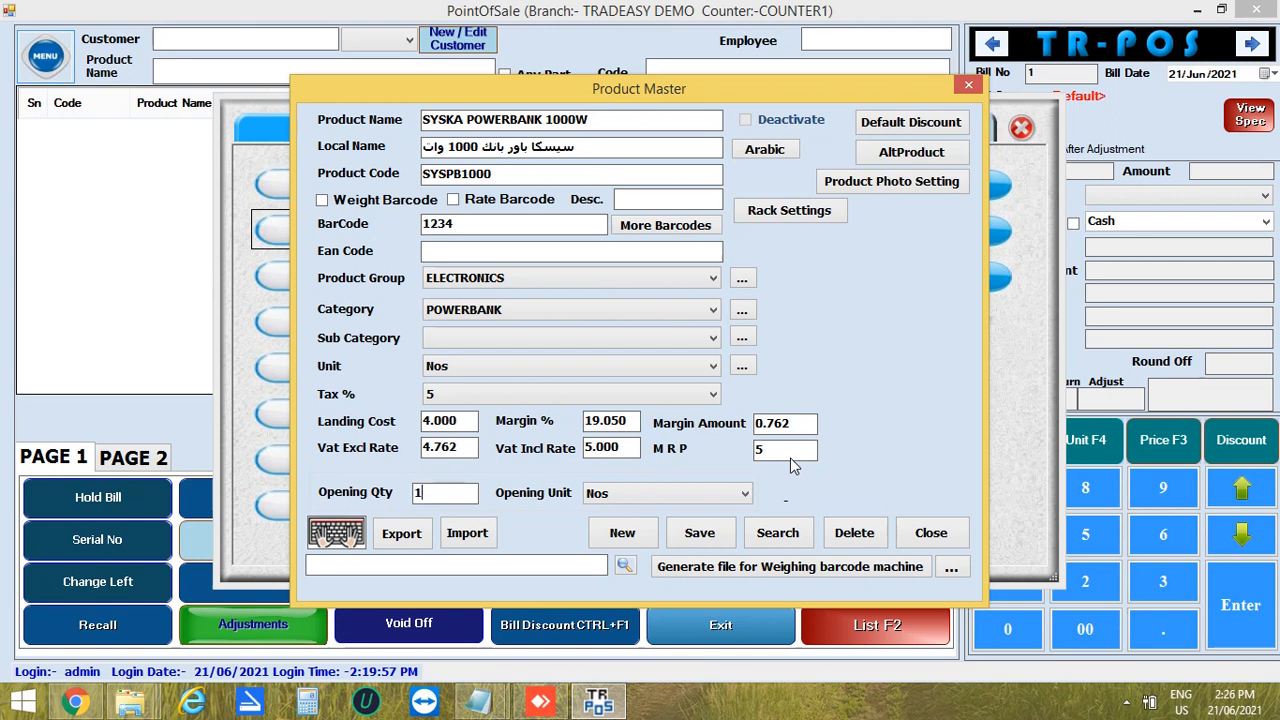
{"action": "type", "text": "0"}
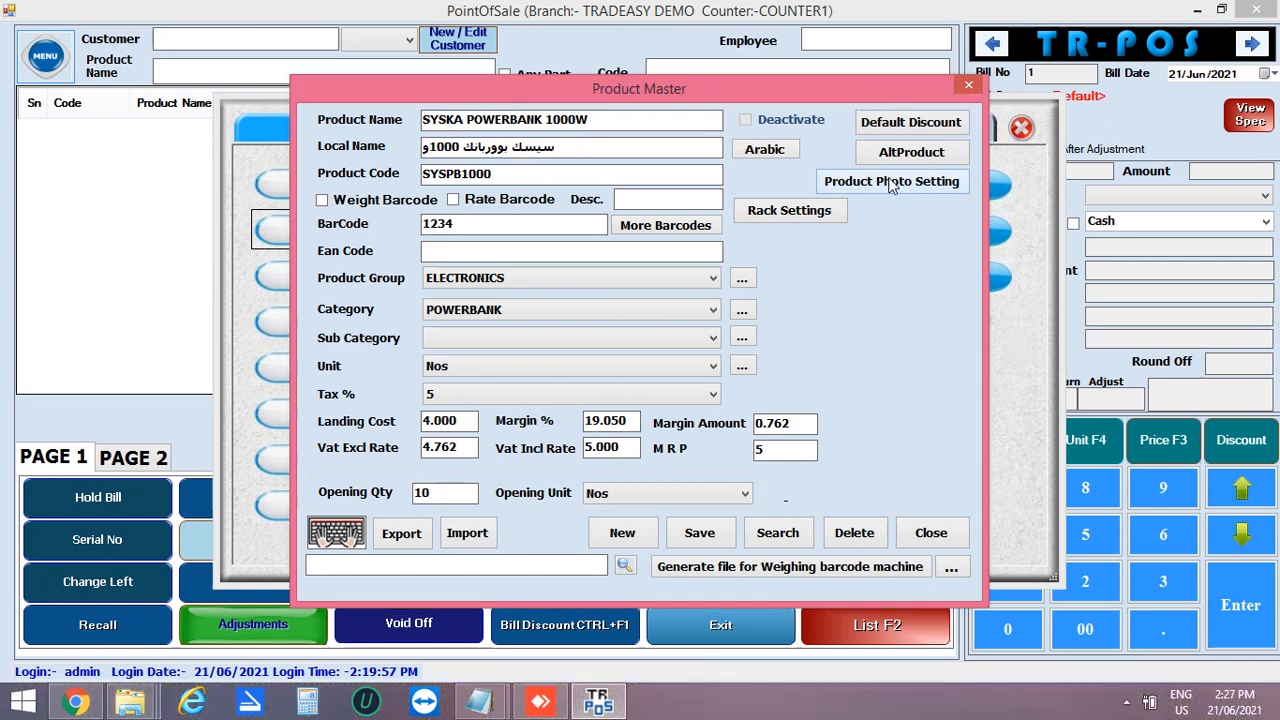
- Attach the powerbank image as product photo and save the SYSKA POWERBANK 1000W record
{"action": "left_click", "coordinate": [891, 181]}
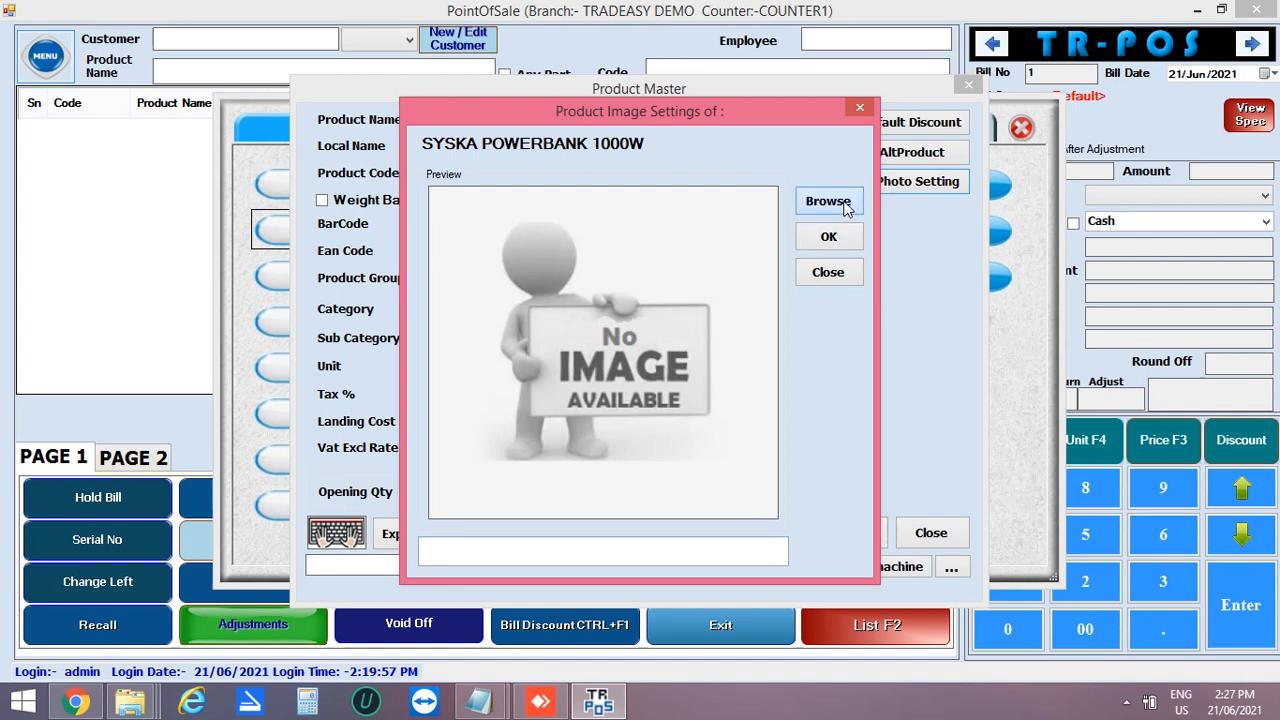
{"action": "left_click", "coordinate": [828, 201]}
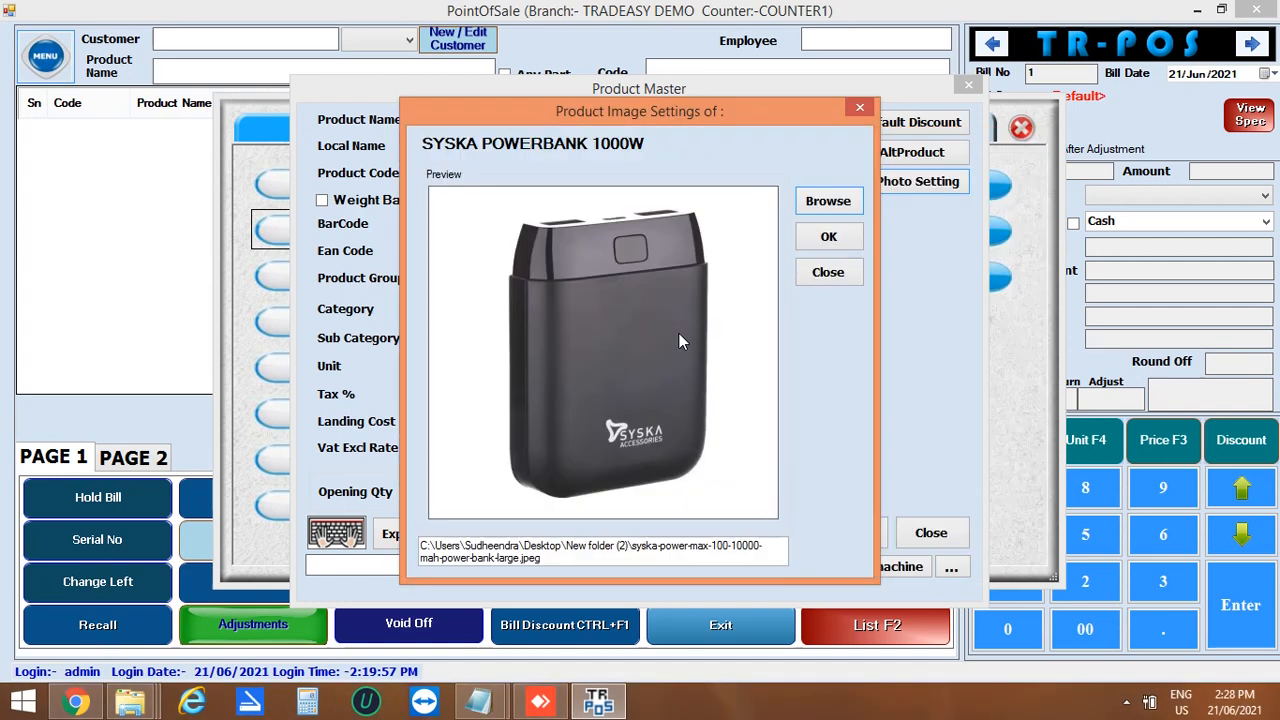
{"action": "left_click", "coordinate": [828, 271]}
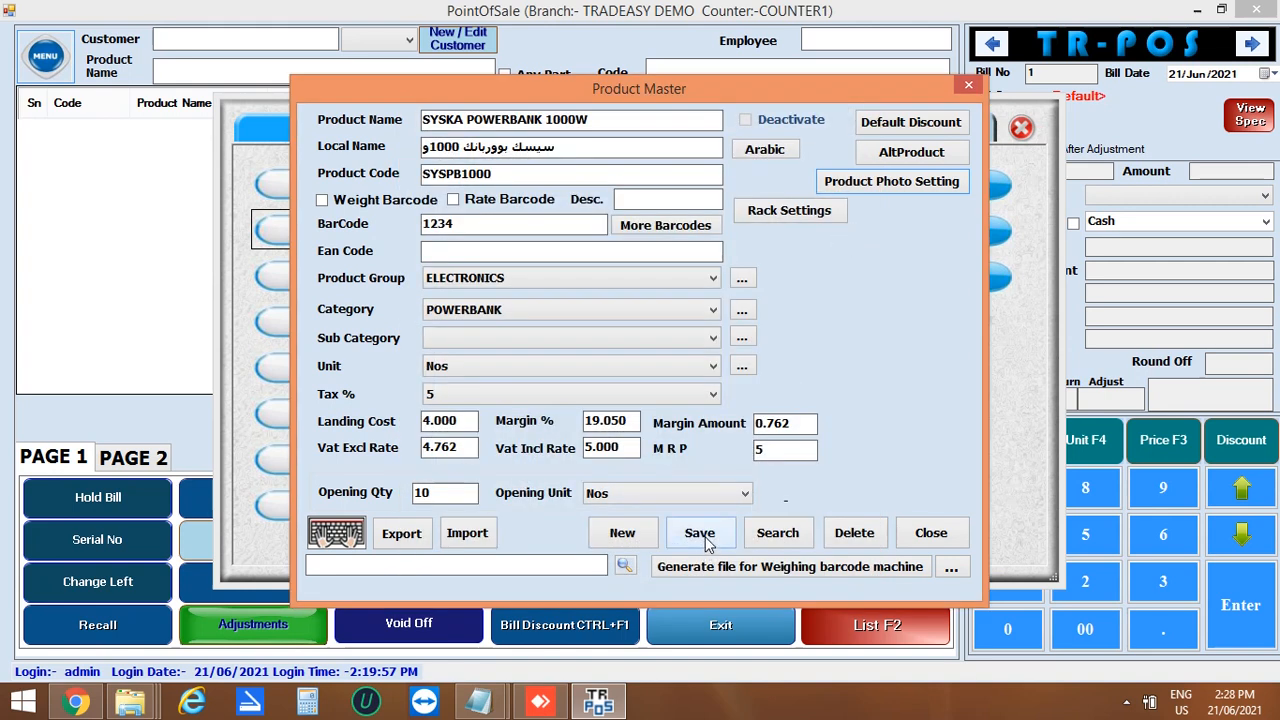
{"action": "left_click", "coordinate": [699, 532]}
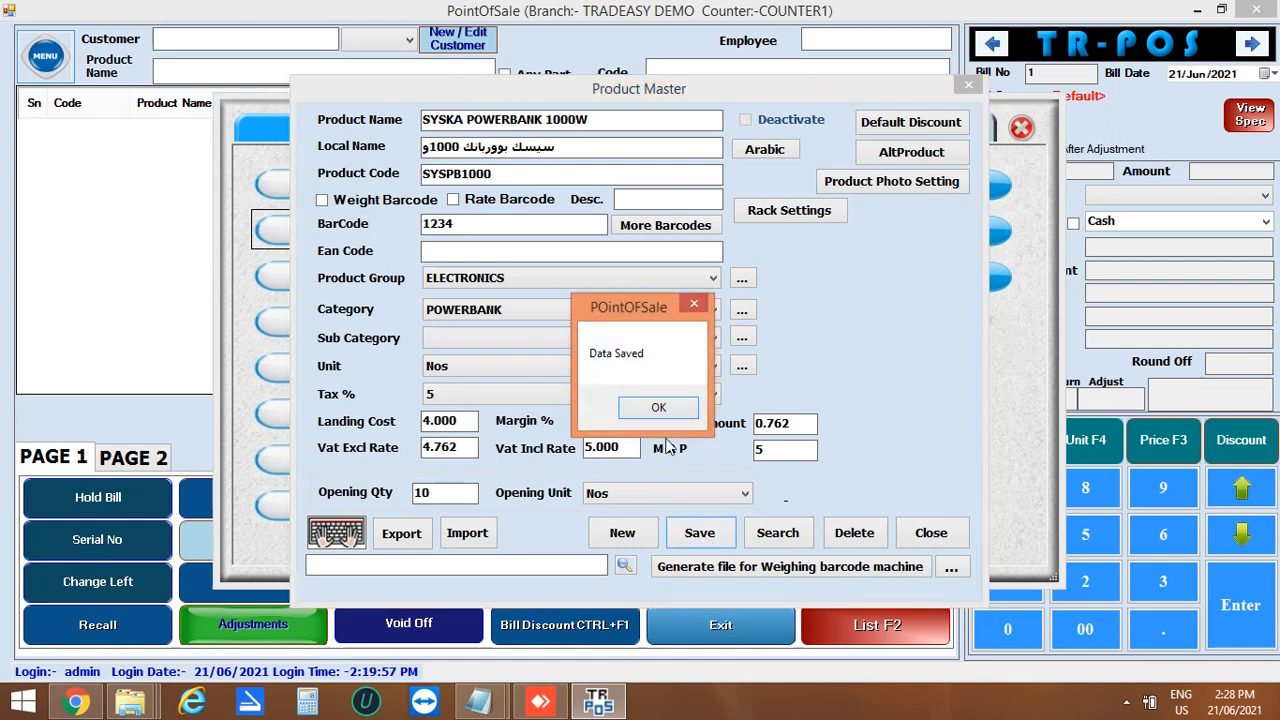
{"action": "left_click", "coordinate": [658, 407]}
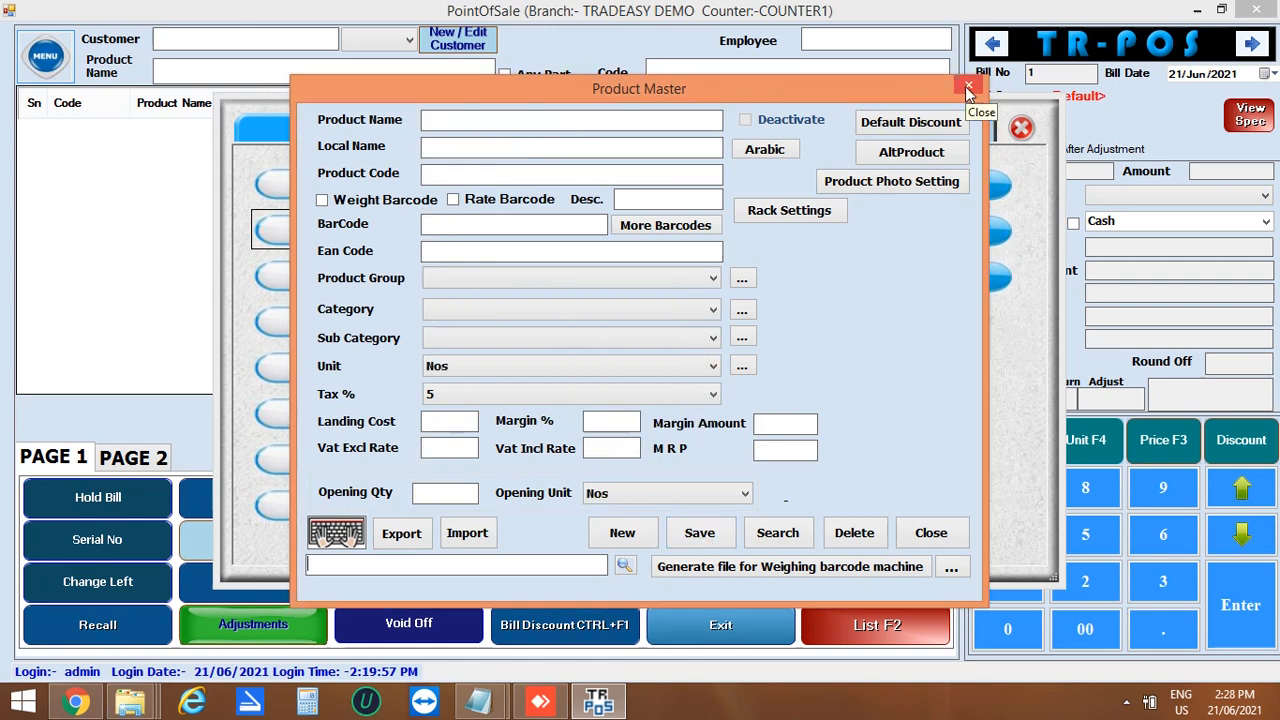
- Close the product and masters windows, then save customer ABC with address and governorate MUSCAT
{"action": "left_click", "coordinate": [966, 88]}
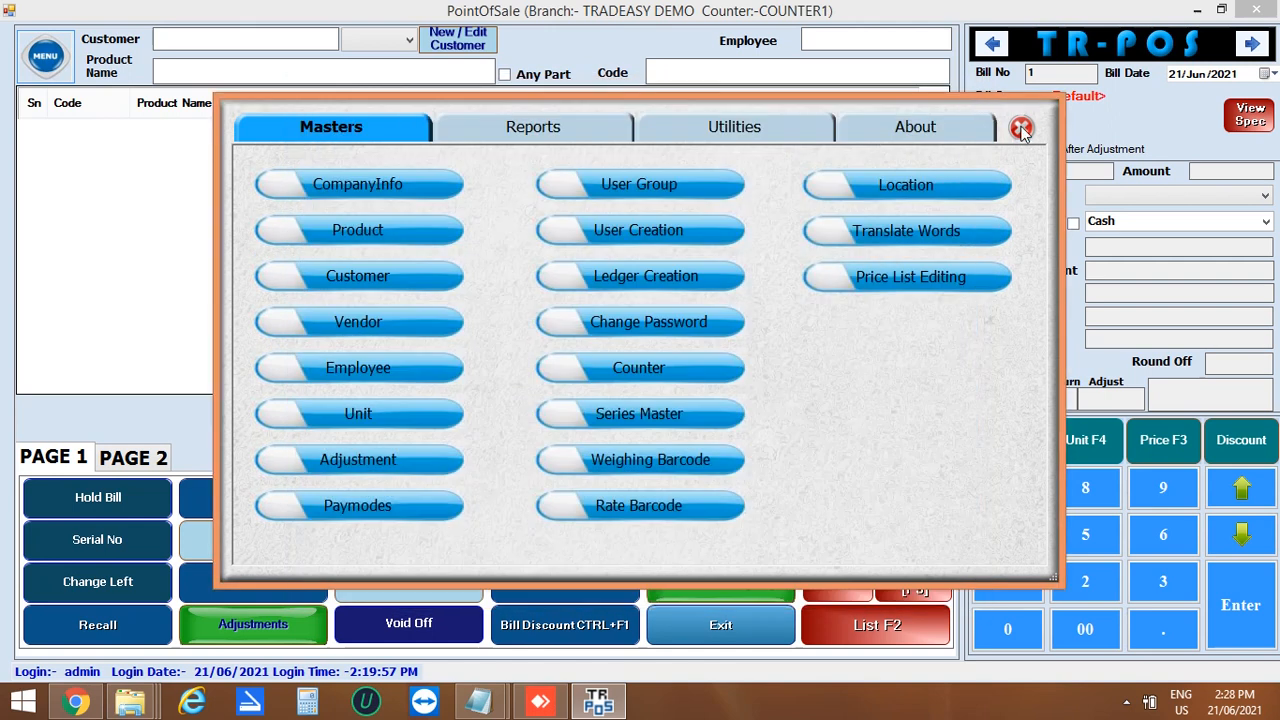
{"action": "left_click", "coordinate": [1021, 128]}
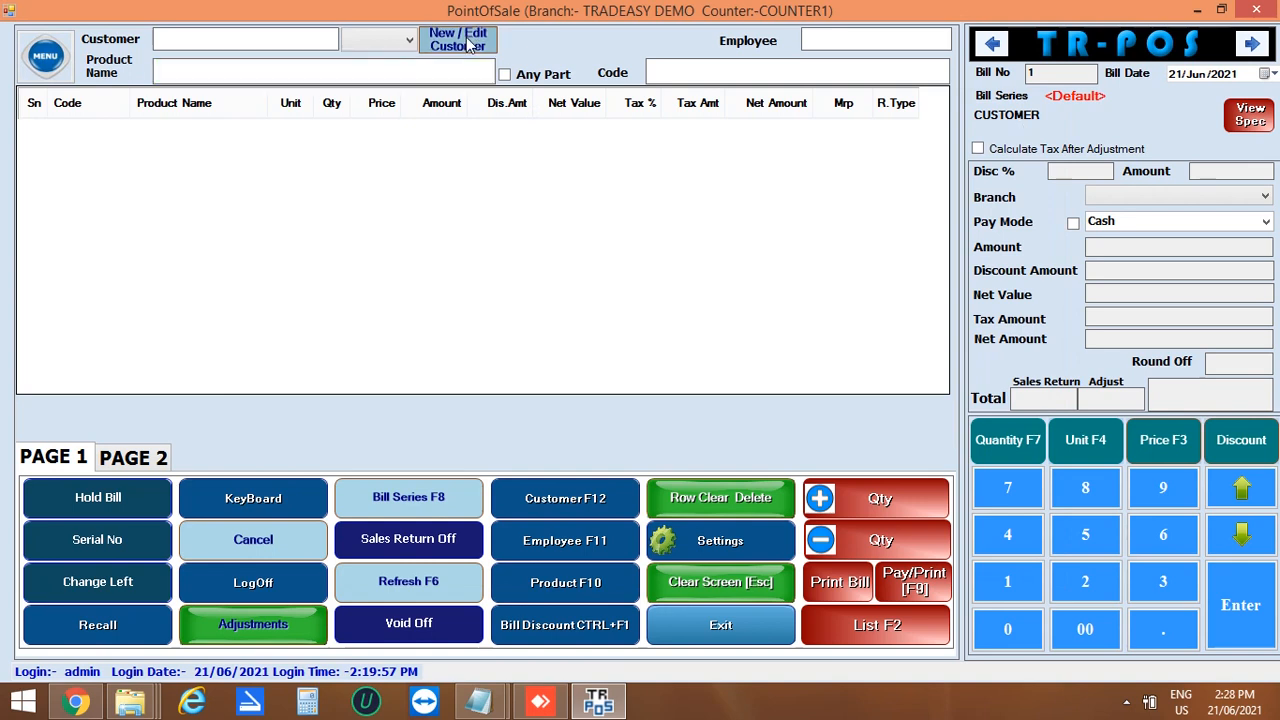
{"action": "left_click", "coordinate": [458, 39]}
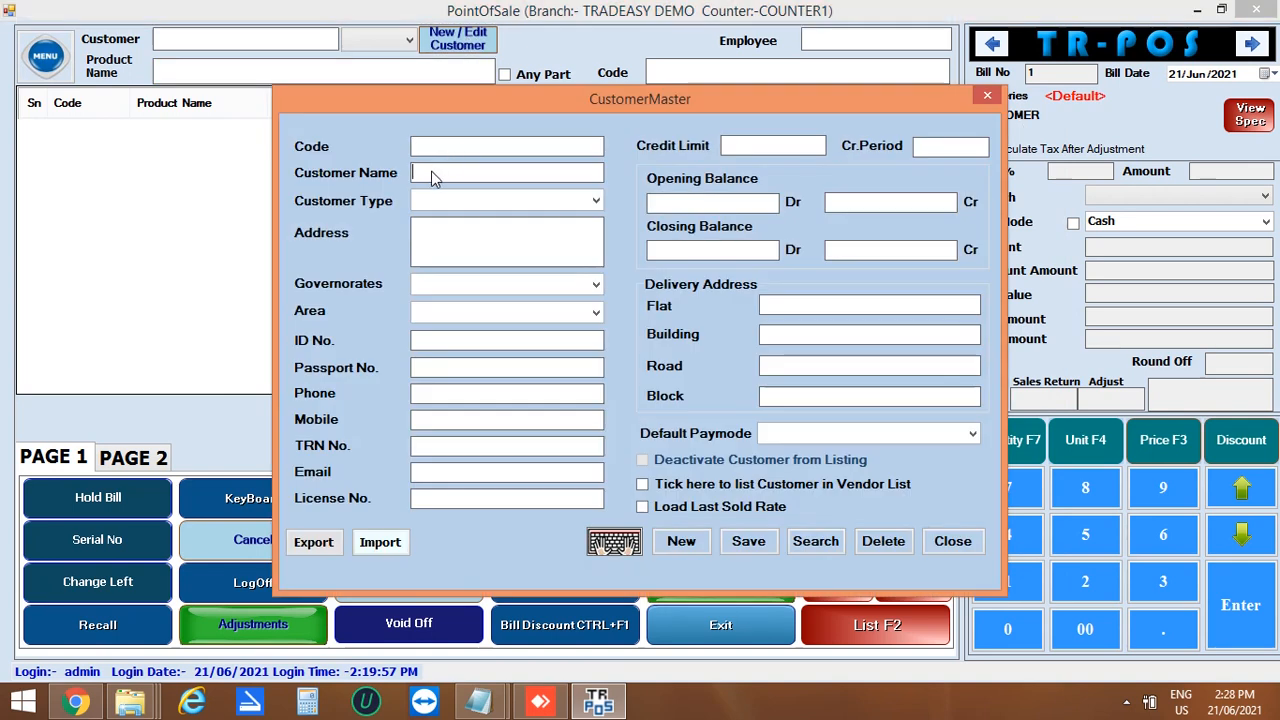
{"action": "type", "text": "ABC"}
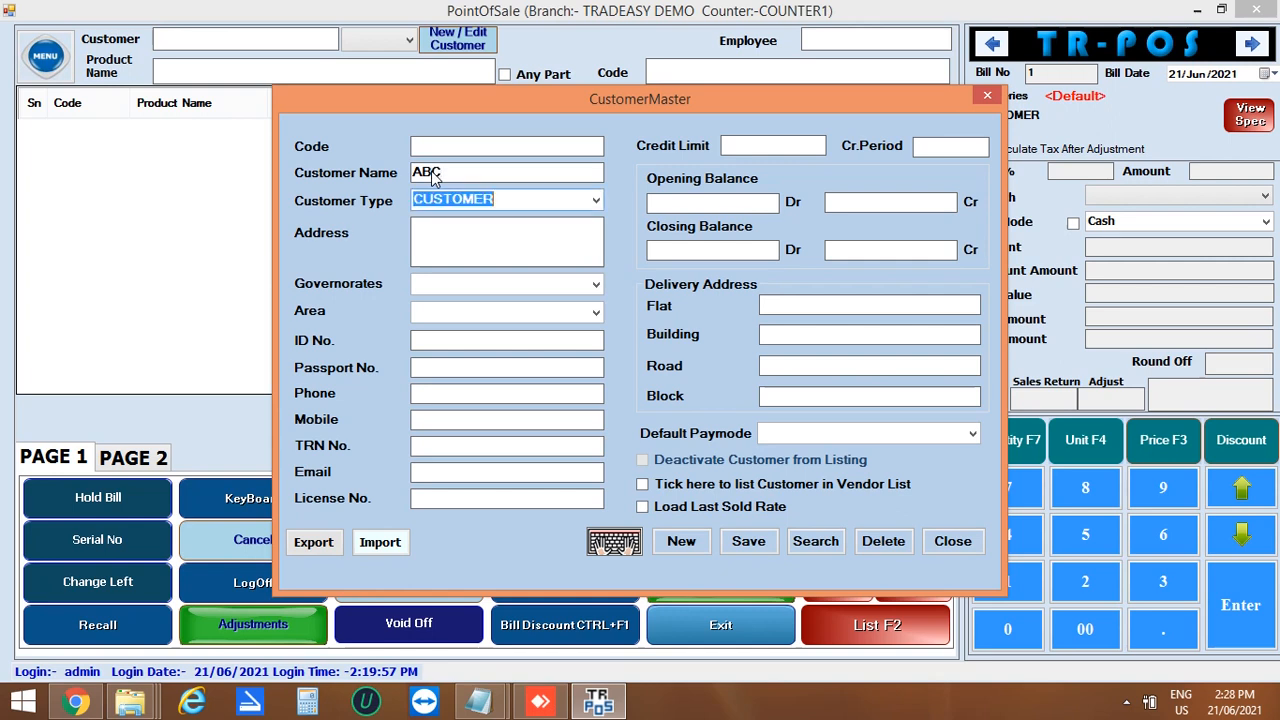
{"action": "type", "text": "MUSCAT"}
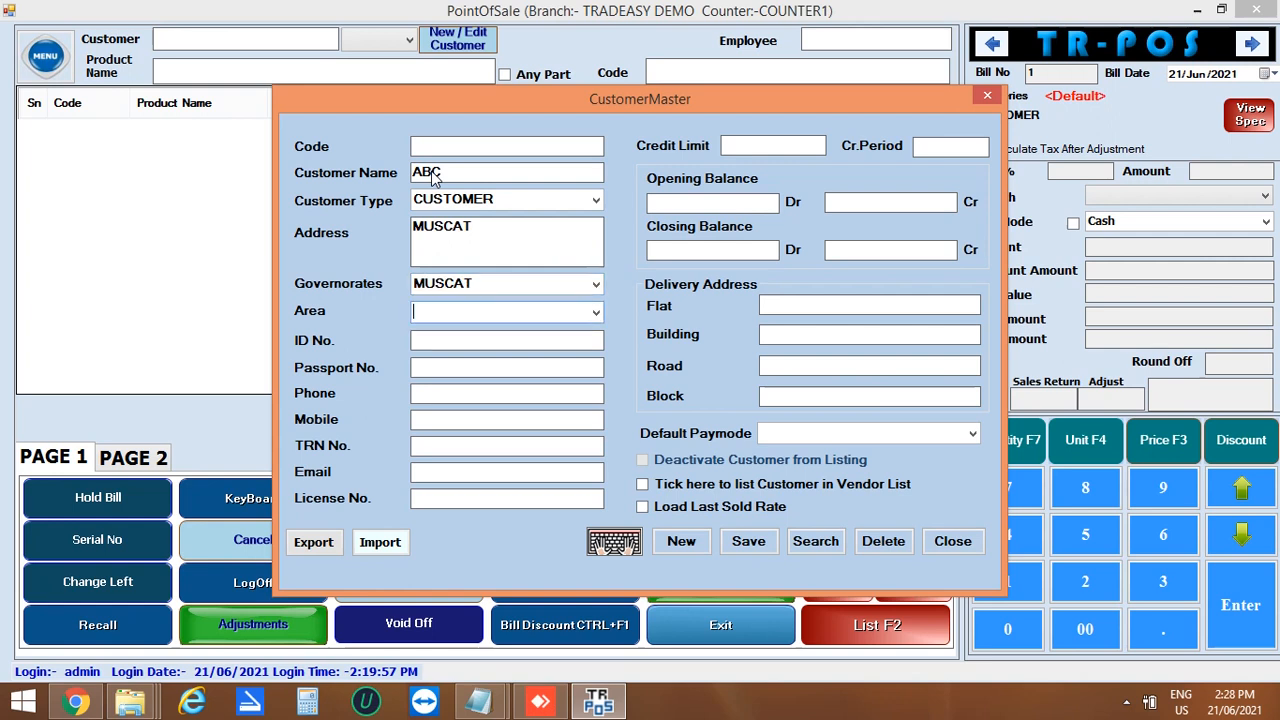
{"action": "type", "text": "1"}
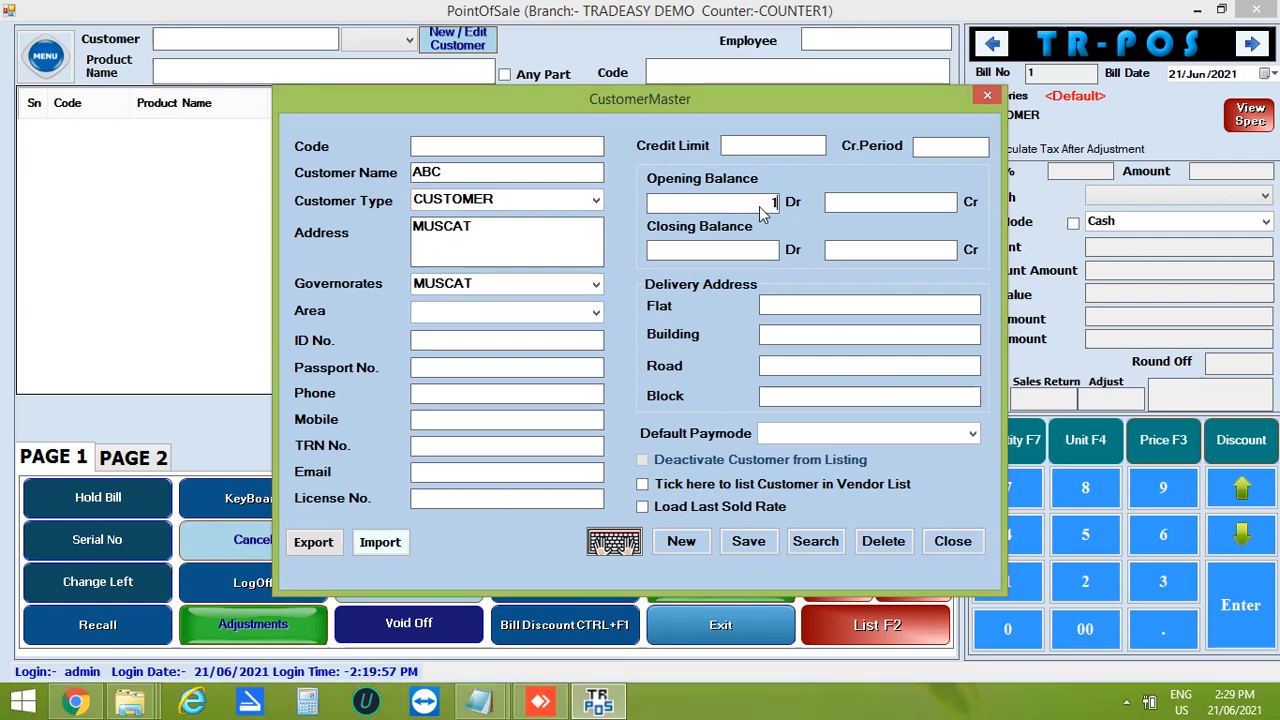
{"action": "left_click", "coordinate": [748, 541]}
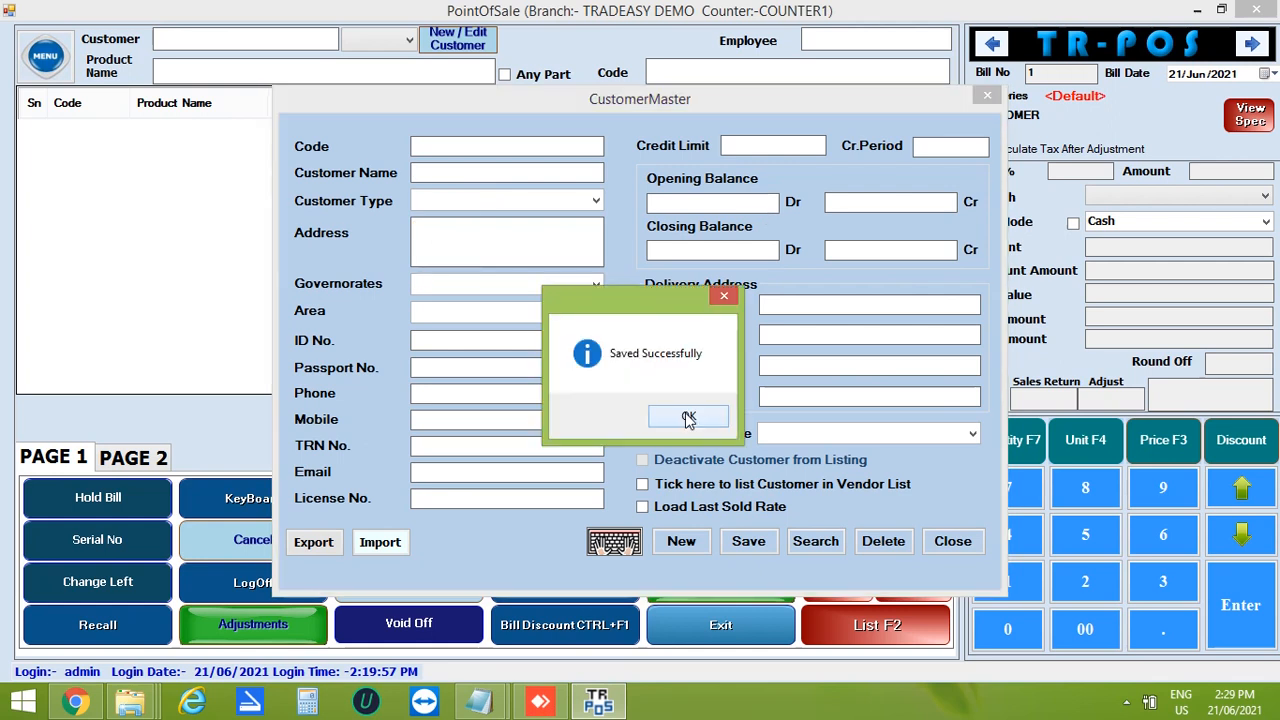
{"action": "left_click", "coordinate": [688, 417]}
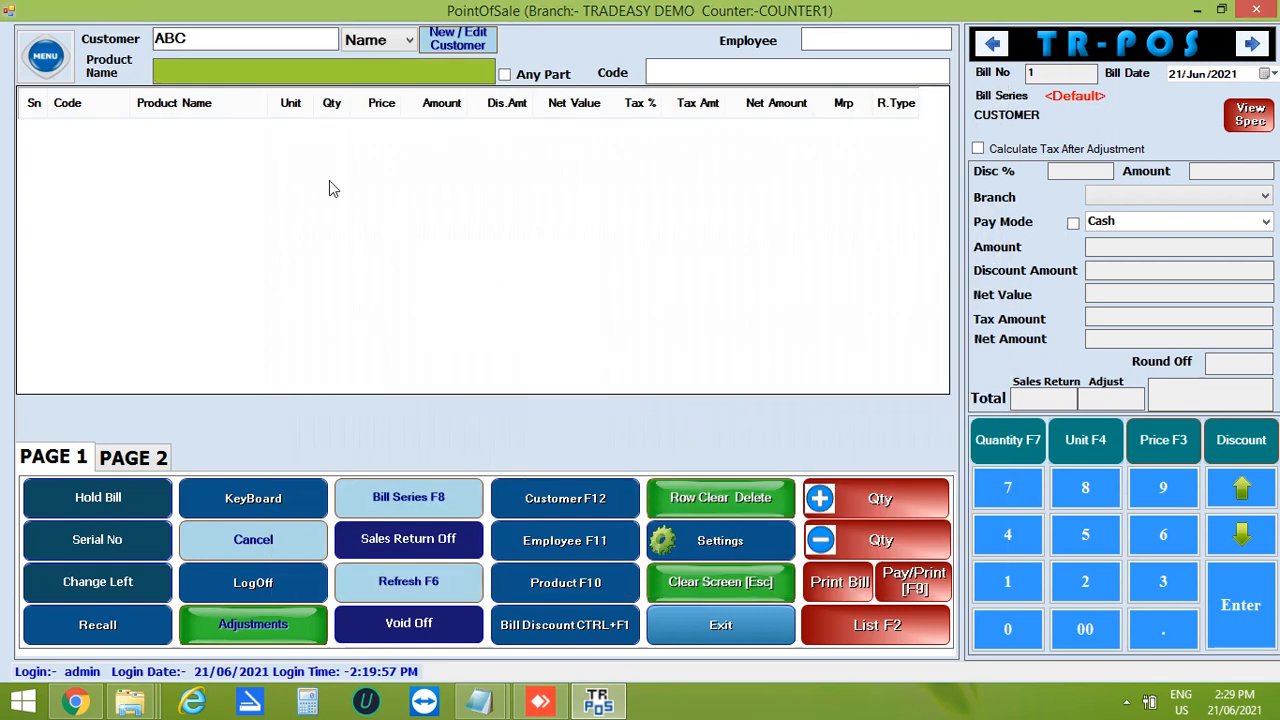
{"action": "type", "text": "S"}
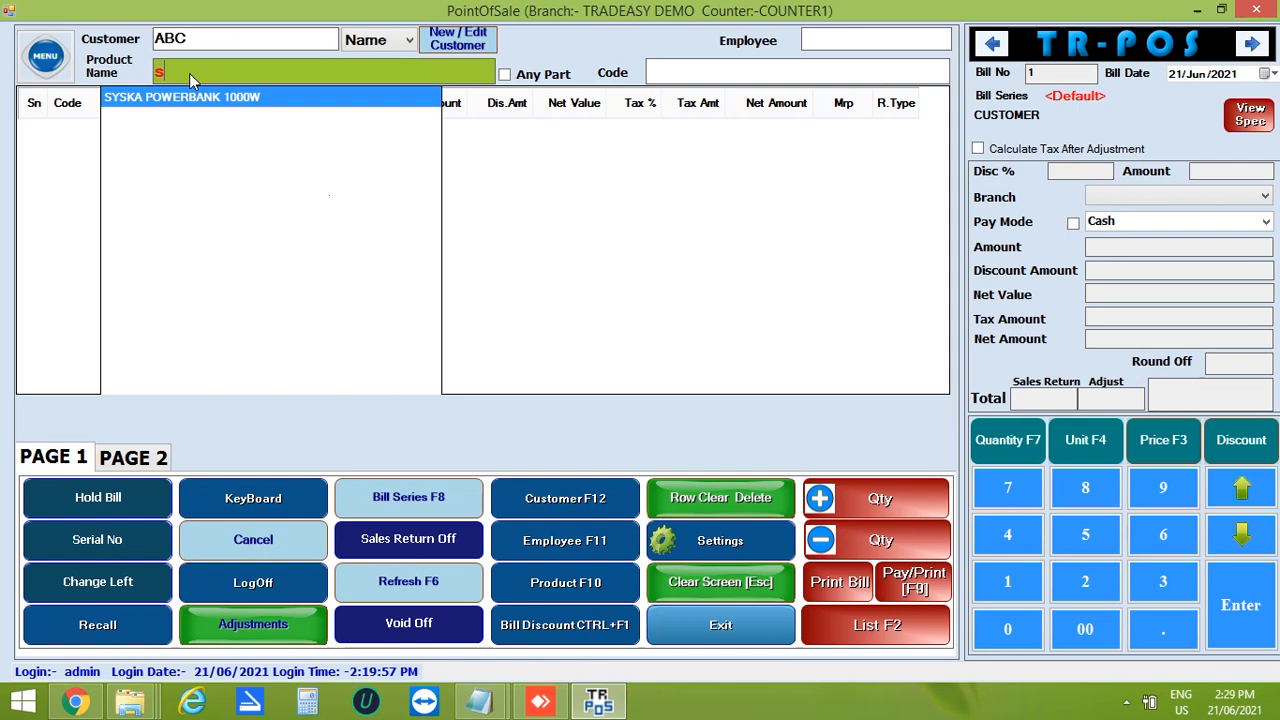
{"action": "left_click", "coordinate": [182, 96]}
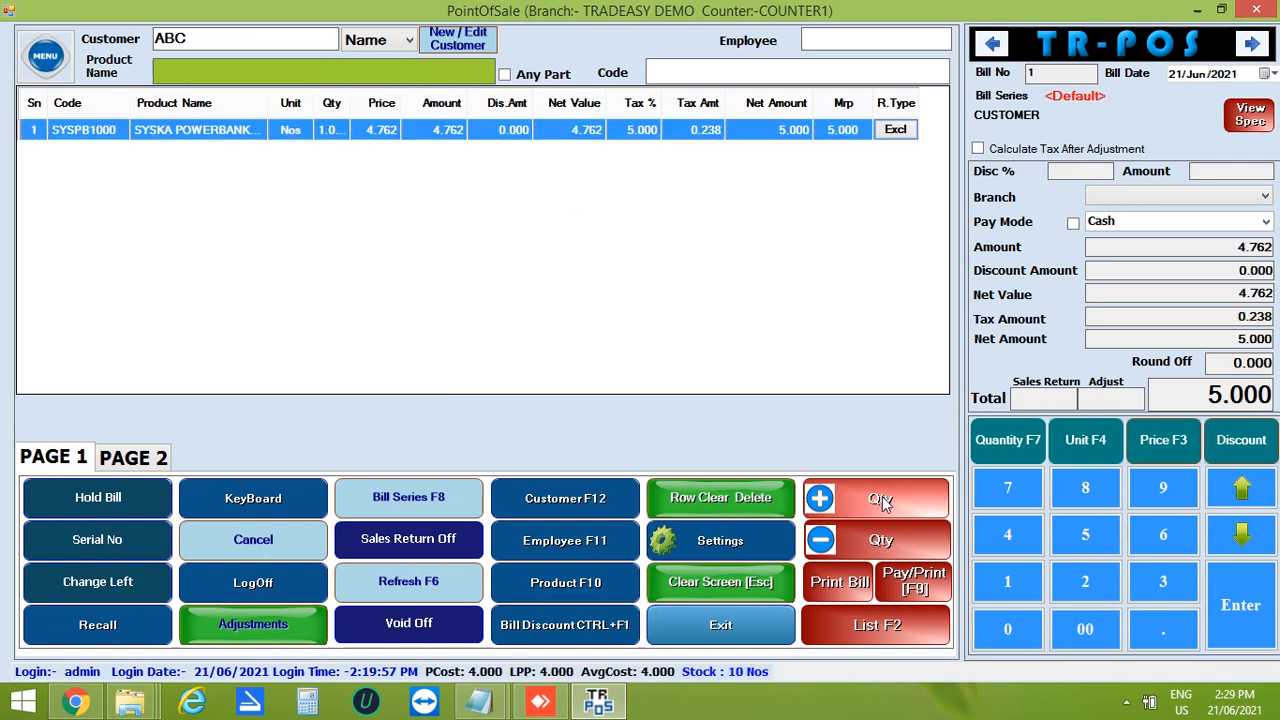
{"action": "left_click", "coordinate": [819, 498]}
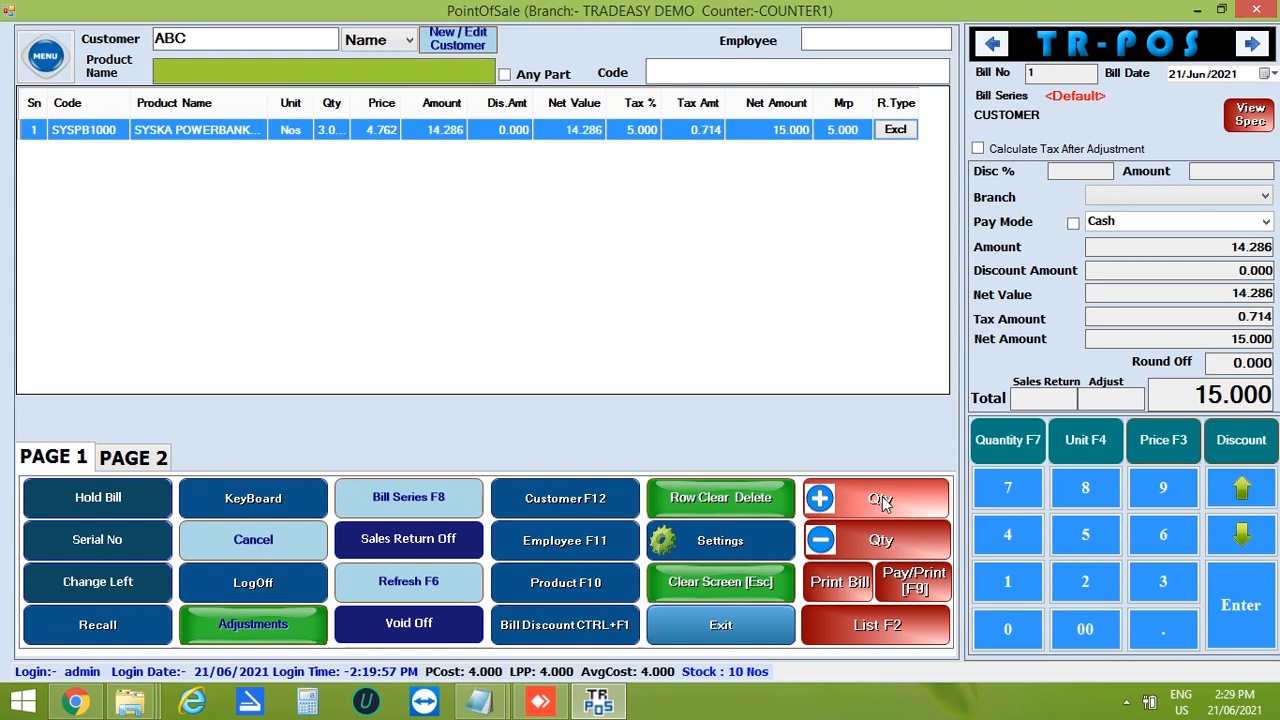
{"action": "left_click", "coordinate": [819, 498]}
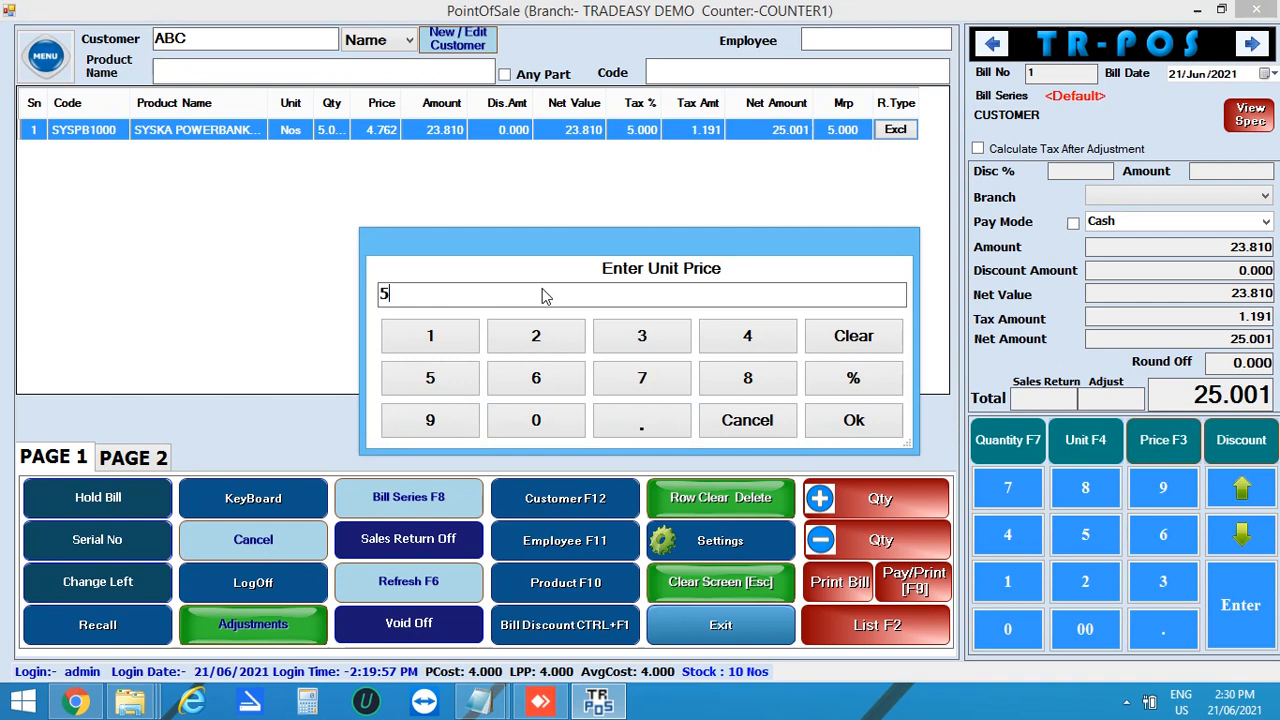
{"action": "left_click", "coordinate": [852, 419]}
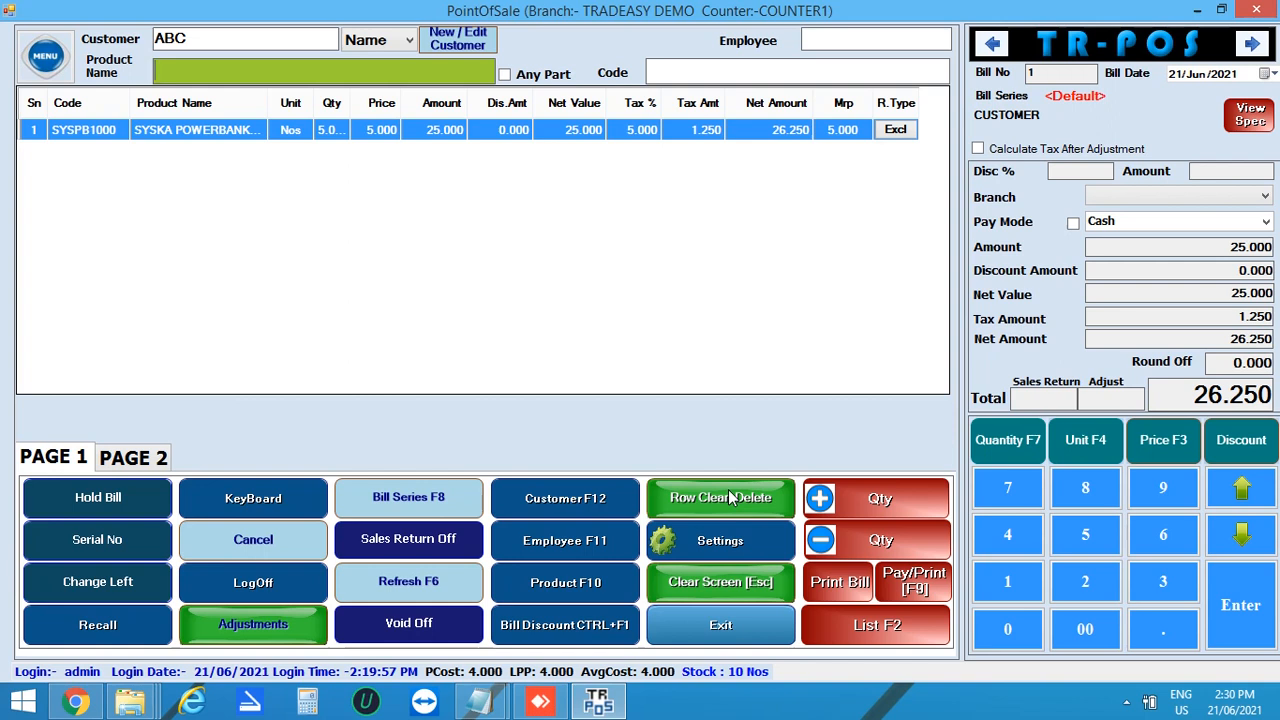
{"action": "left_click", "coordinate": [720, 497]}
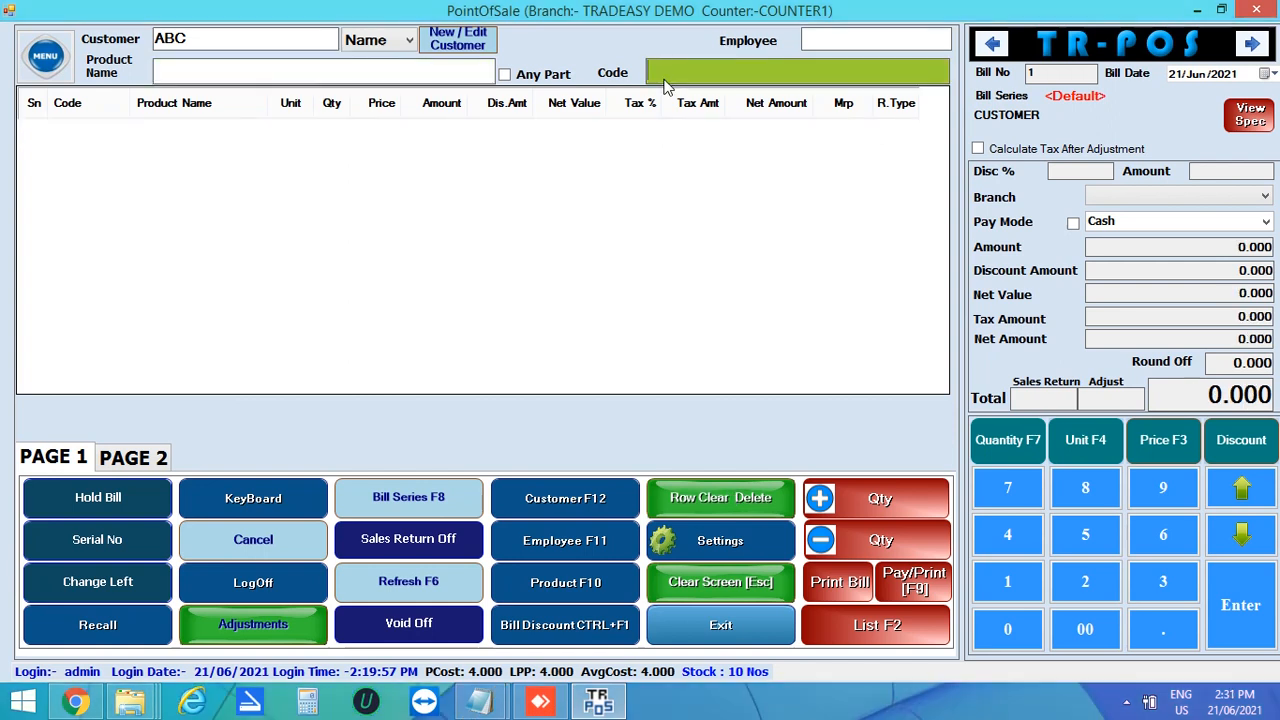
- Add barcode 123 (SYSKA POWERBANK 1000W) to the bill, viewing its photo and specification
{"action": "type", "text": "123"}
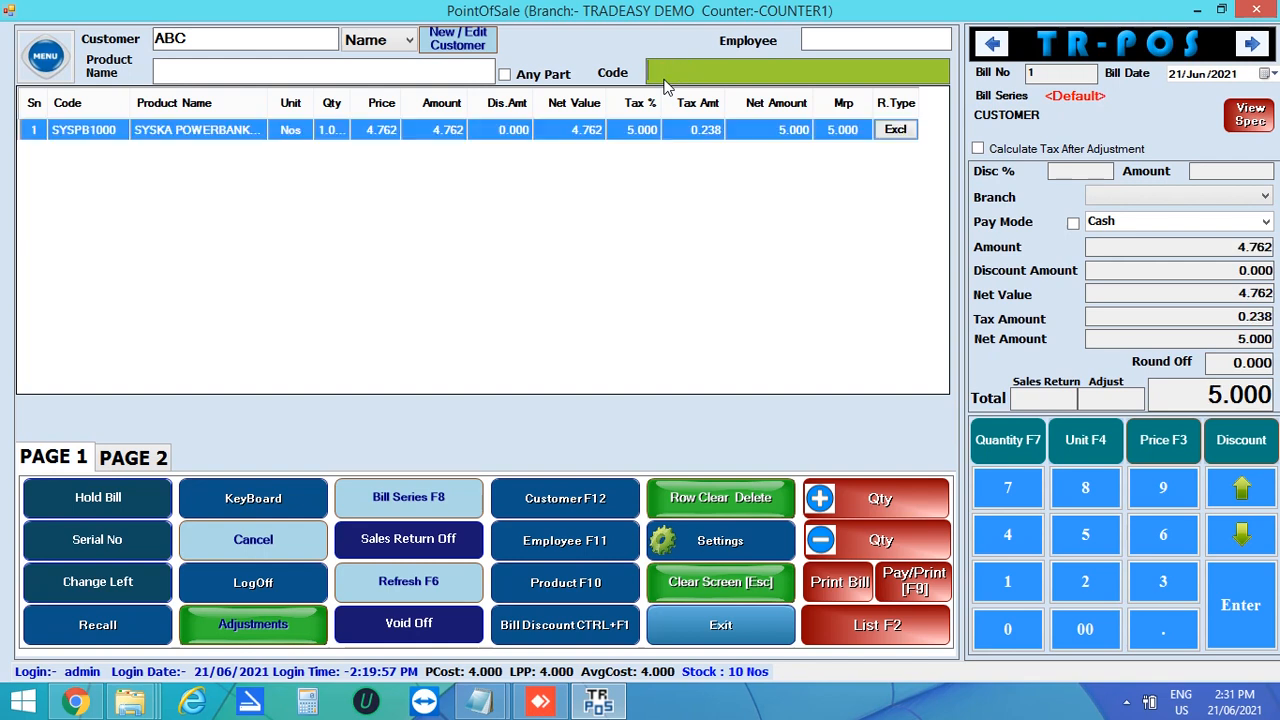
{"action": "left_click", "coordinate": [1248, 113]}
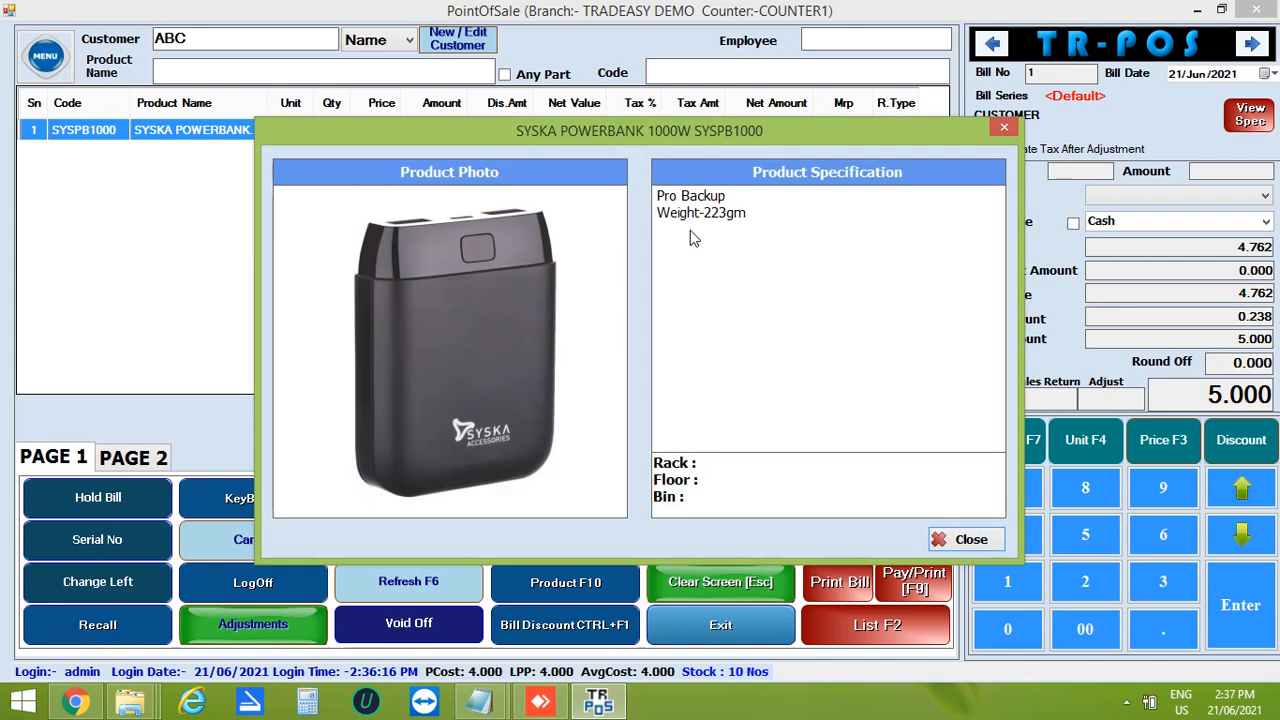
{"action": "mouse_move", "coordinate": [434, 225]}
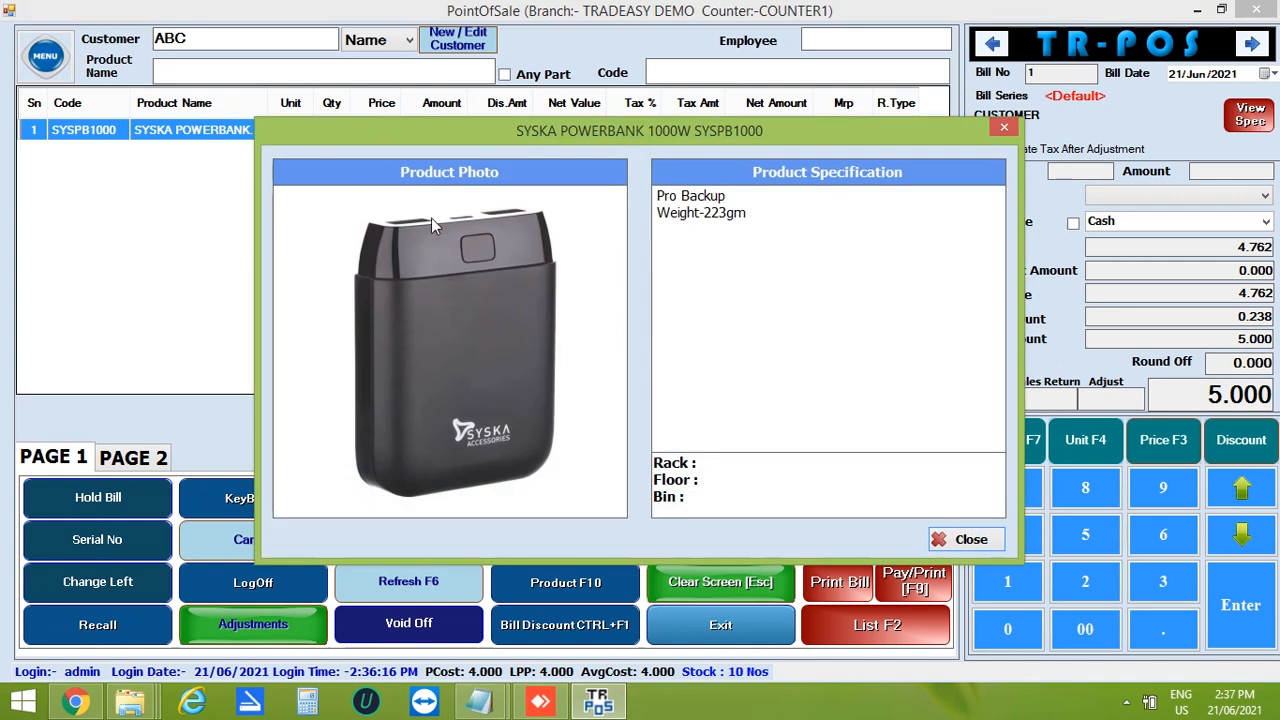
{"action": "mouse_move", "coordinate": [630, 195]}
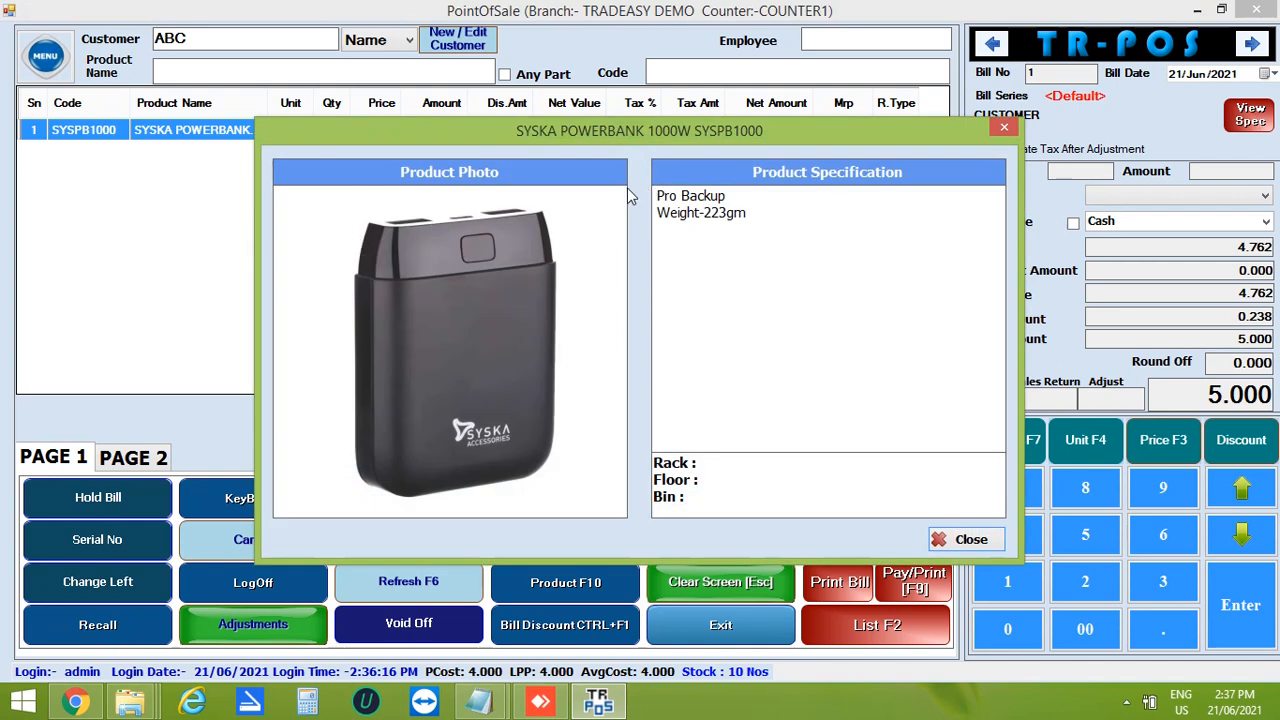
{"action": "mouse_move", "coordinate": [915, 210]}
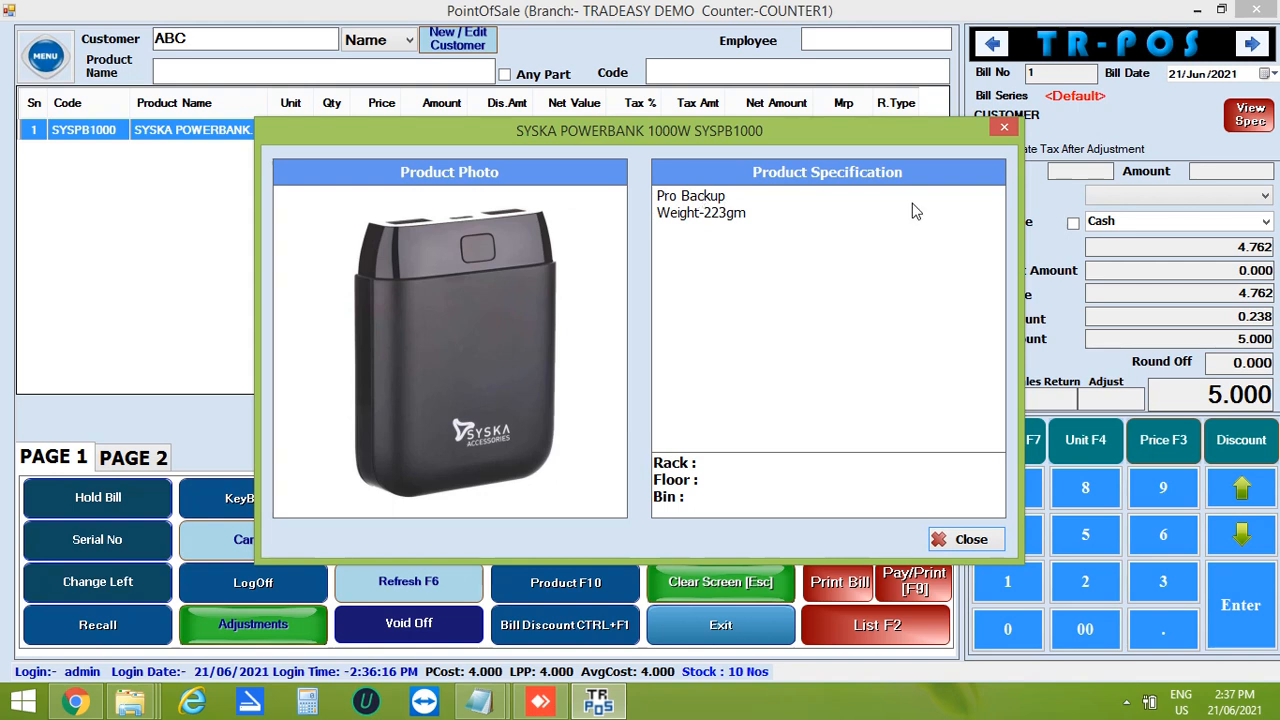
{"action": "left_click", "coordinate": [963, 539]}
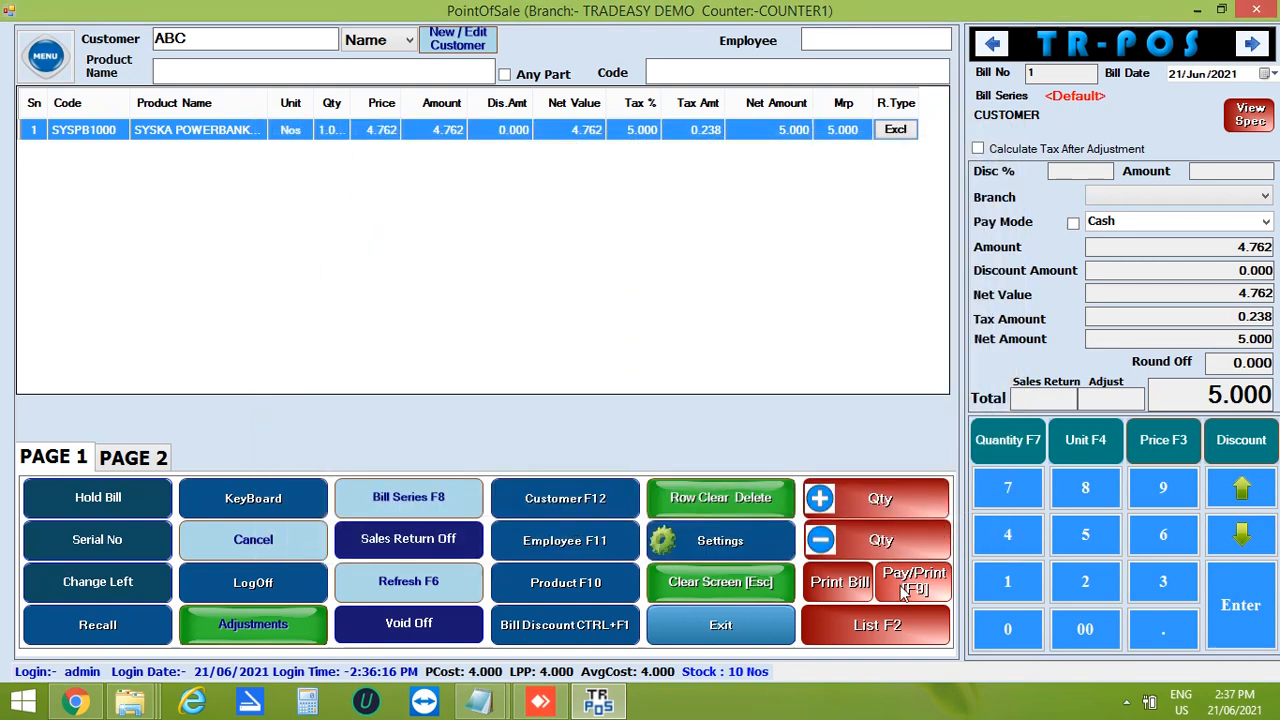
- Pay with 10.000 cash tendered and print the tax invoice
{"action": "left_click", "coordinate": [913, 581]}
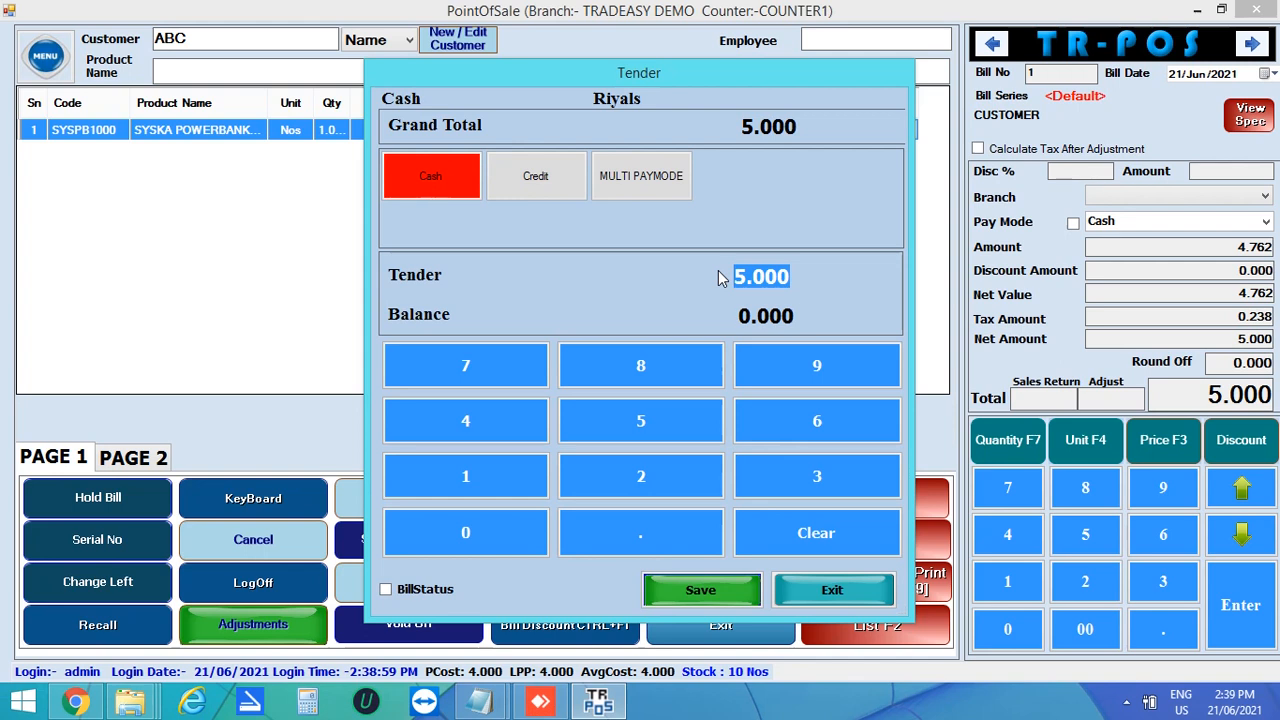
{"action": "type", "text": "10"}
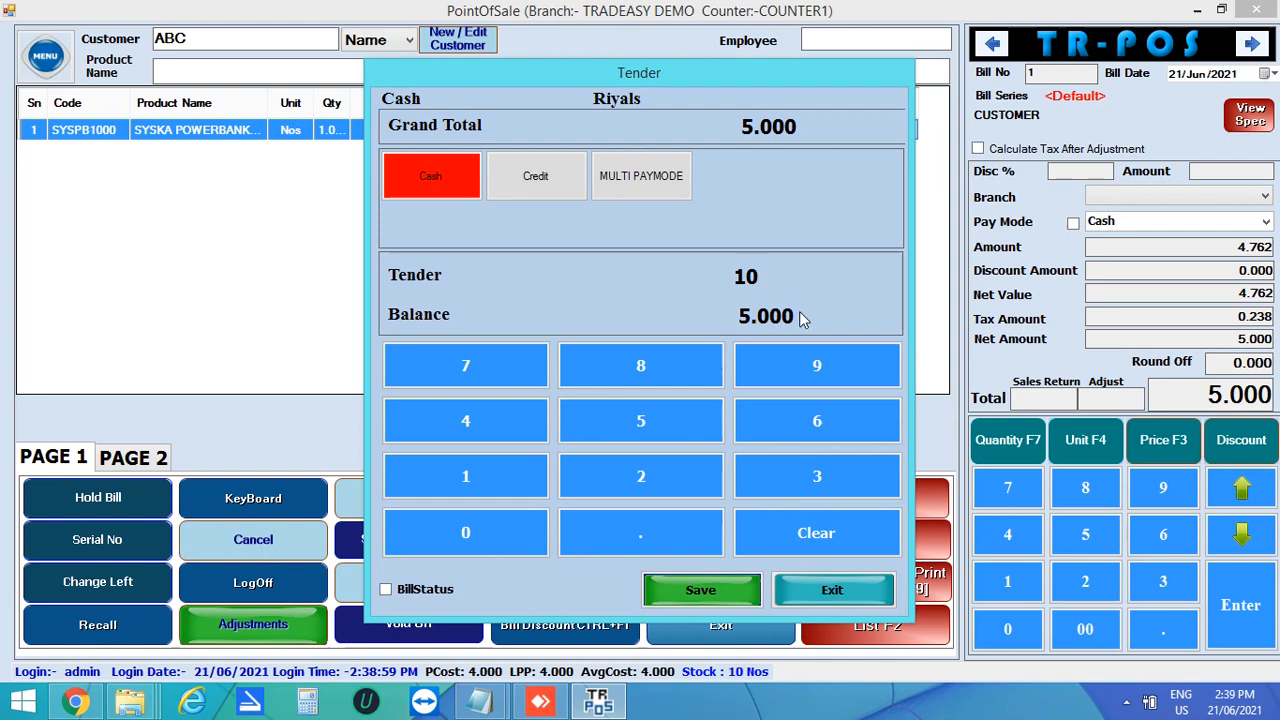
{"action": "mouse_move", "coordinate": [700, 589]}
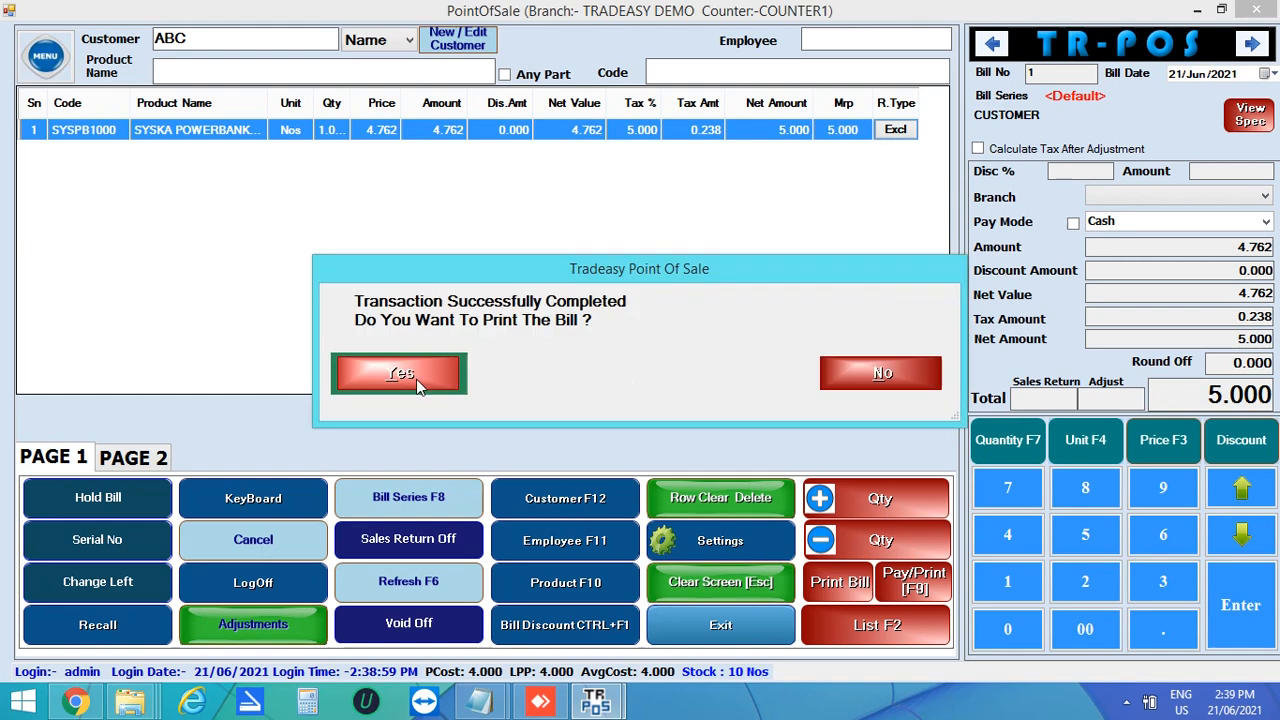
{"action": "left_click", "coordinate": [399, 372]}
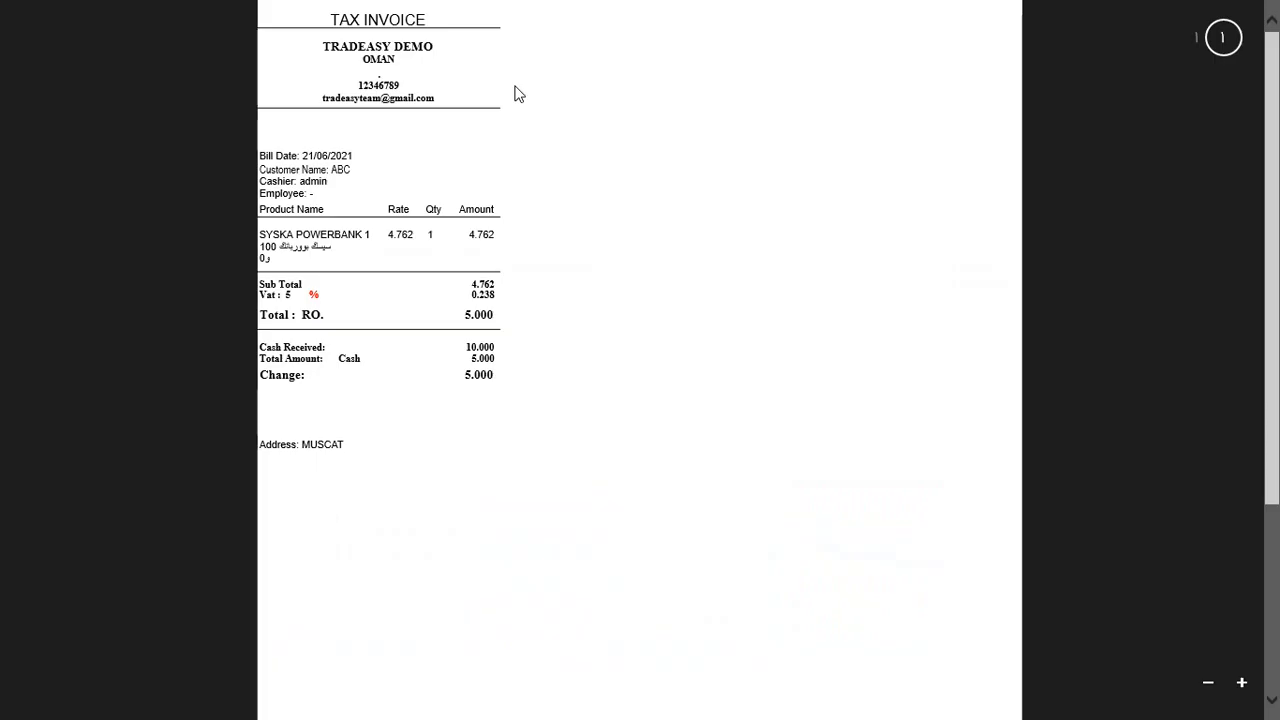